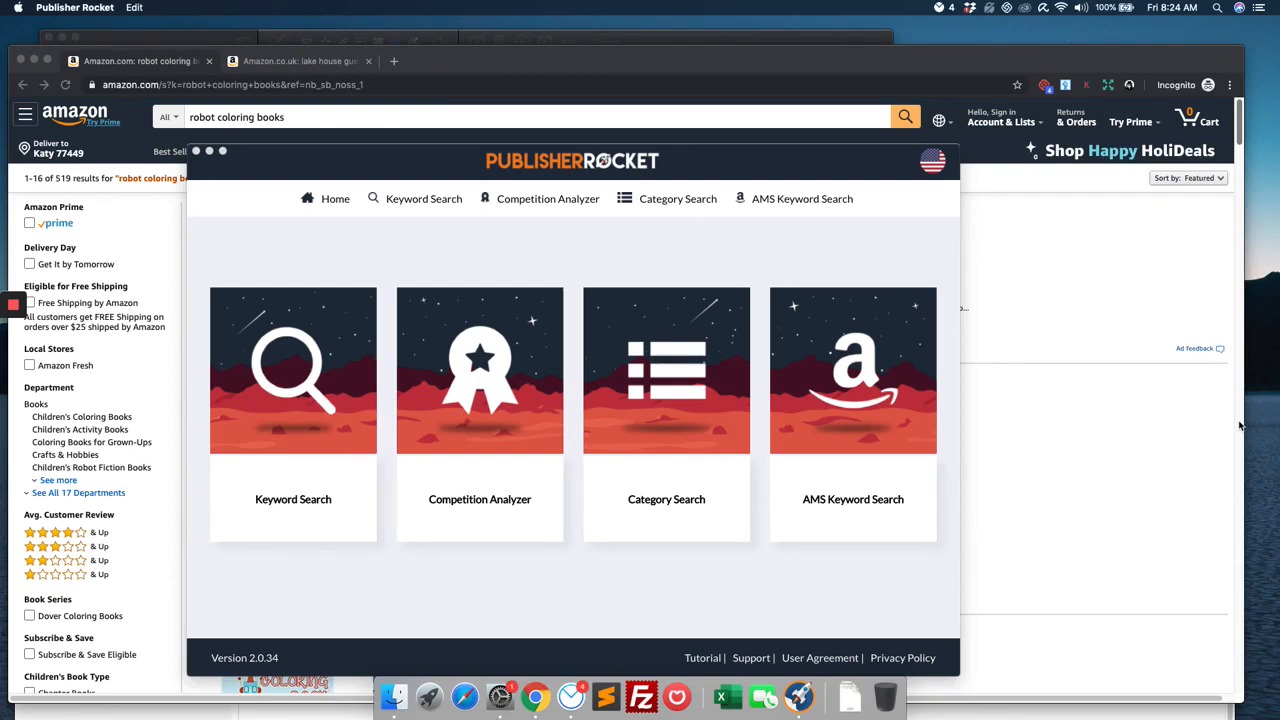
mouse_move(838, 4)
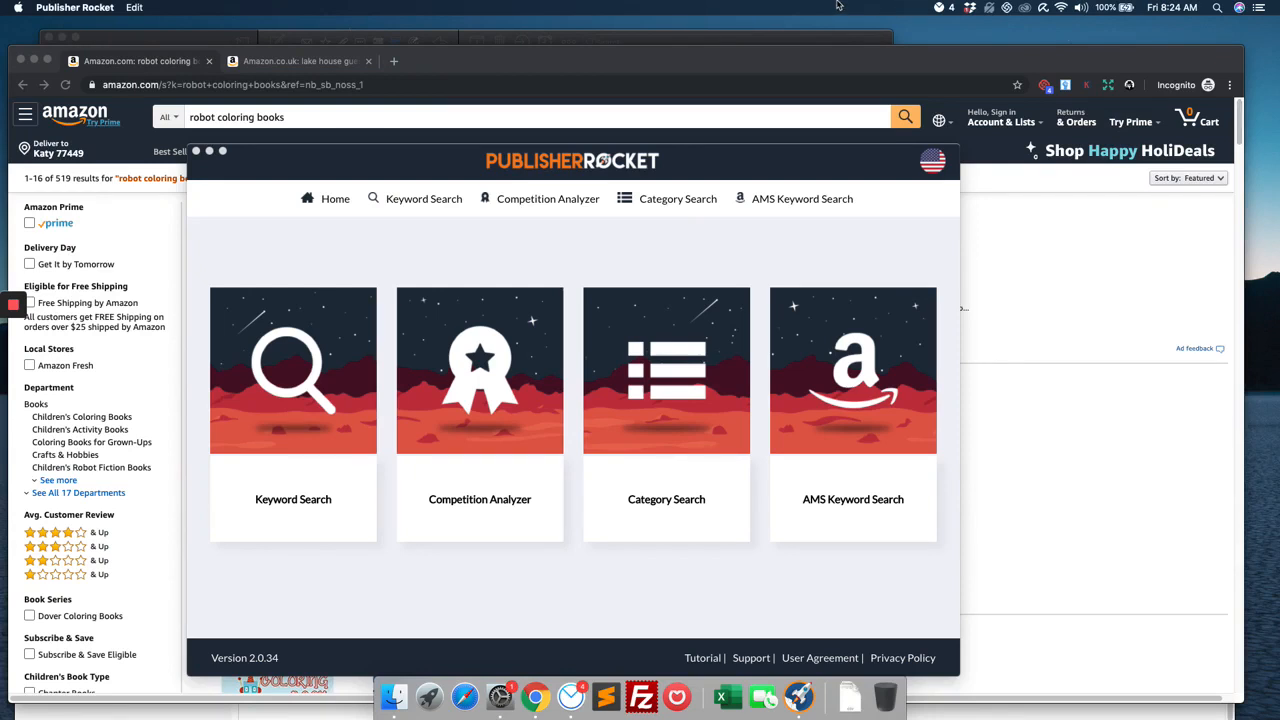
mouse_move(804, 174)
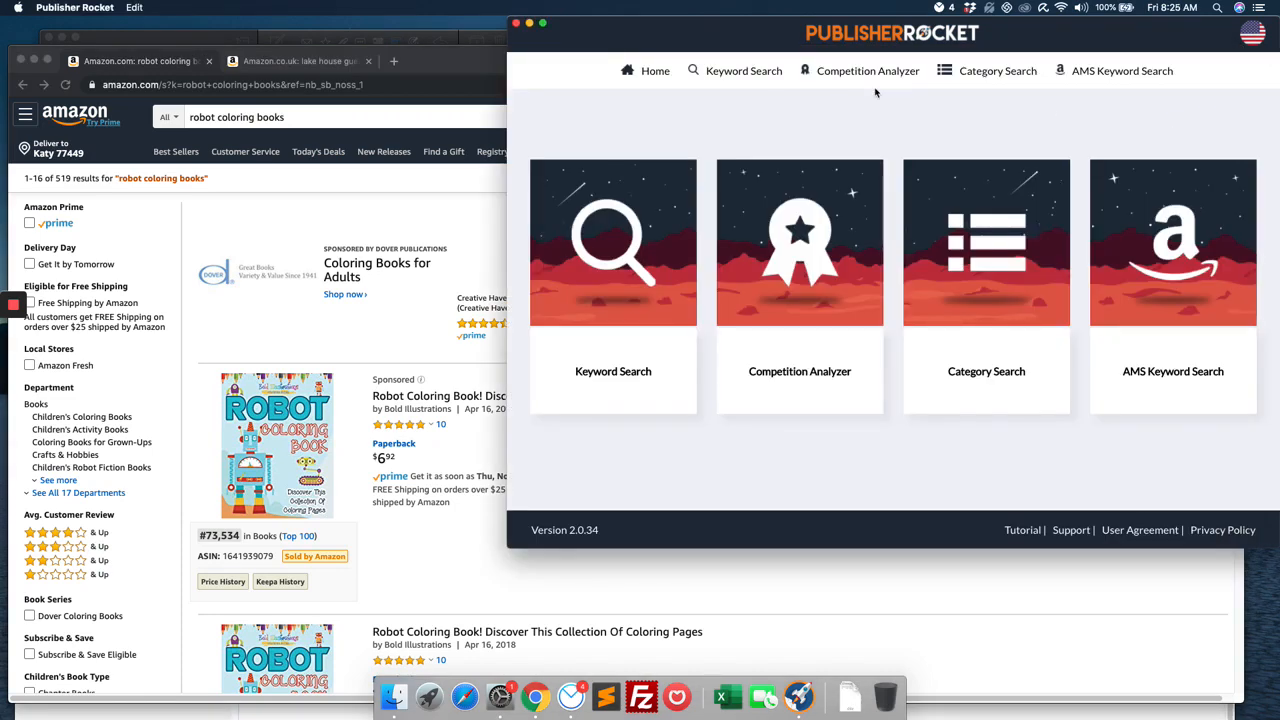
Bring the Chrome window with Amazon robot coloring book results to the front.
right_click(270, 116)
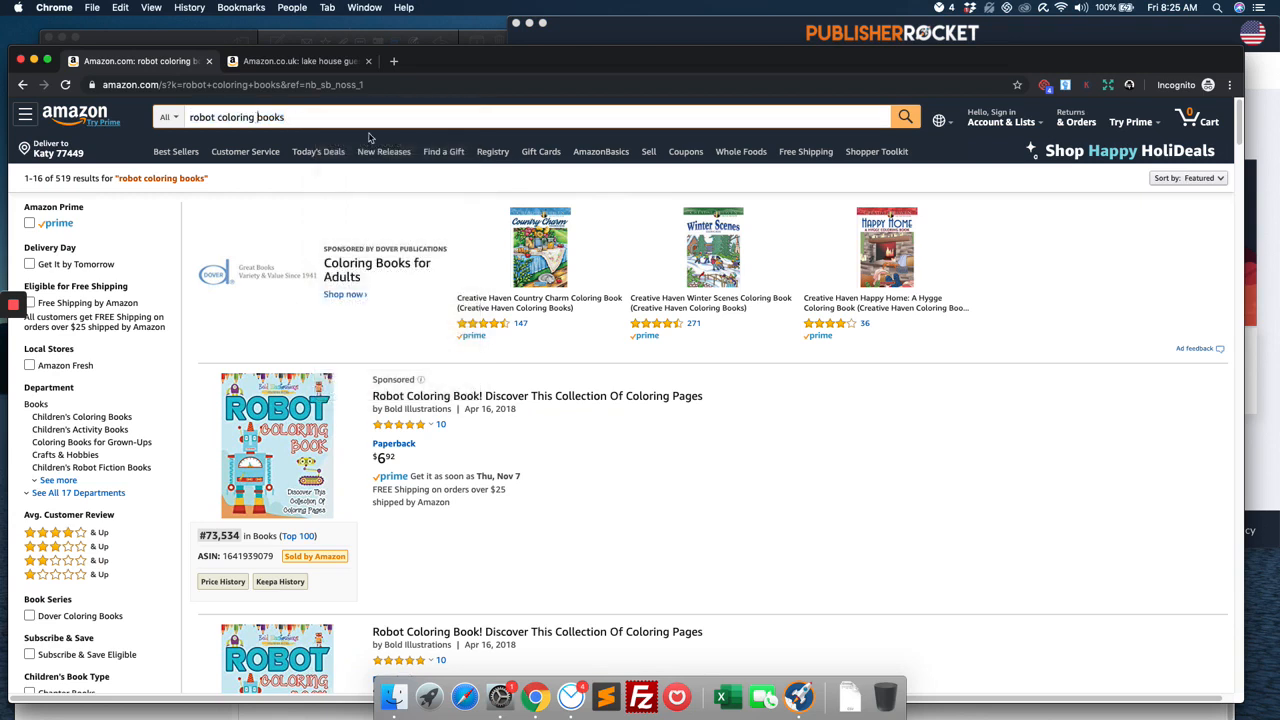
mouse_move(360, 200)
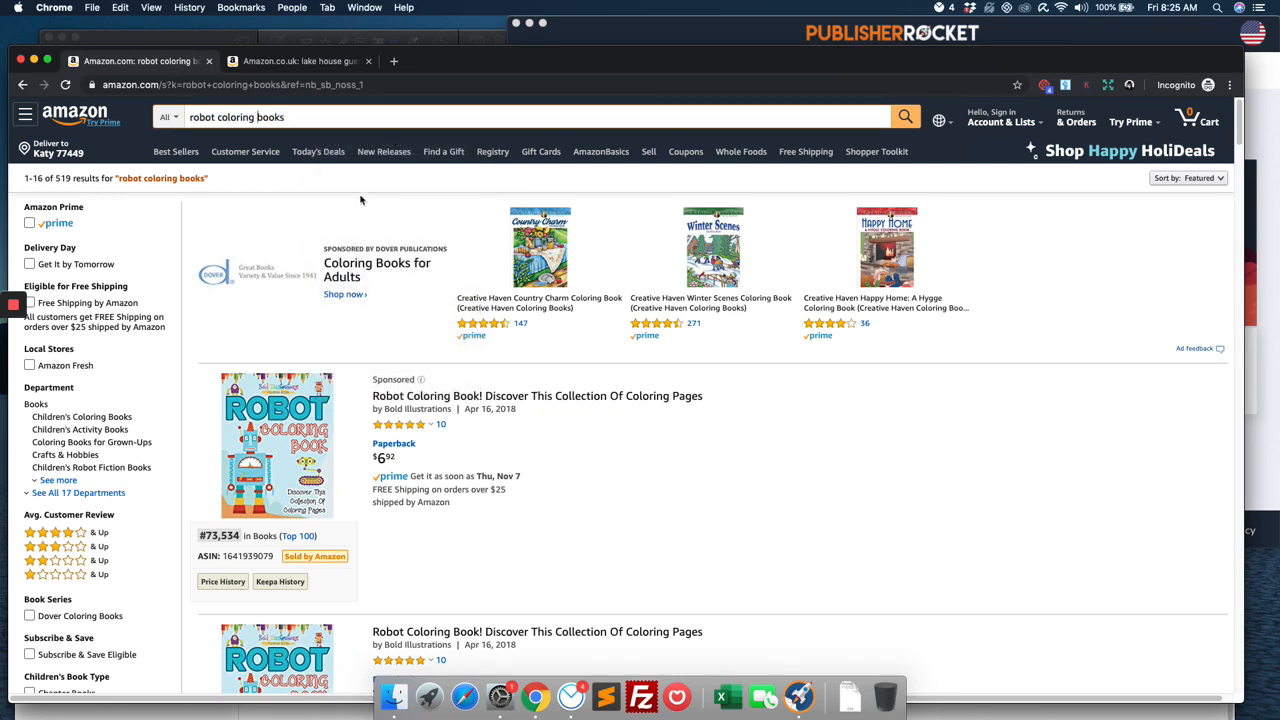
mouse_move(308, 138)
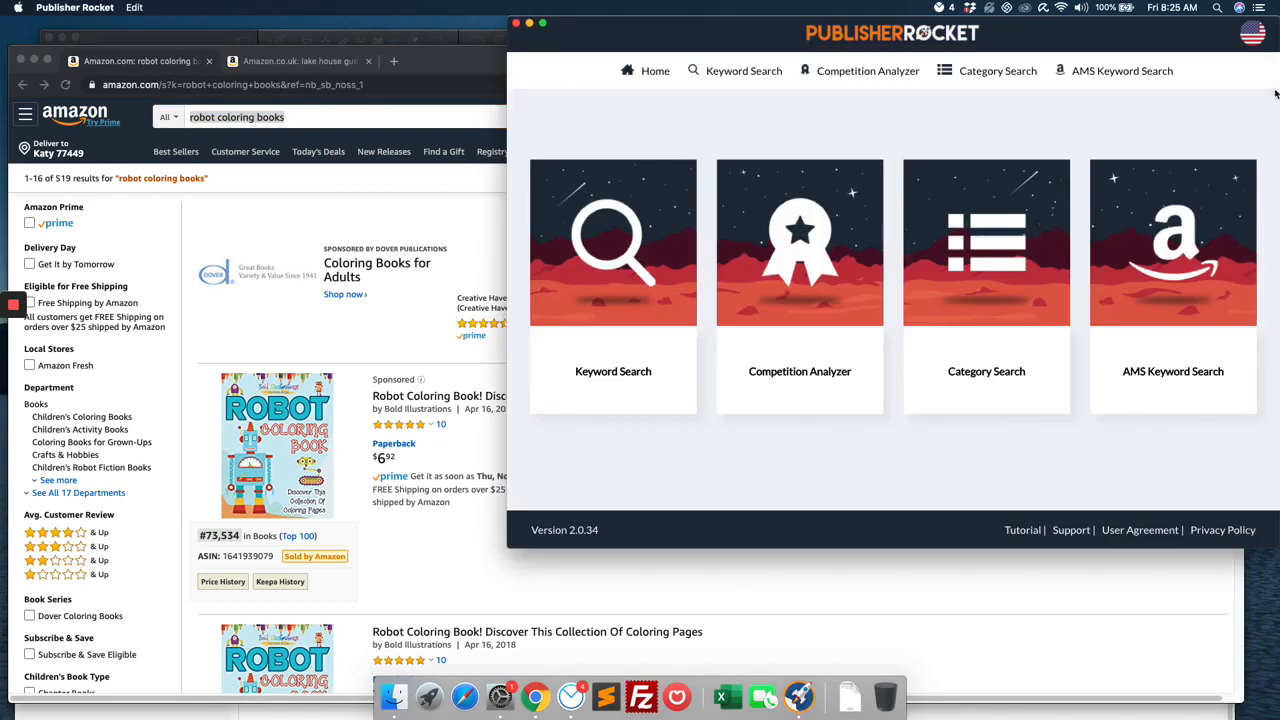
mouse_move(436, 128)
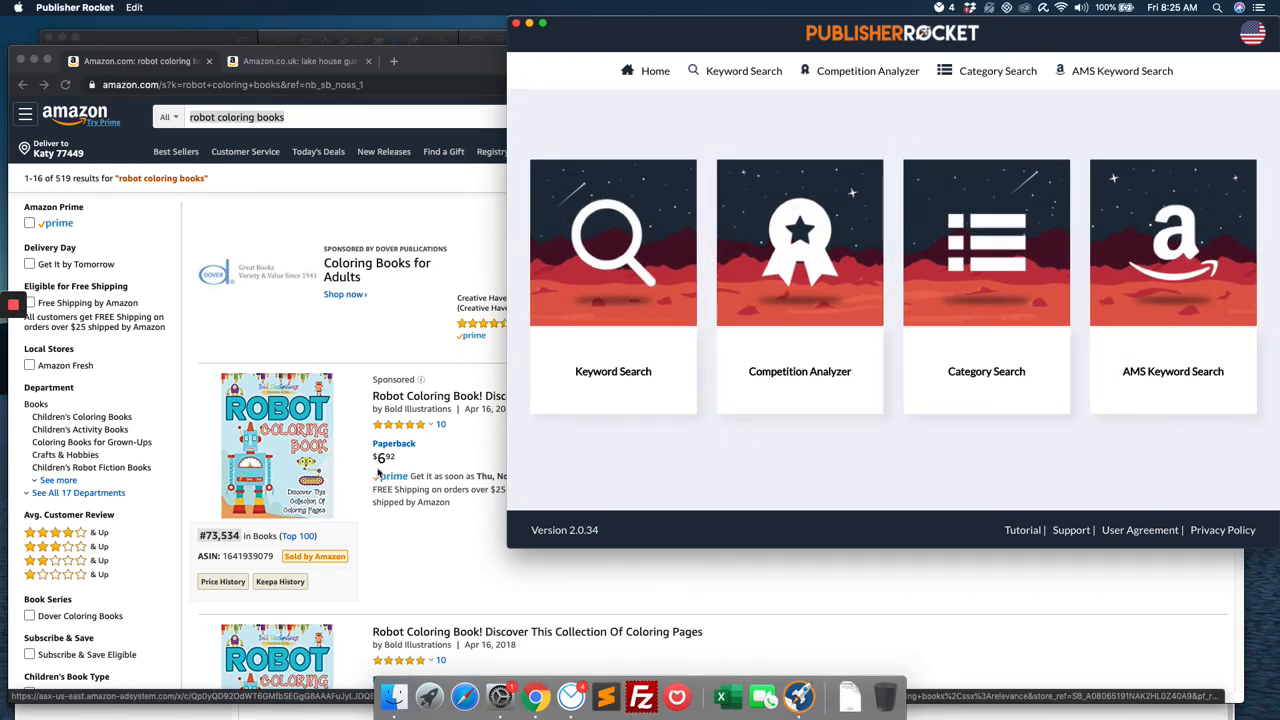
mouse_move(540, 96)
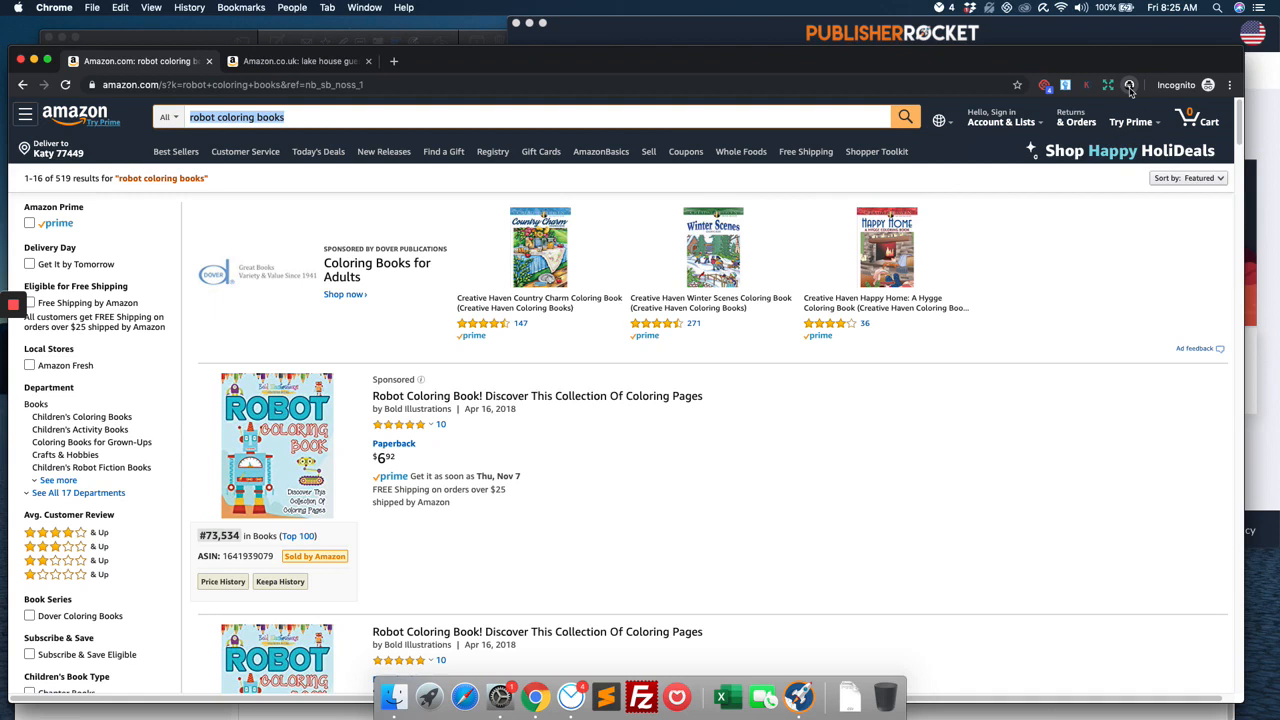
Close KDSpy, reload the Amazon robot coloring books page and relaunch KDSpy on it.
left_click(1128, 84)
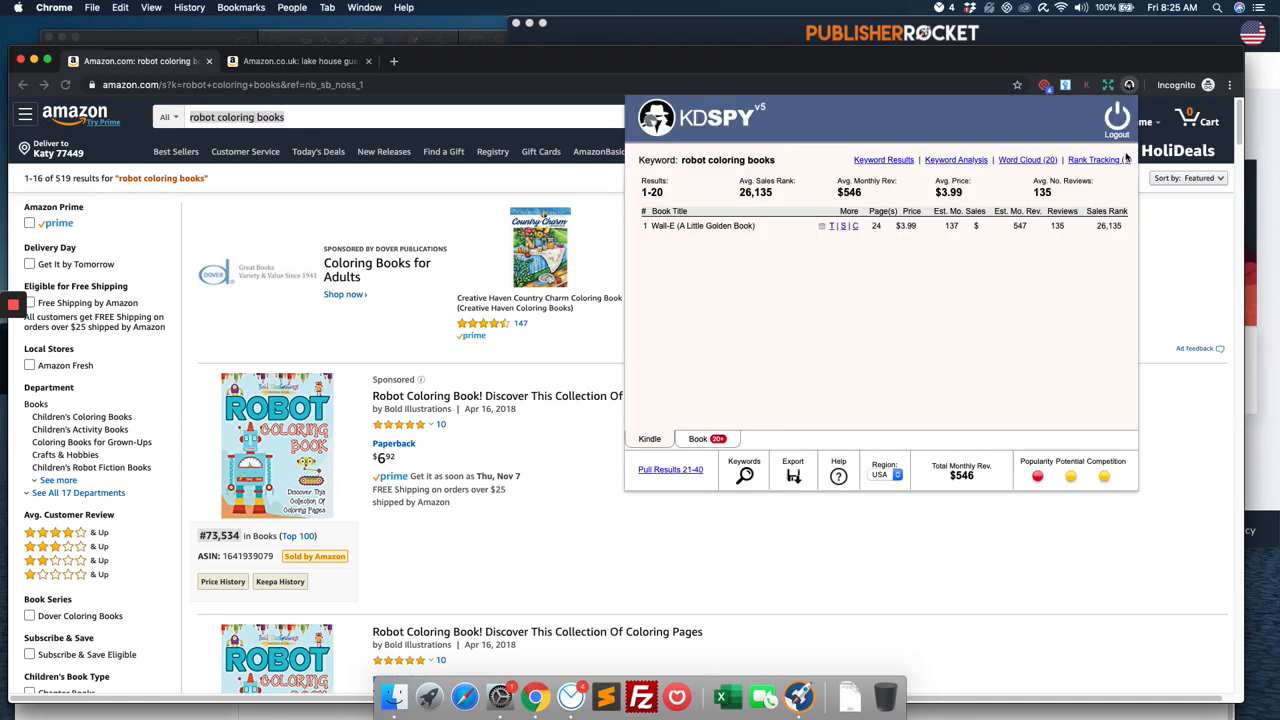
mouse_move(792, 446)
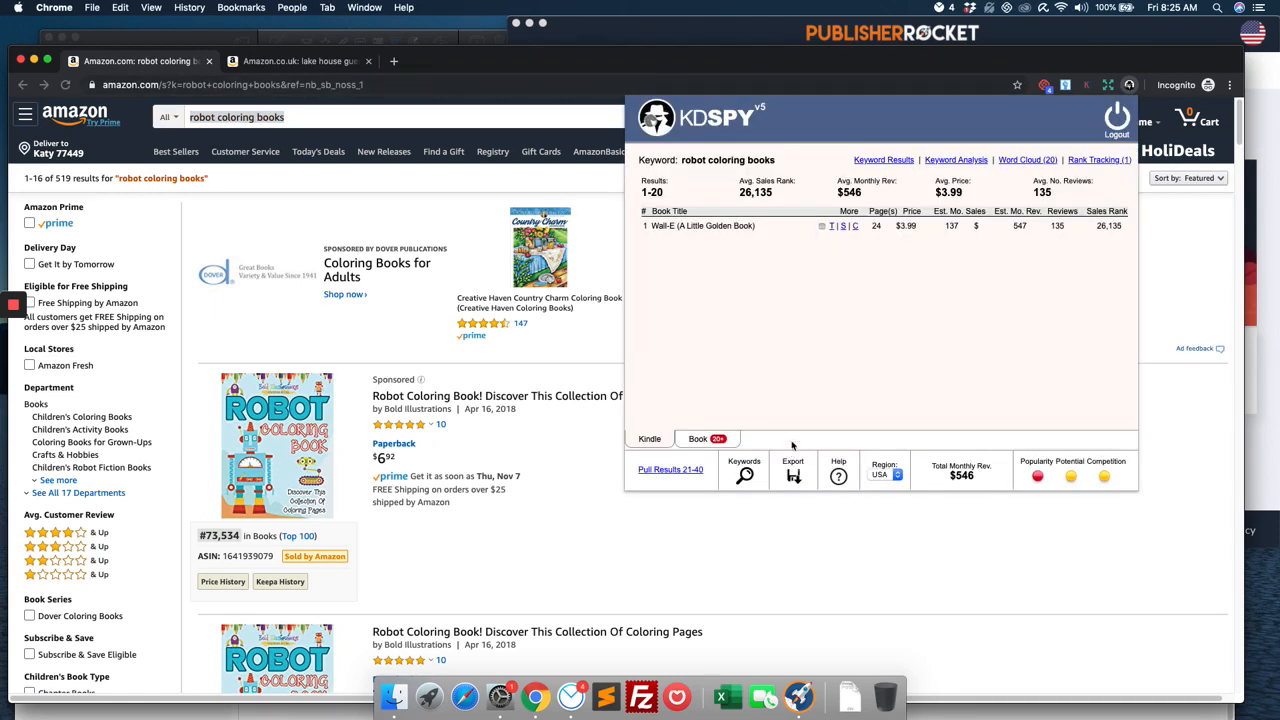
mouse_move(656, 480)
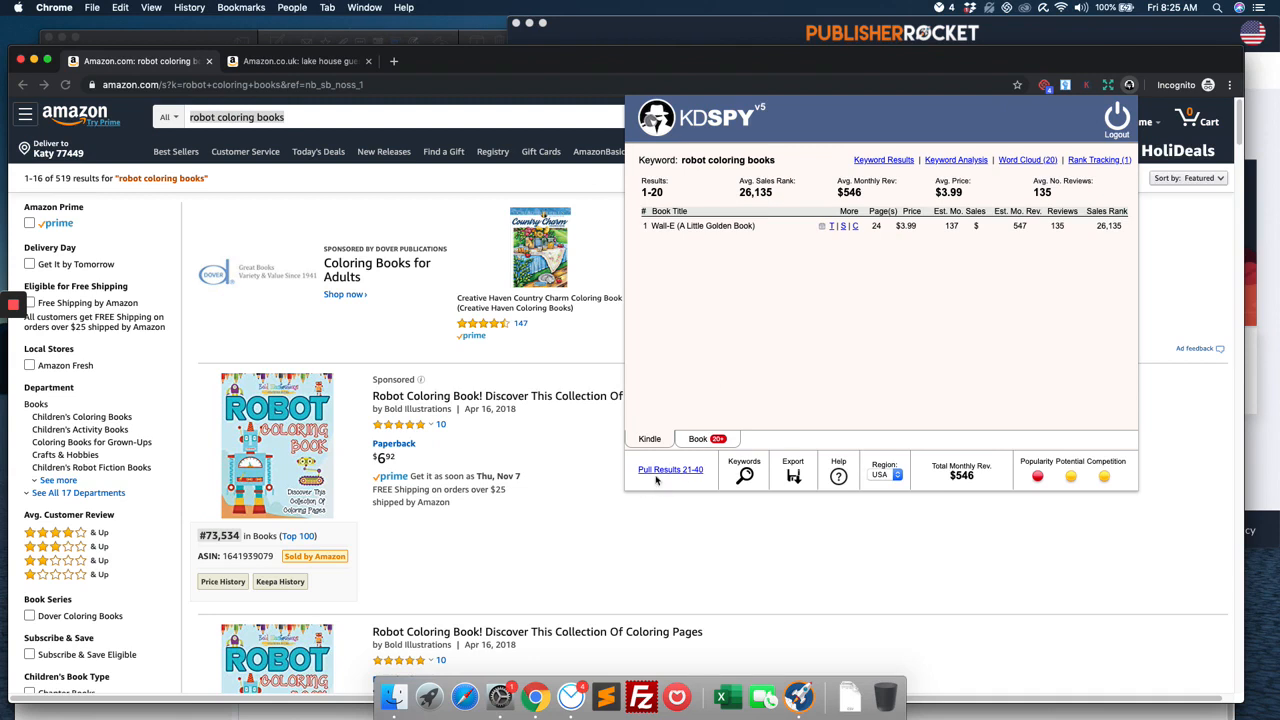
left_click(670, 468)
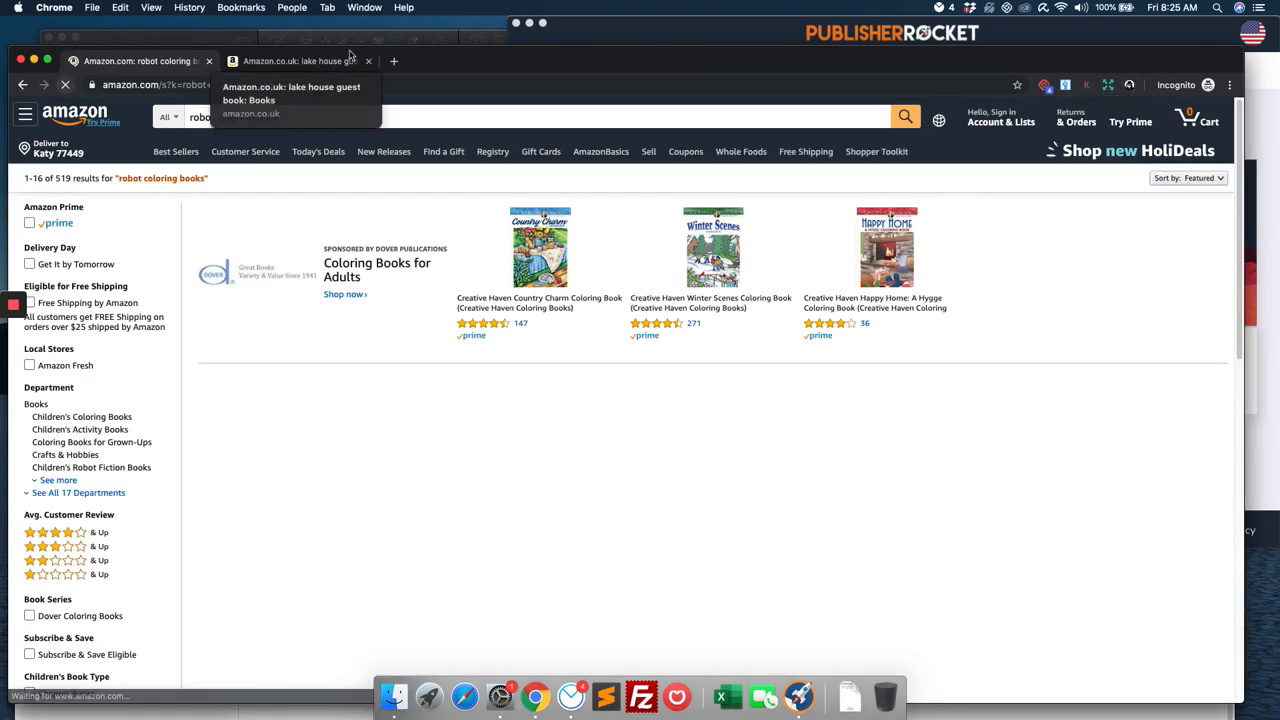
left_click(368, 60)
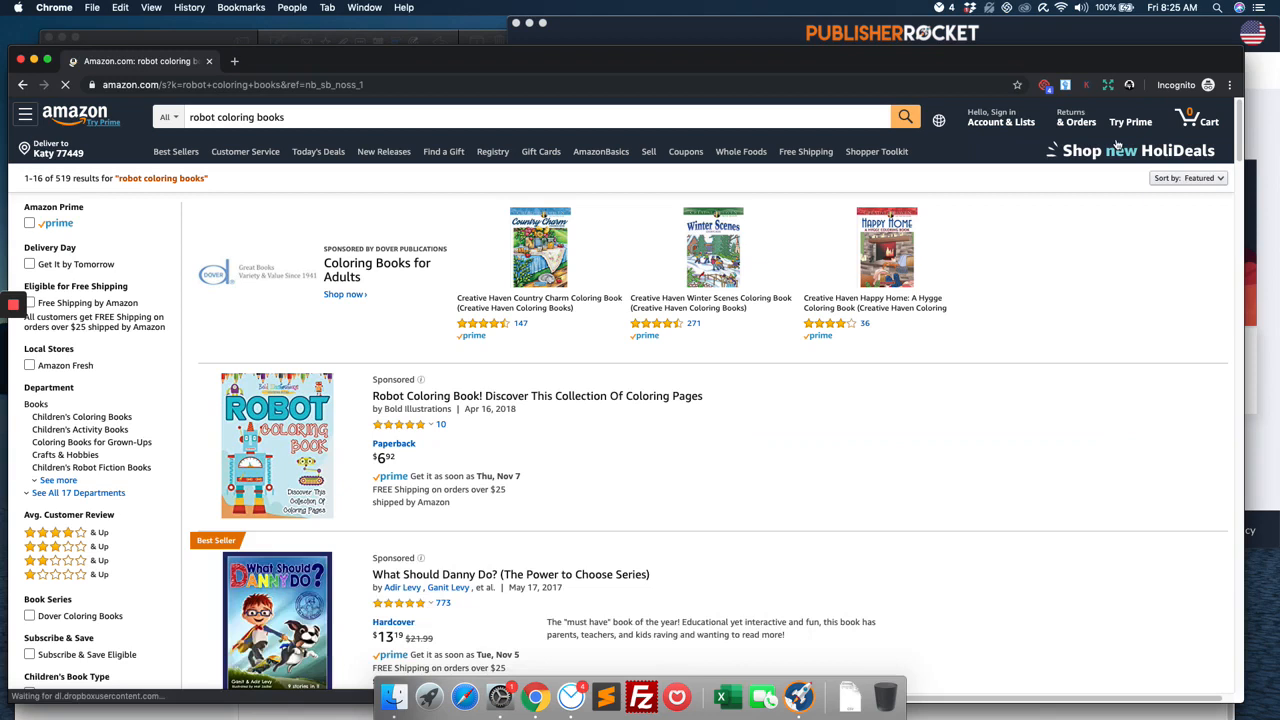
left_click(1130, 84)
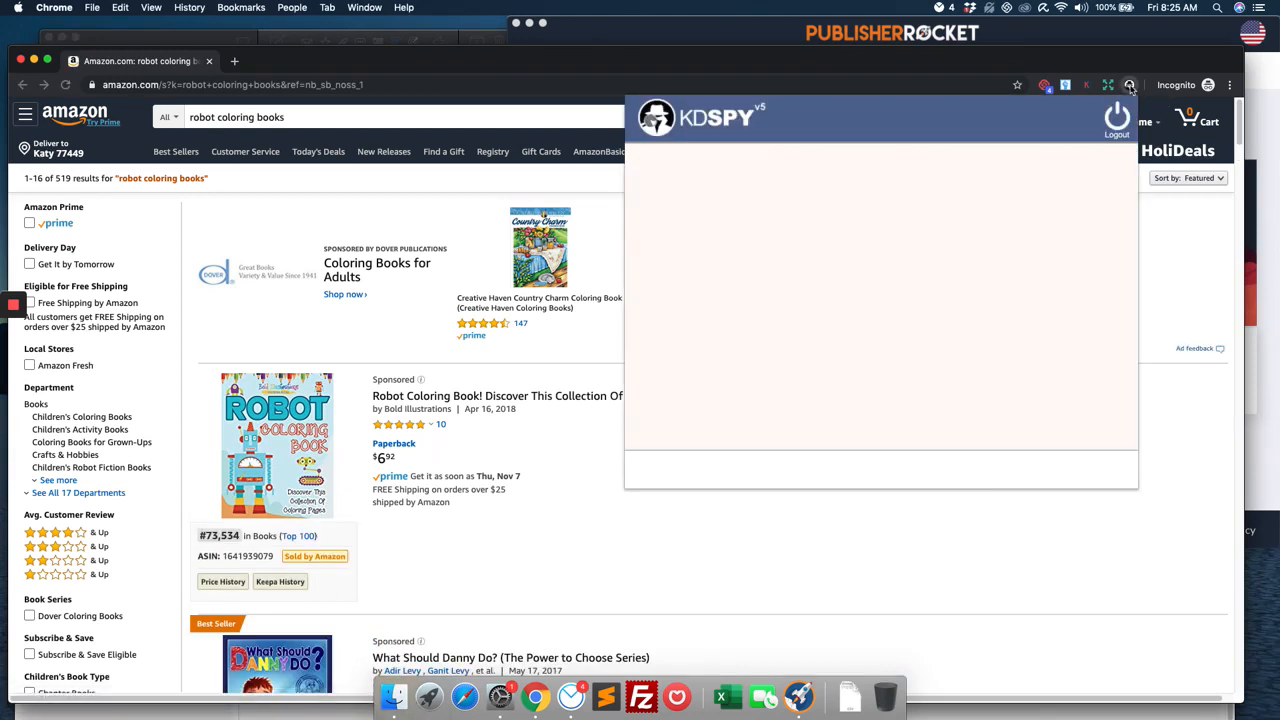
Scan the 20 robot coloring book results in KDSpy and dismiss the App Store purchase error.
left_click(1130, 84)
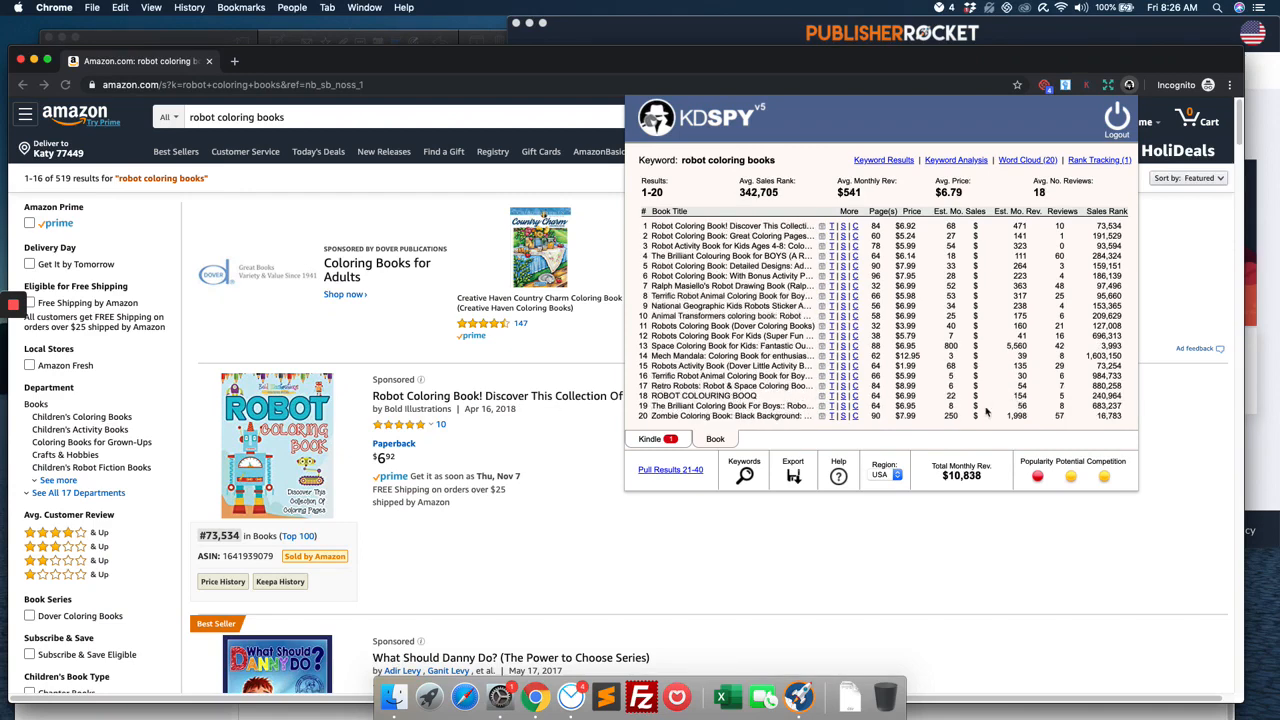
mouse_move(1036, 476)
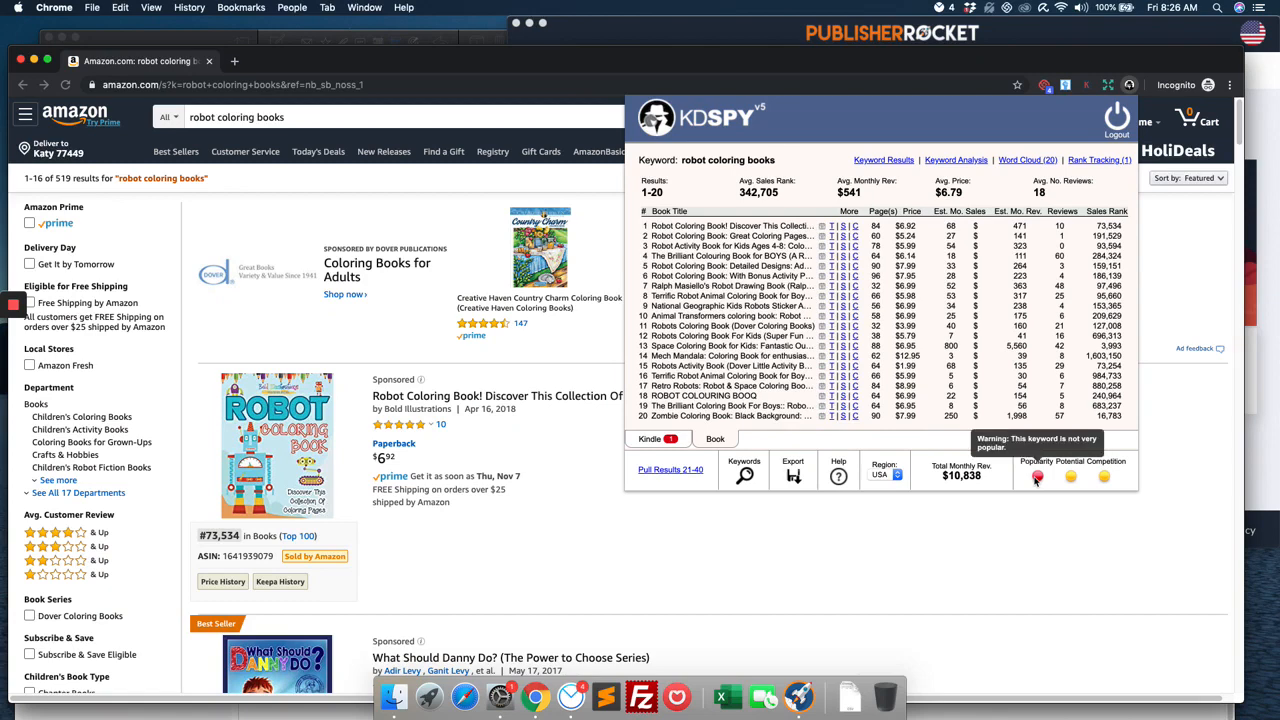
mouse_move(1072, 476)
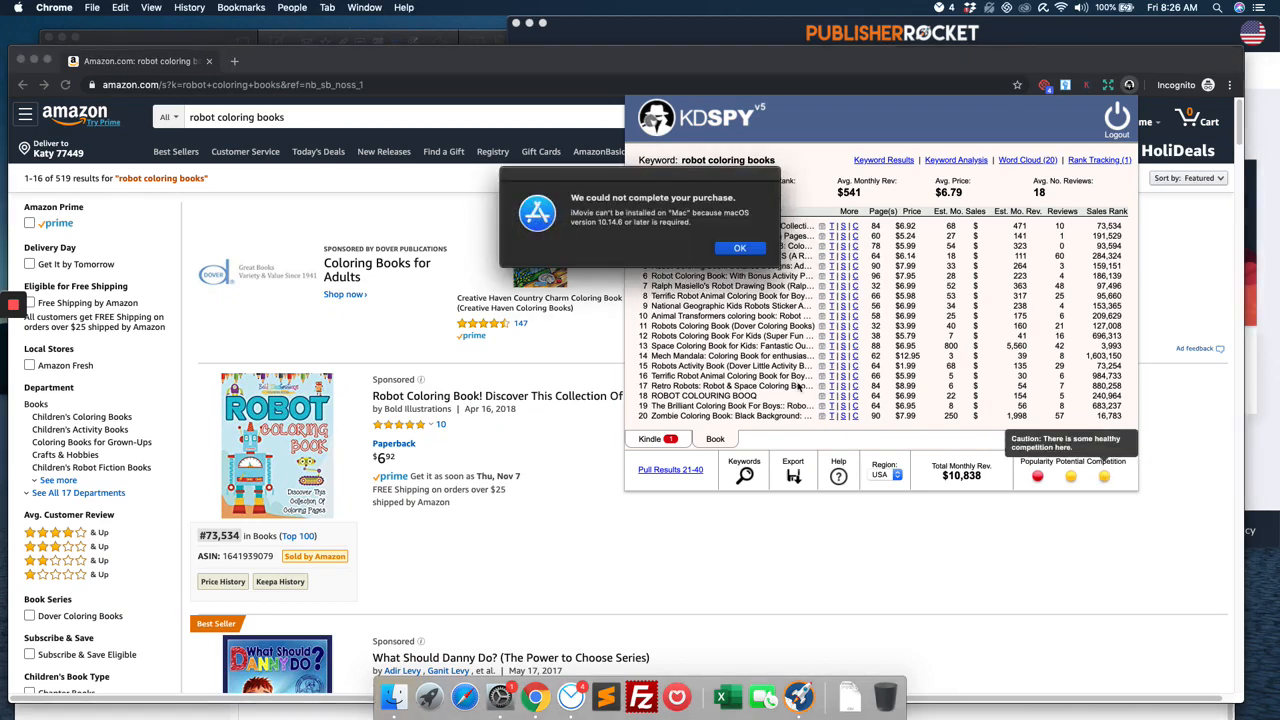
left_click(740, 248)
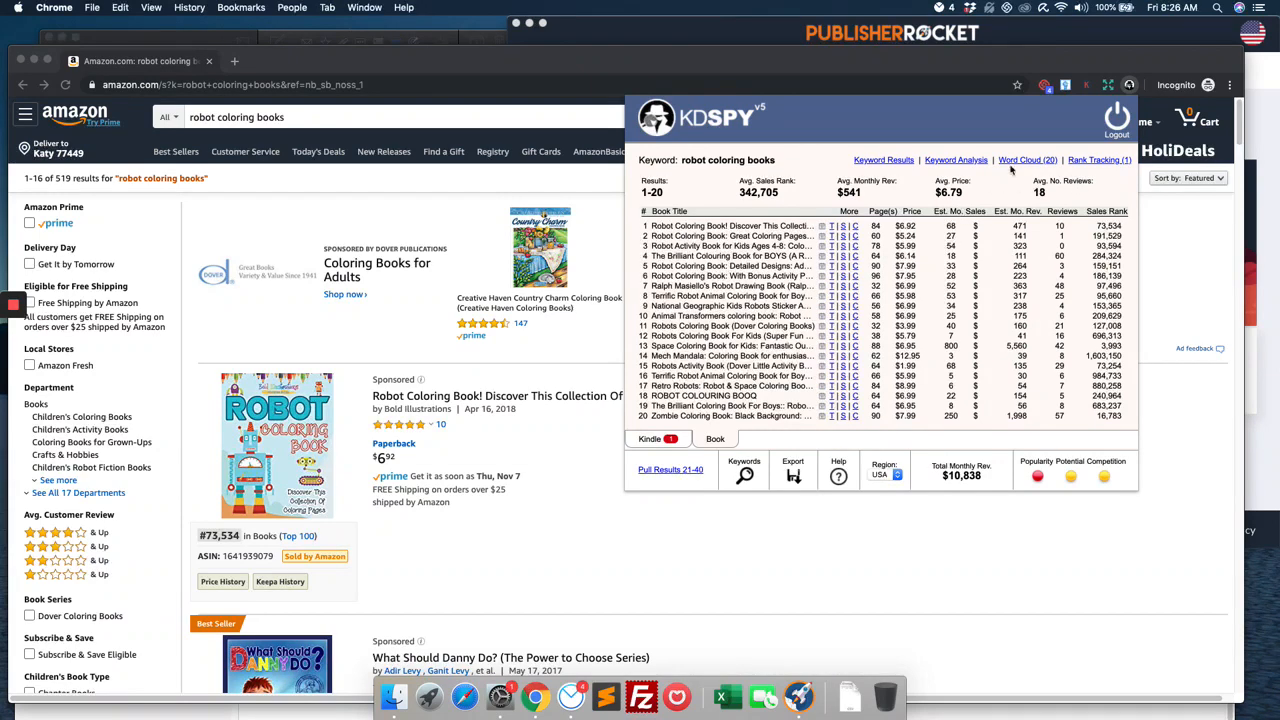
Review the title word cloud and rank tracking, then return to colour-coded results.
left_click(1028, 160)
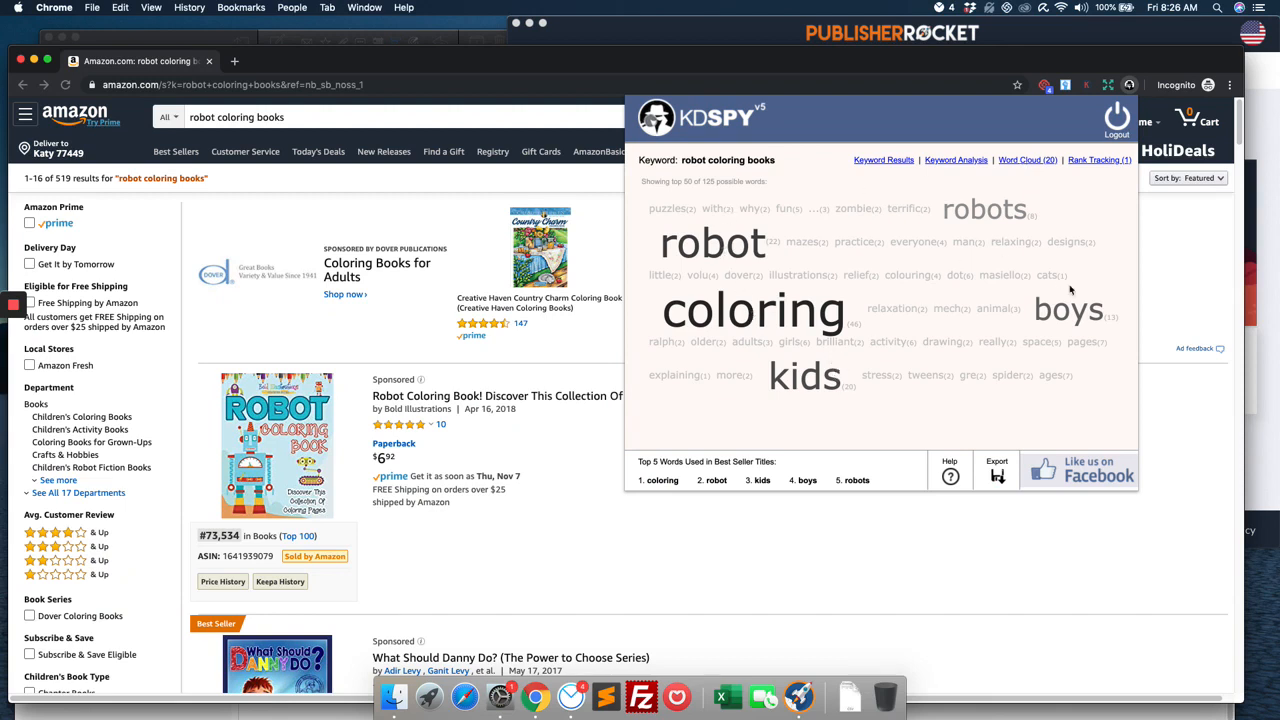
left_click(1100, 160)
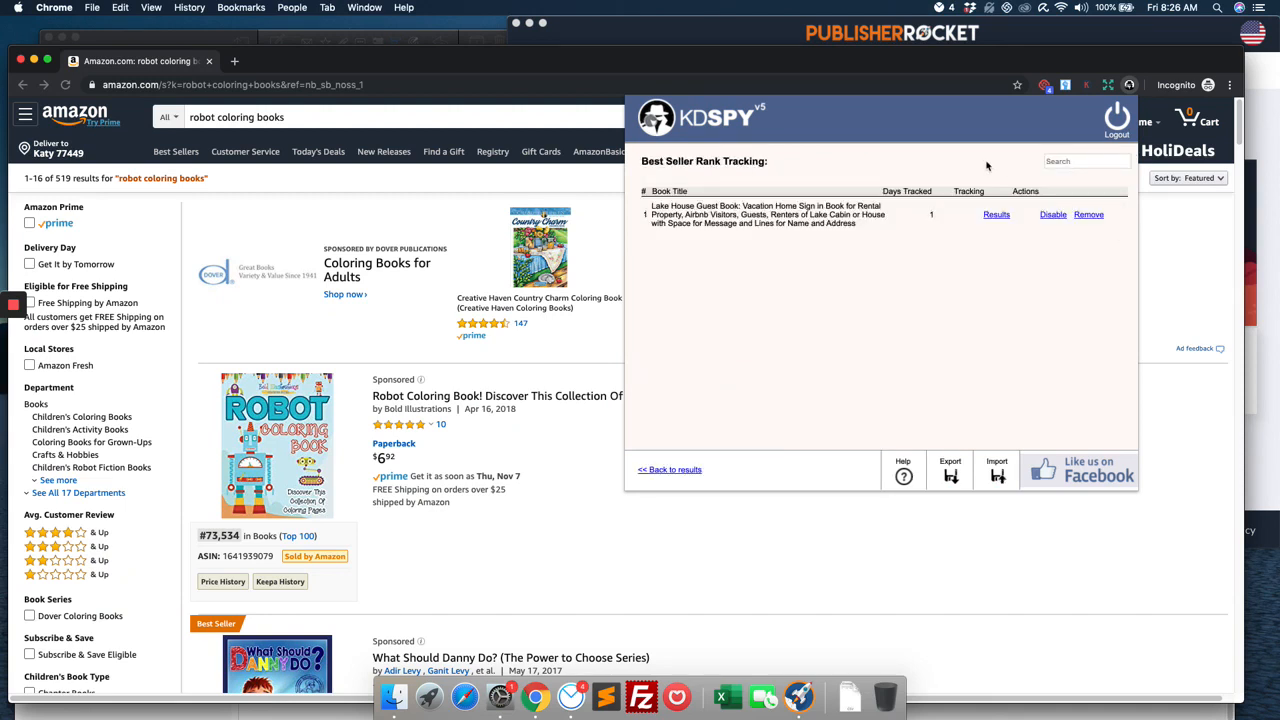
mouse_move(1064, 200)
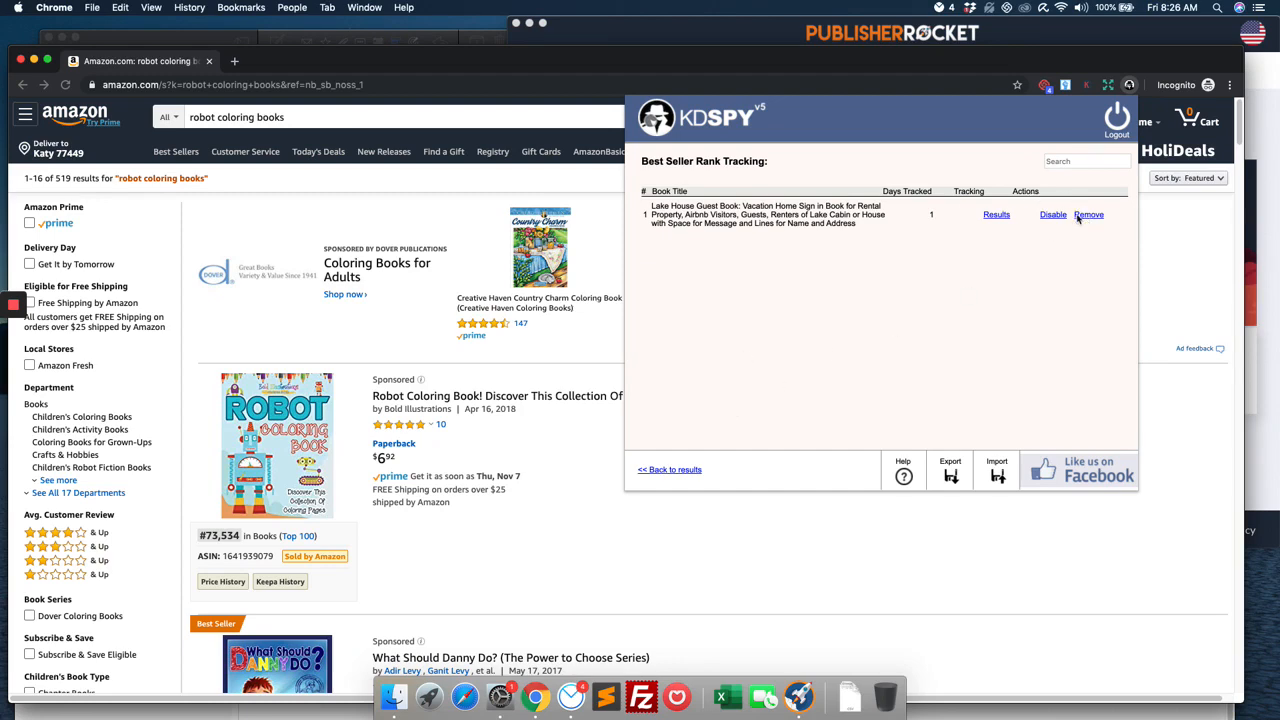
left_click(668, 468)
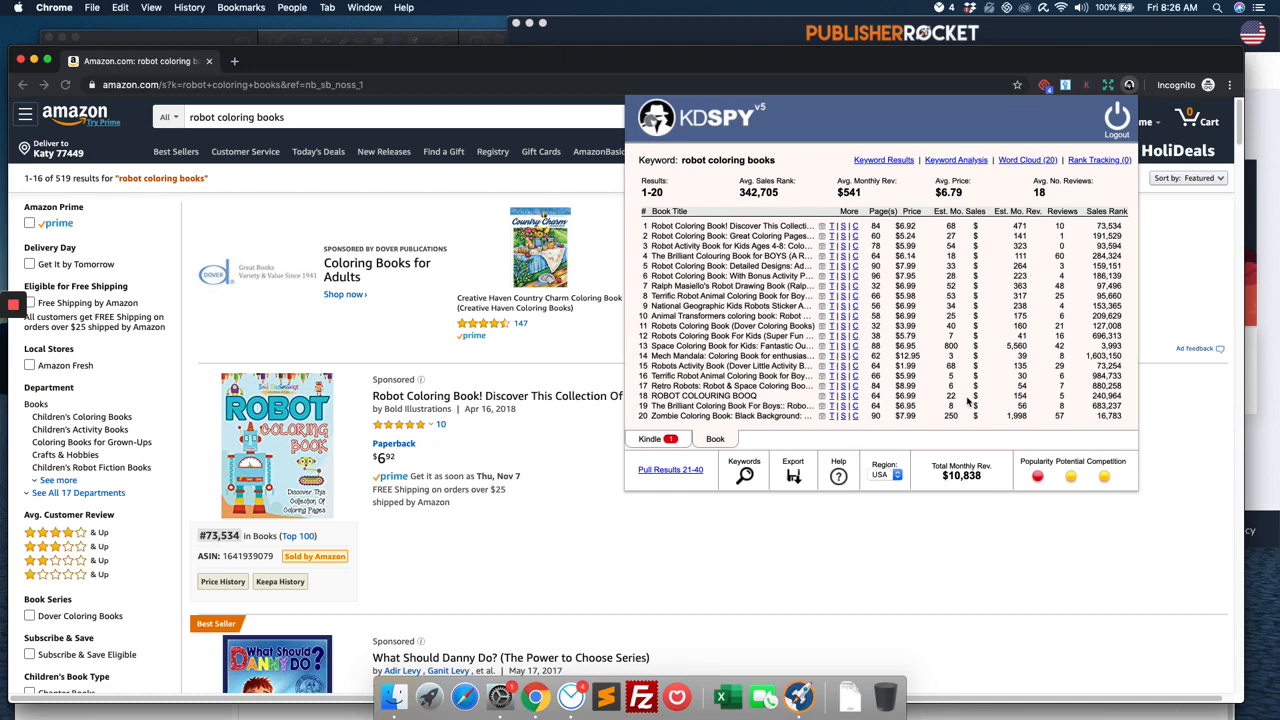
left_click(716, 440)
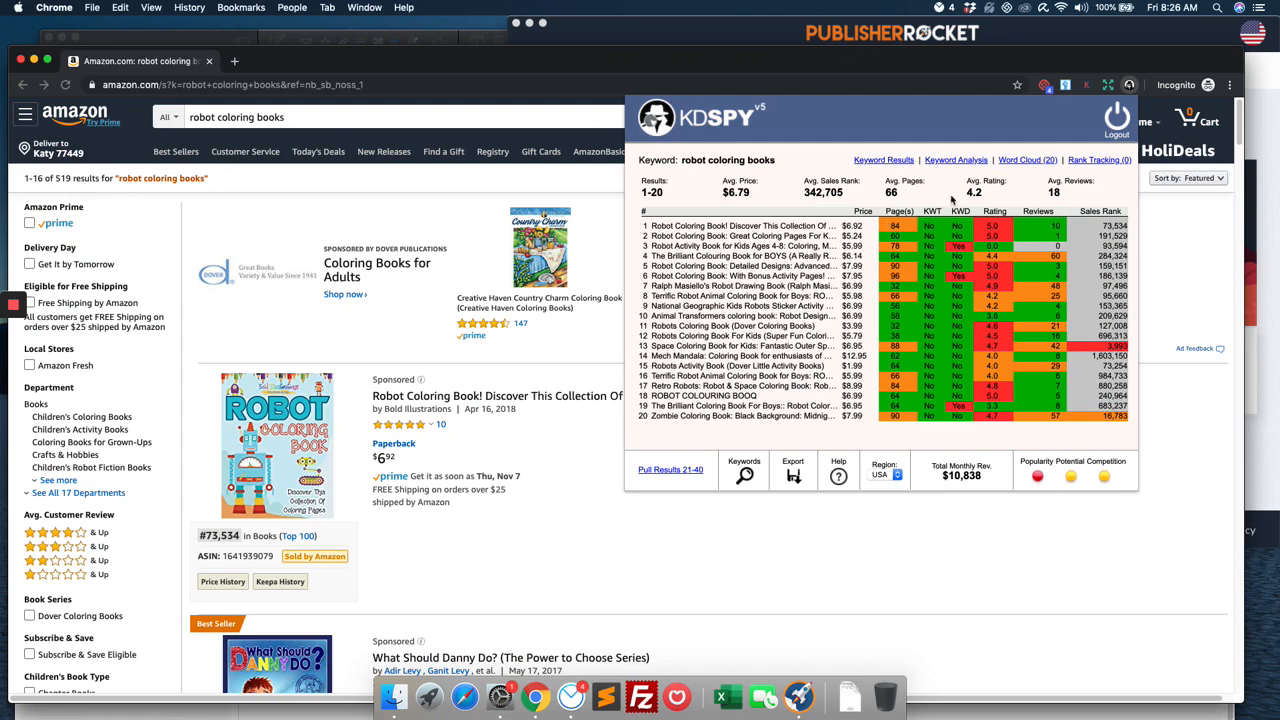
mouse_move(1088, 254)
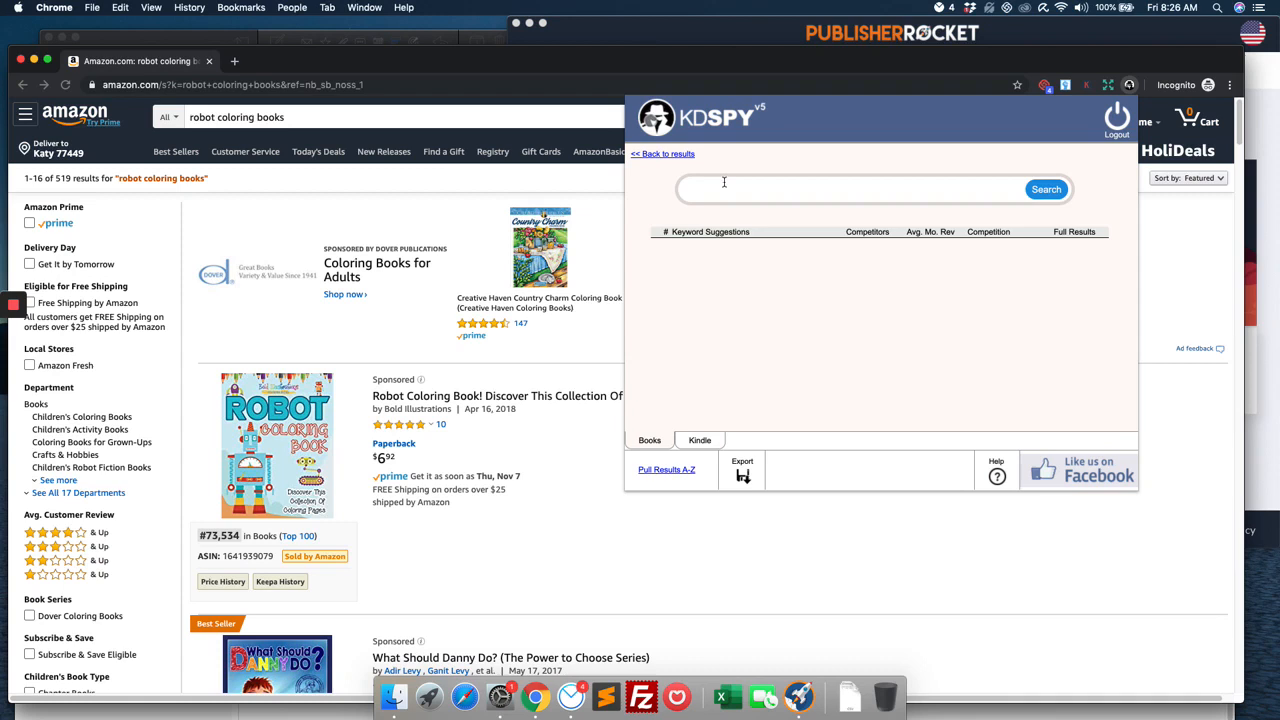
Search keyword suggestions for 'robot coloring book' and analyze 'robot coloring book for kids'.
type("robot col")
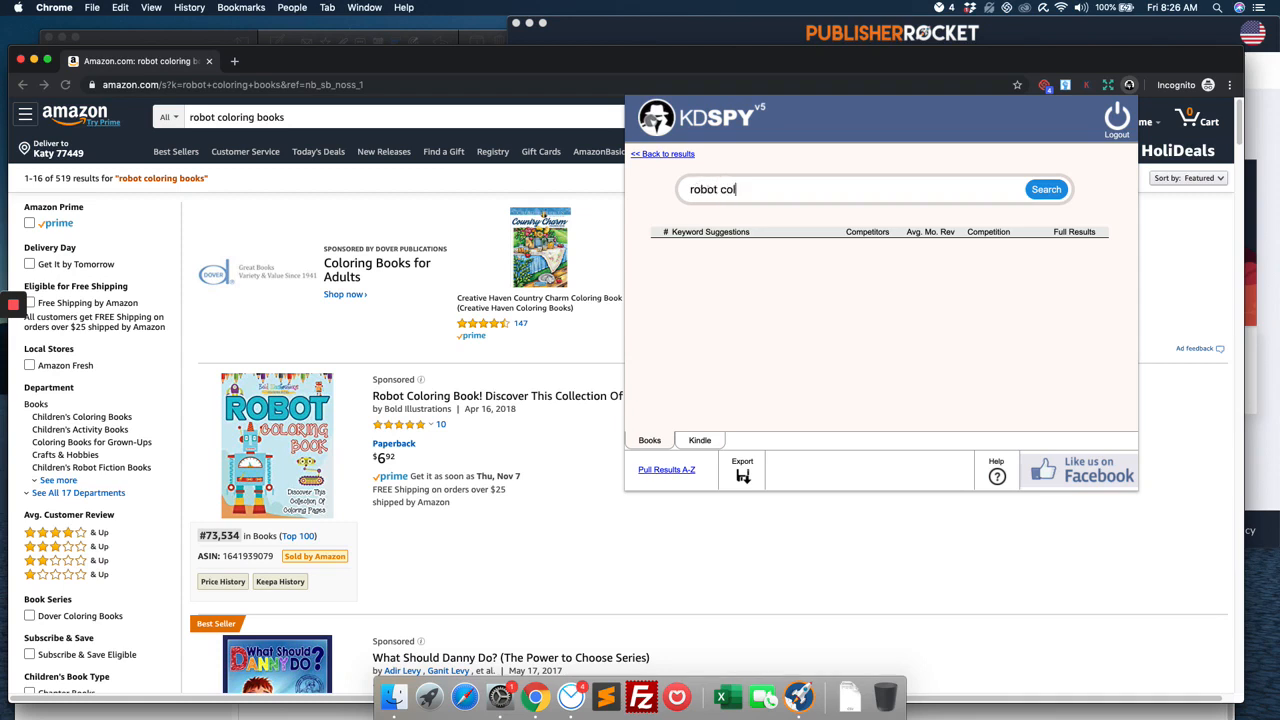
left_click(1046, 188)
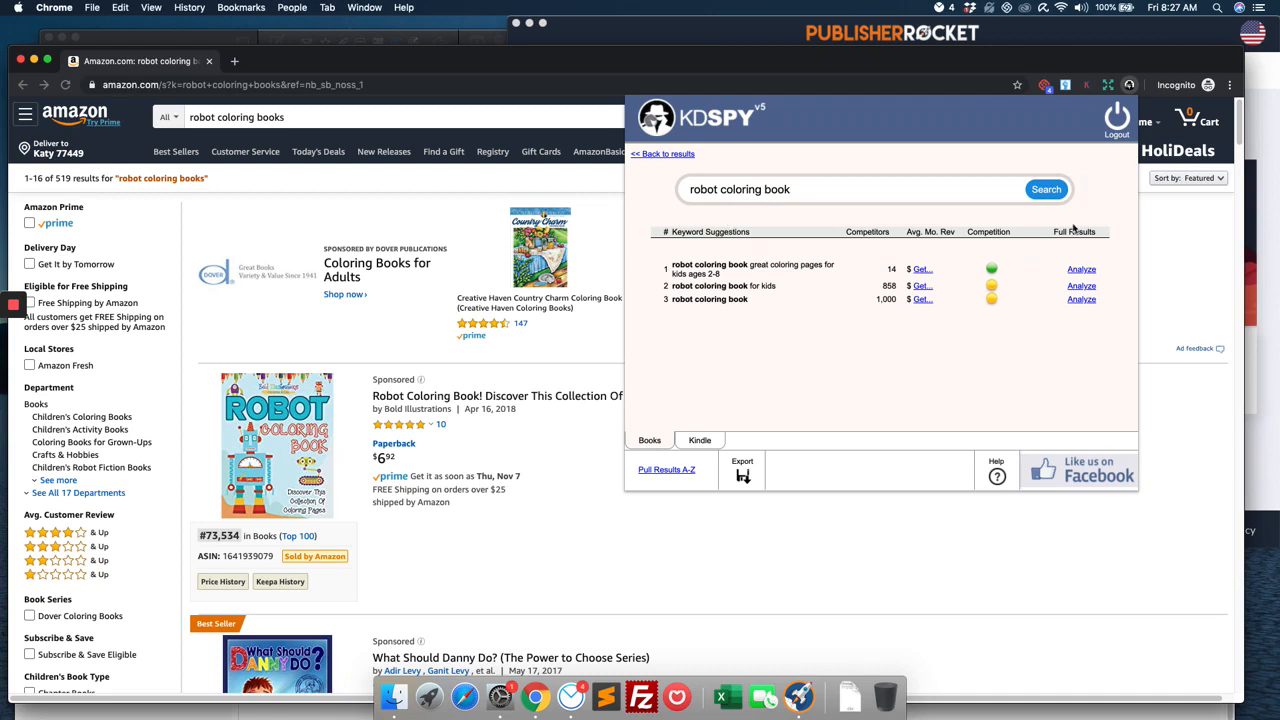
mouse_move(748, 268)
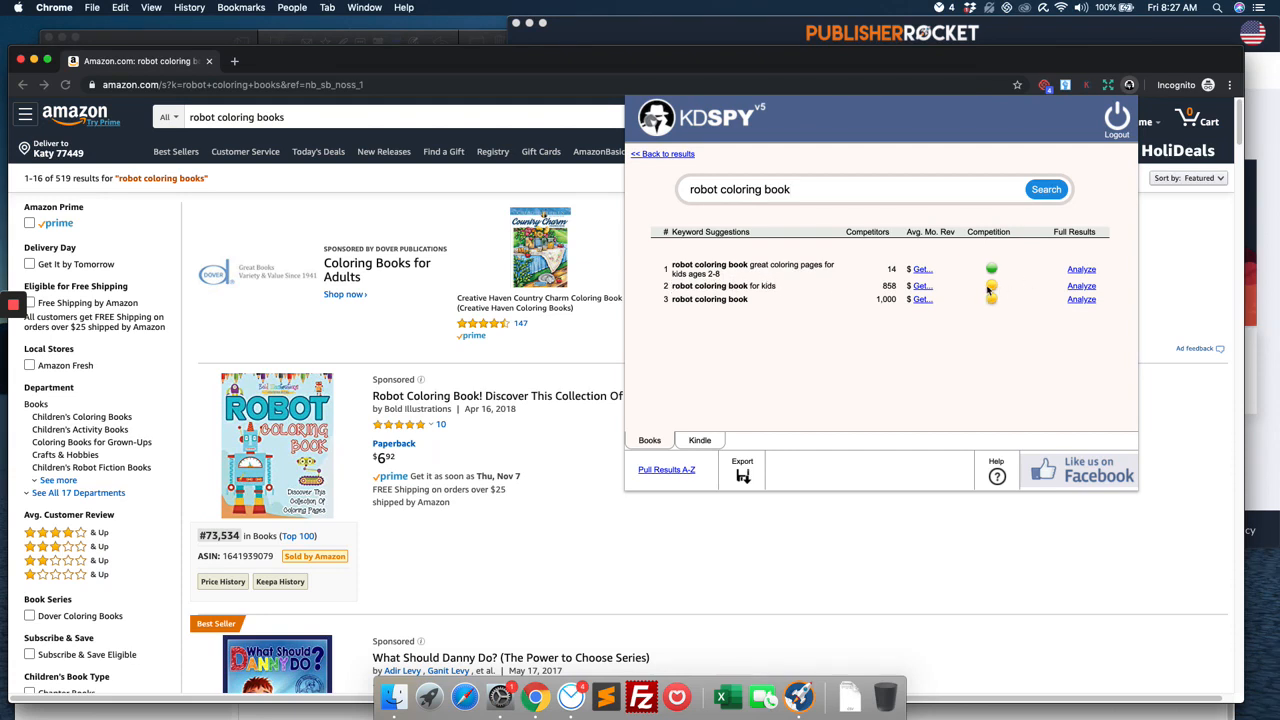
mouse_move(952, 298)
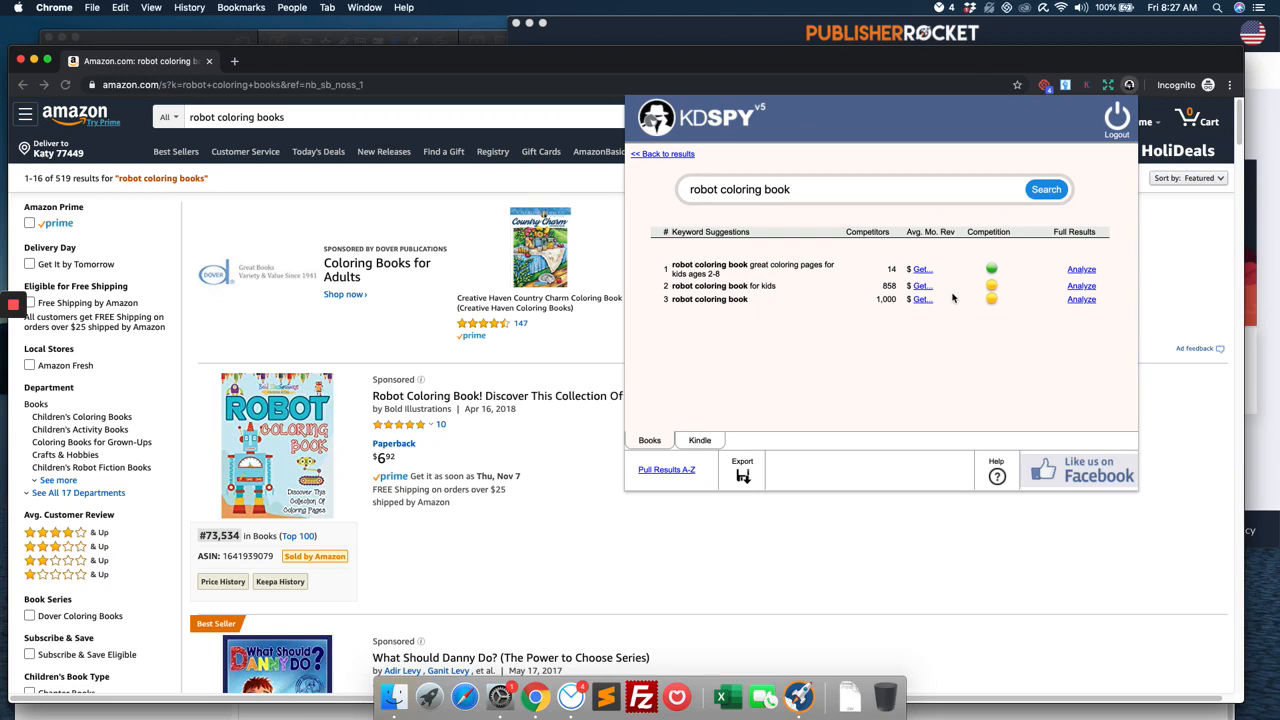
mouse_move(924, 280)
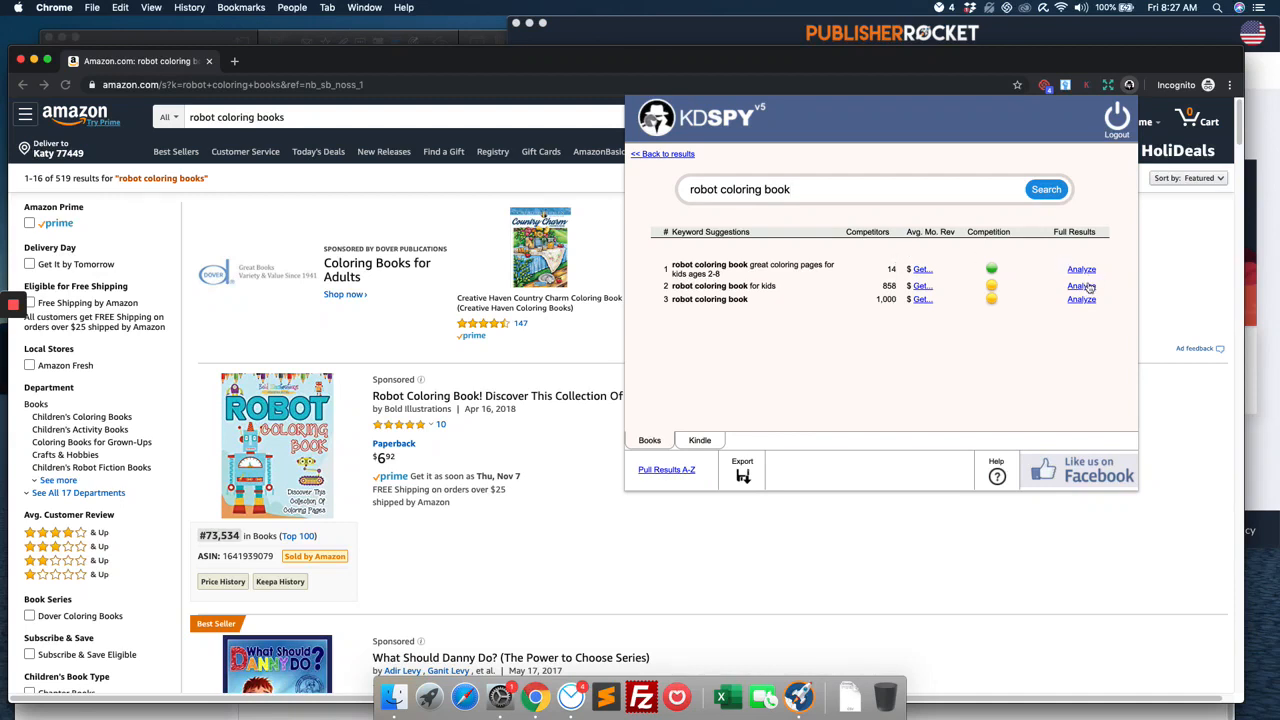
left_click(1080, 286)
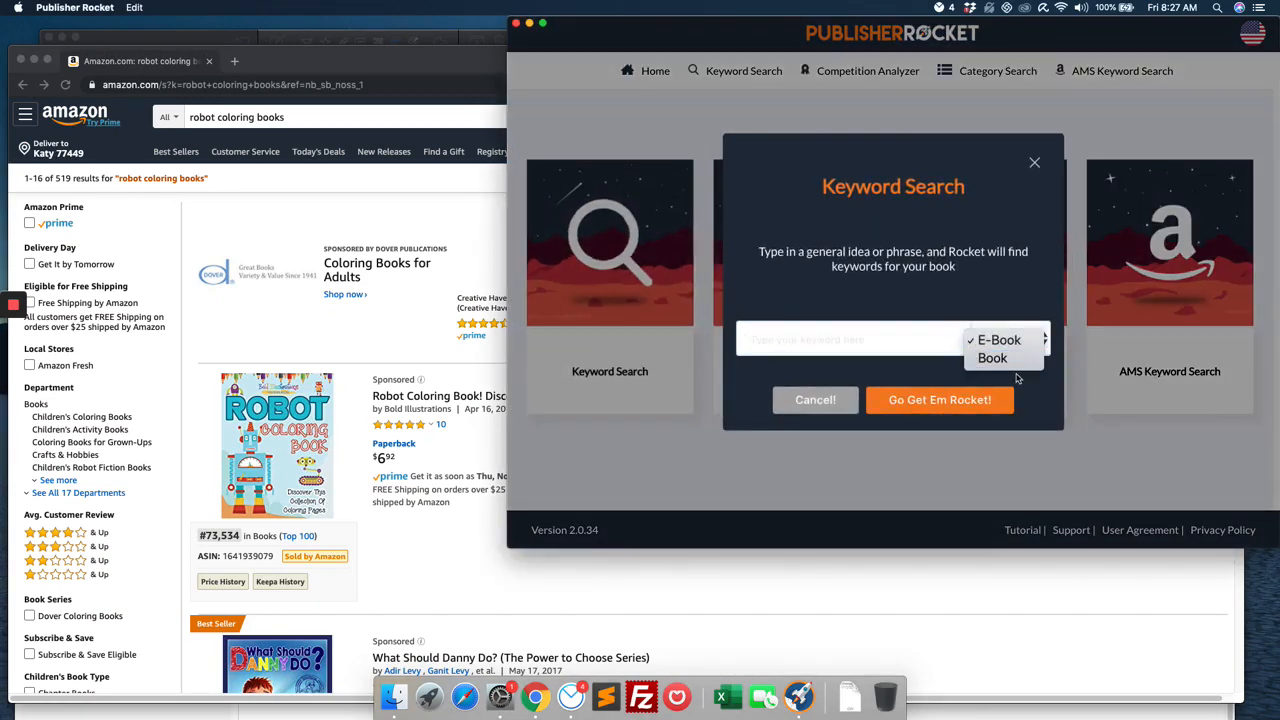
Run a Book keyword search for 'robot coloring books' and analyze the top keyword.
left_click(992, 356)
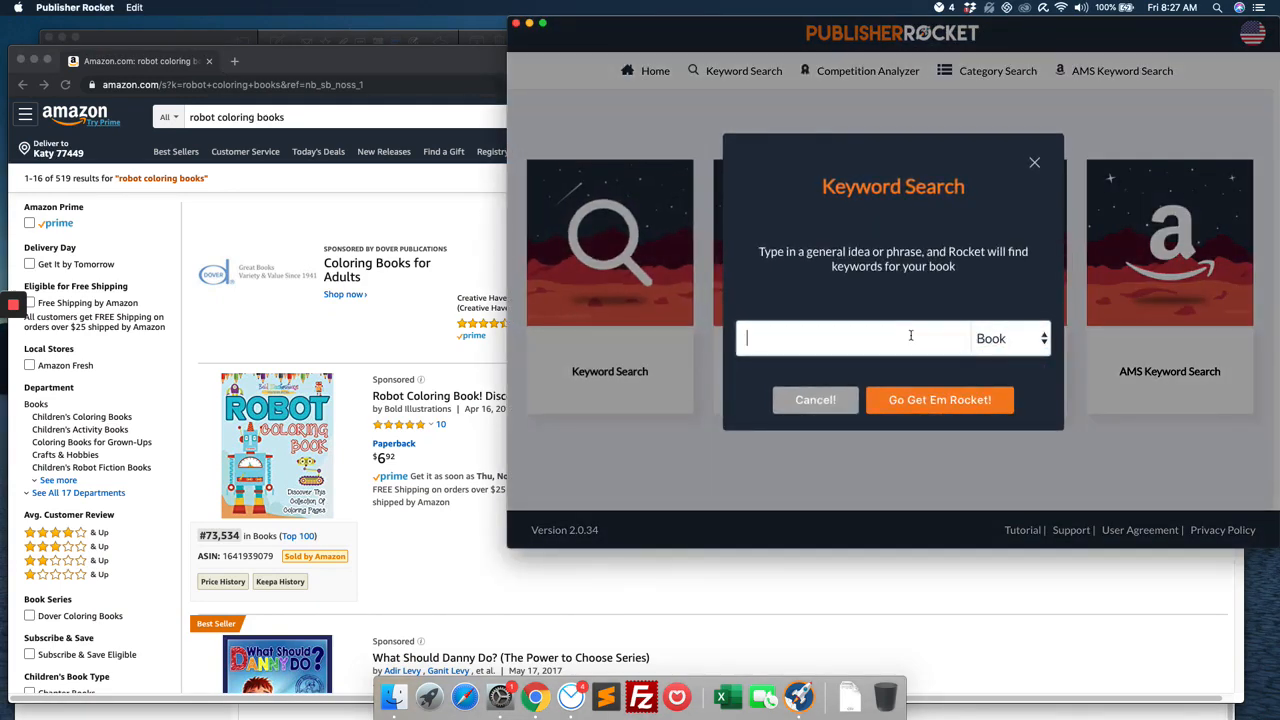
type("robot coloring books")
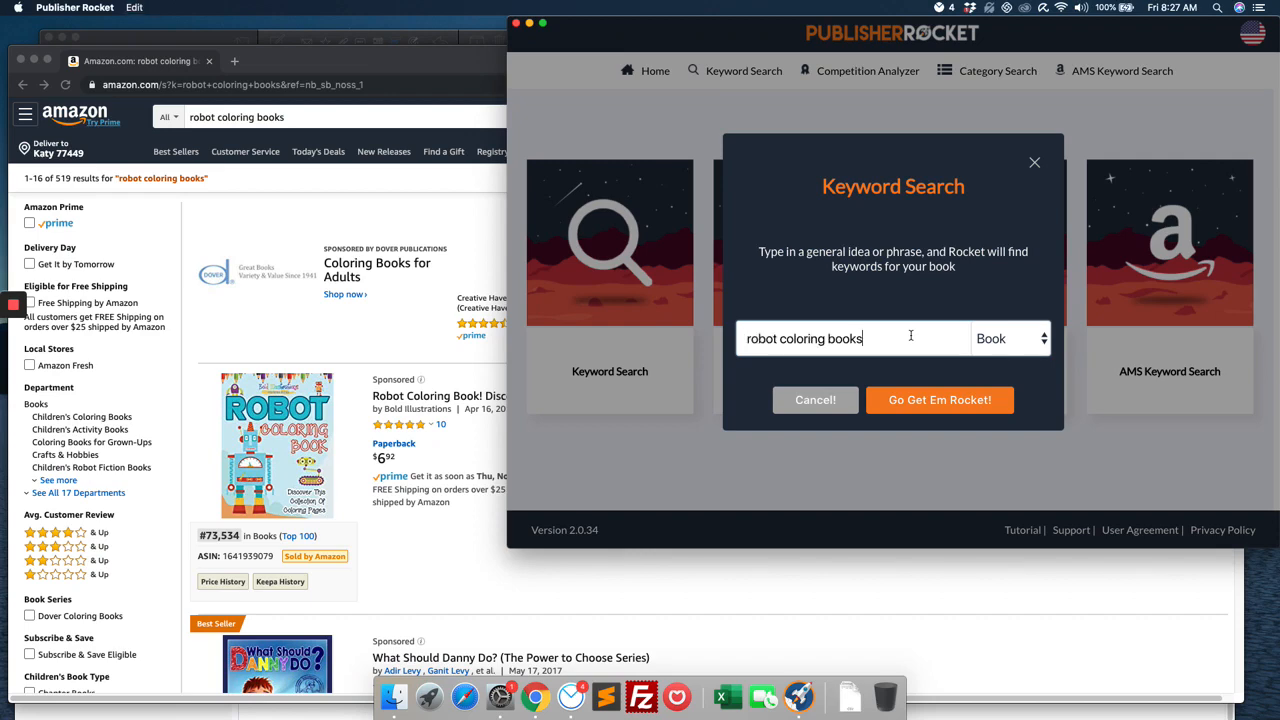
left_click(940, 400)
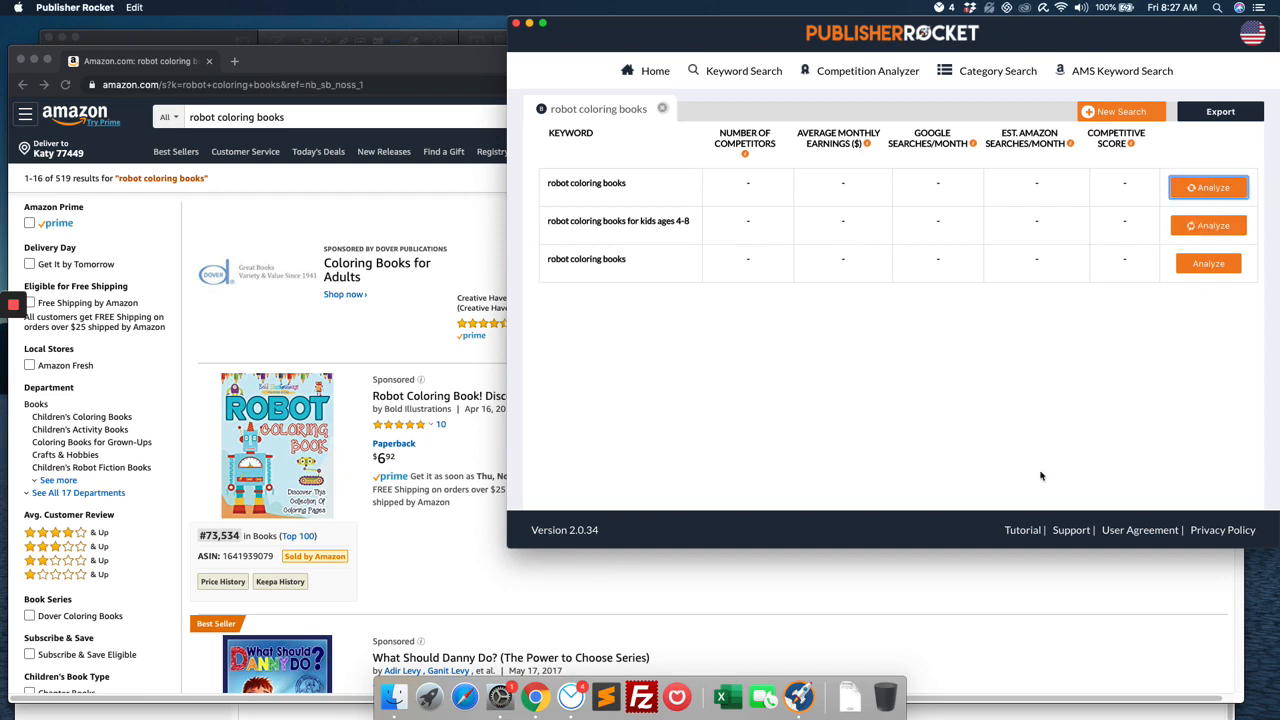
left_click(1208, 188)
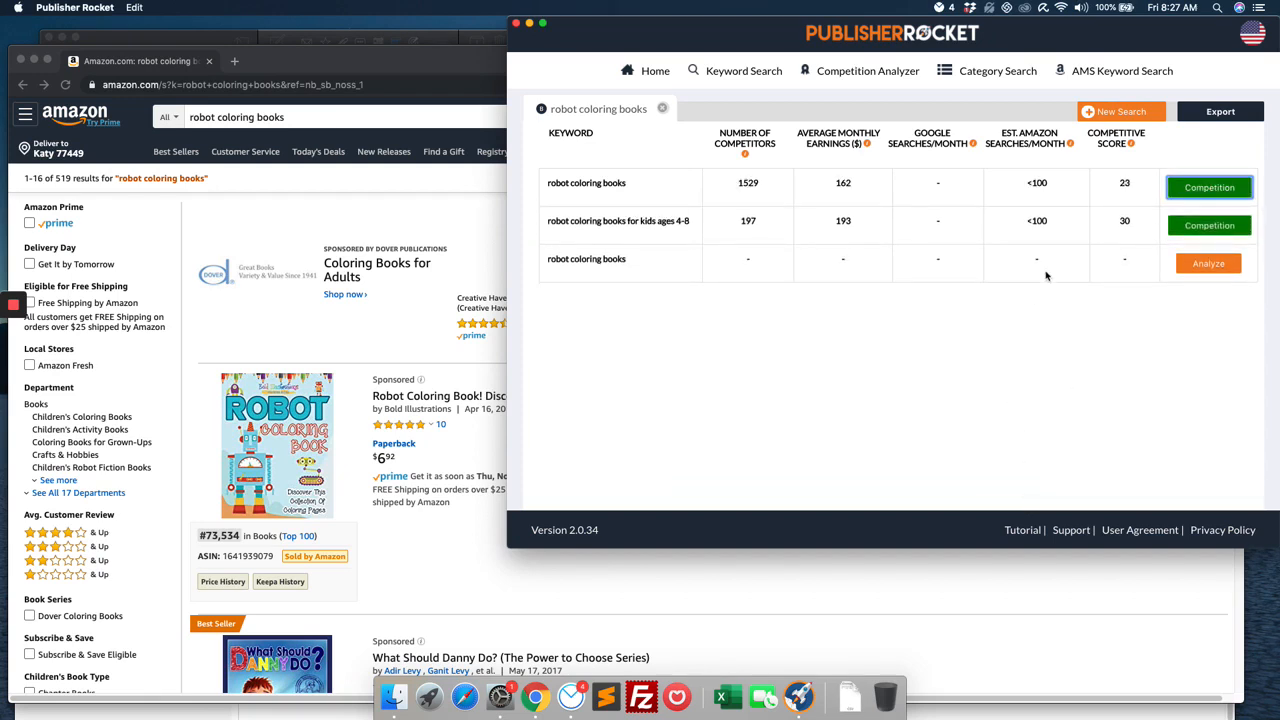
mouse_move(1124, 224)
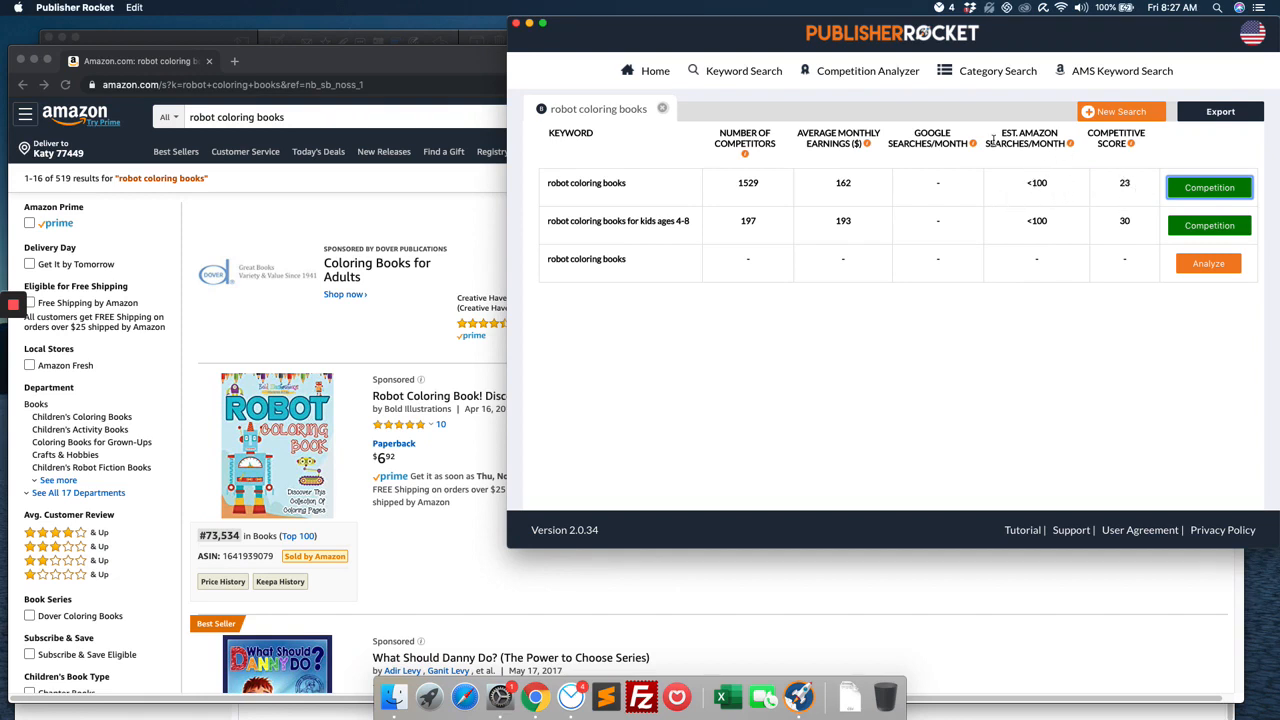
mouse_move(1092, 170)
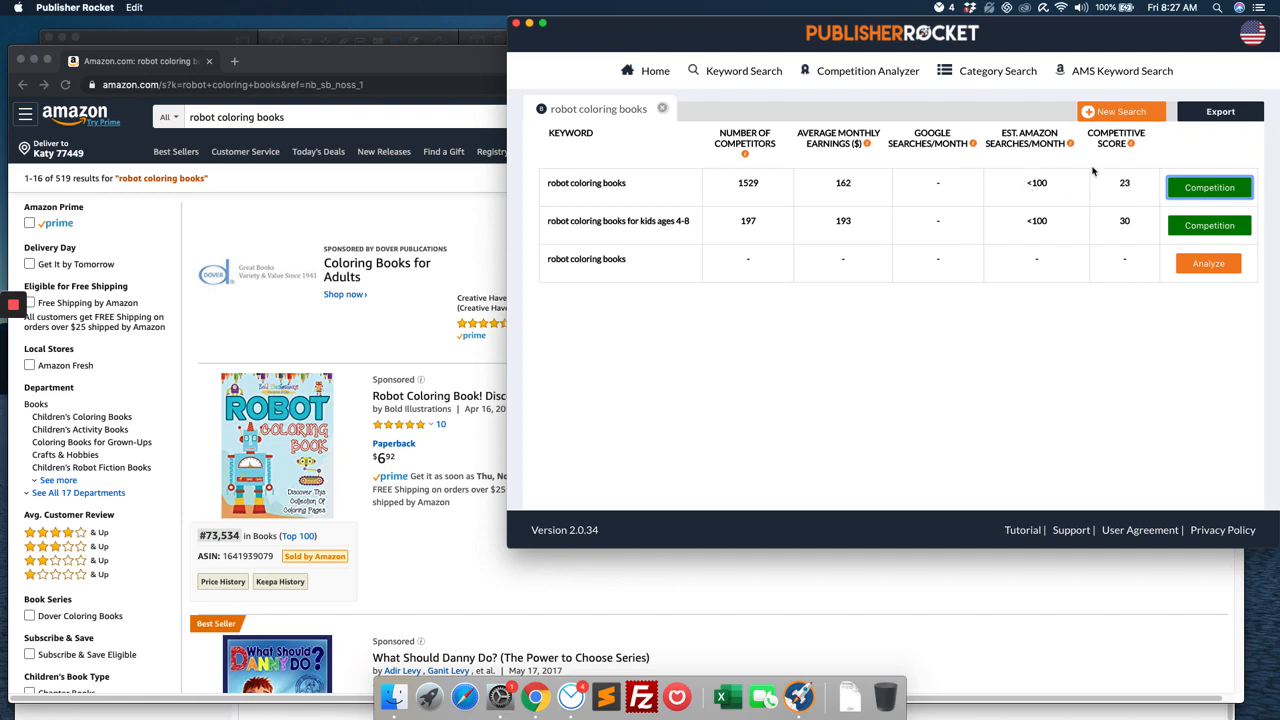
mouse_move(936, 166)
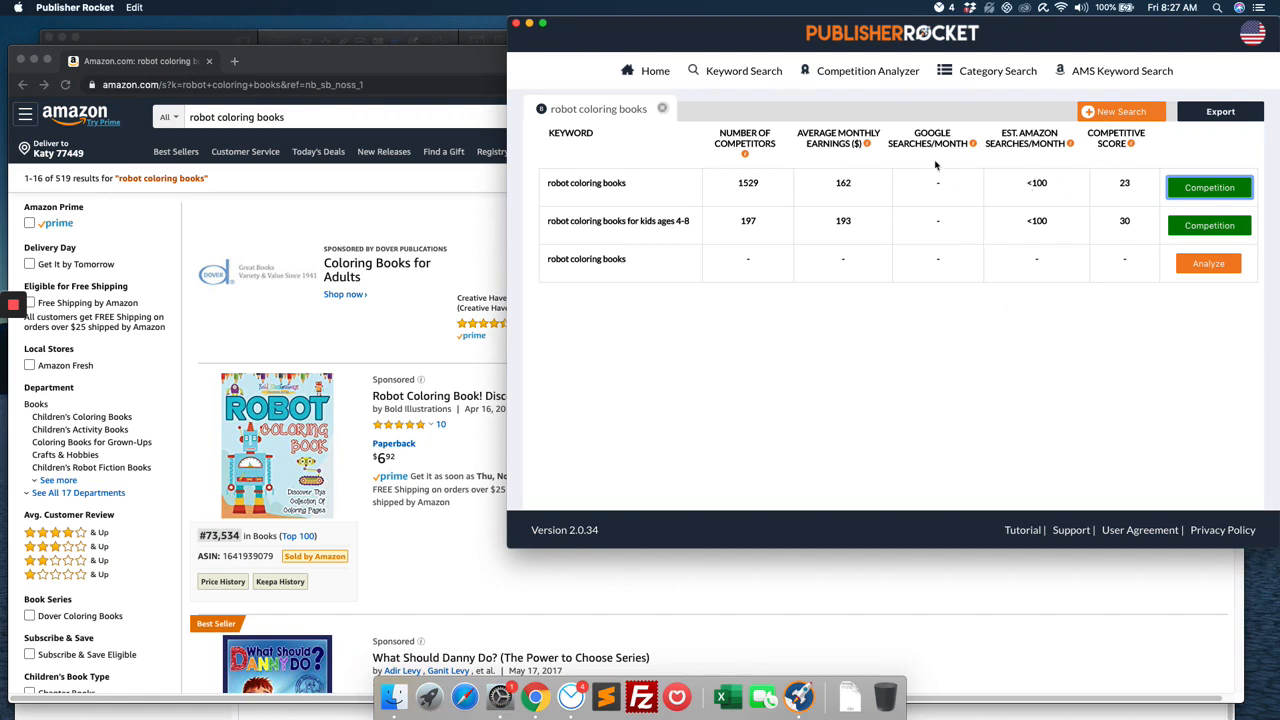
mouse_move(604, 272)
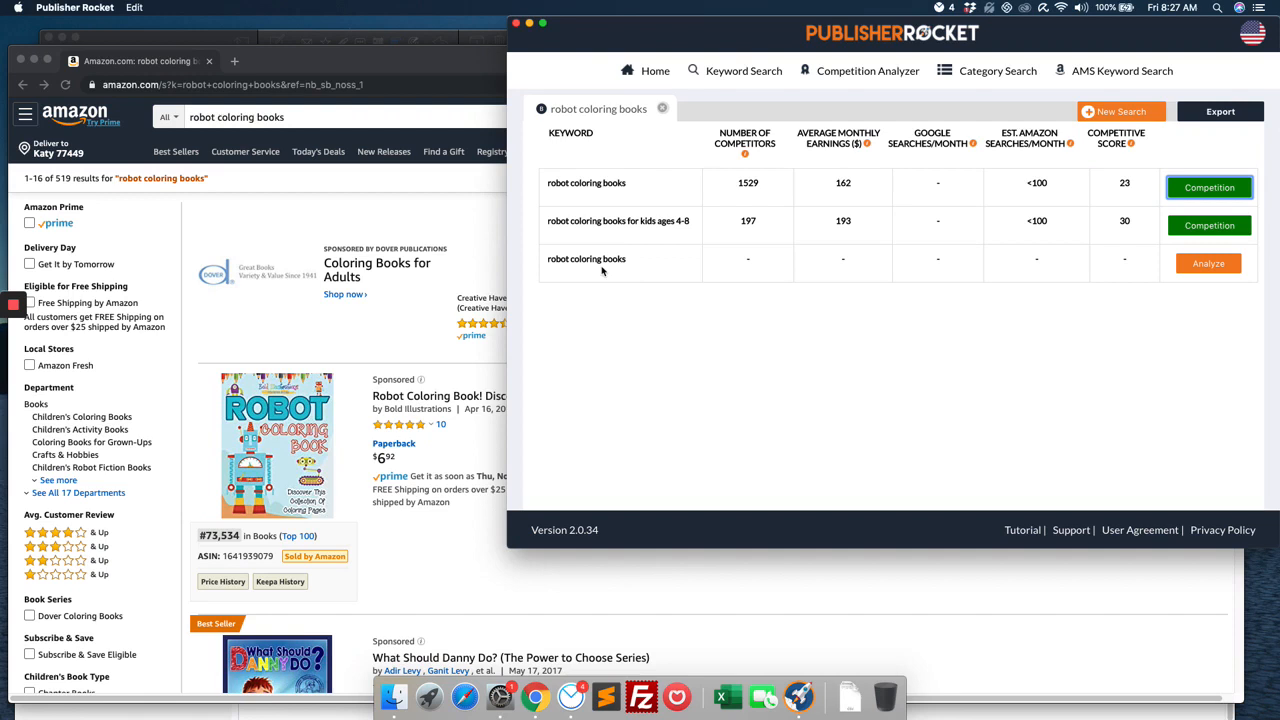
mouse_move(652, 488)
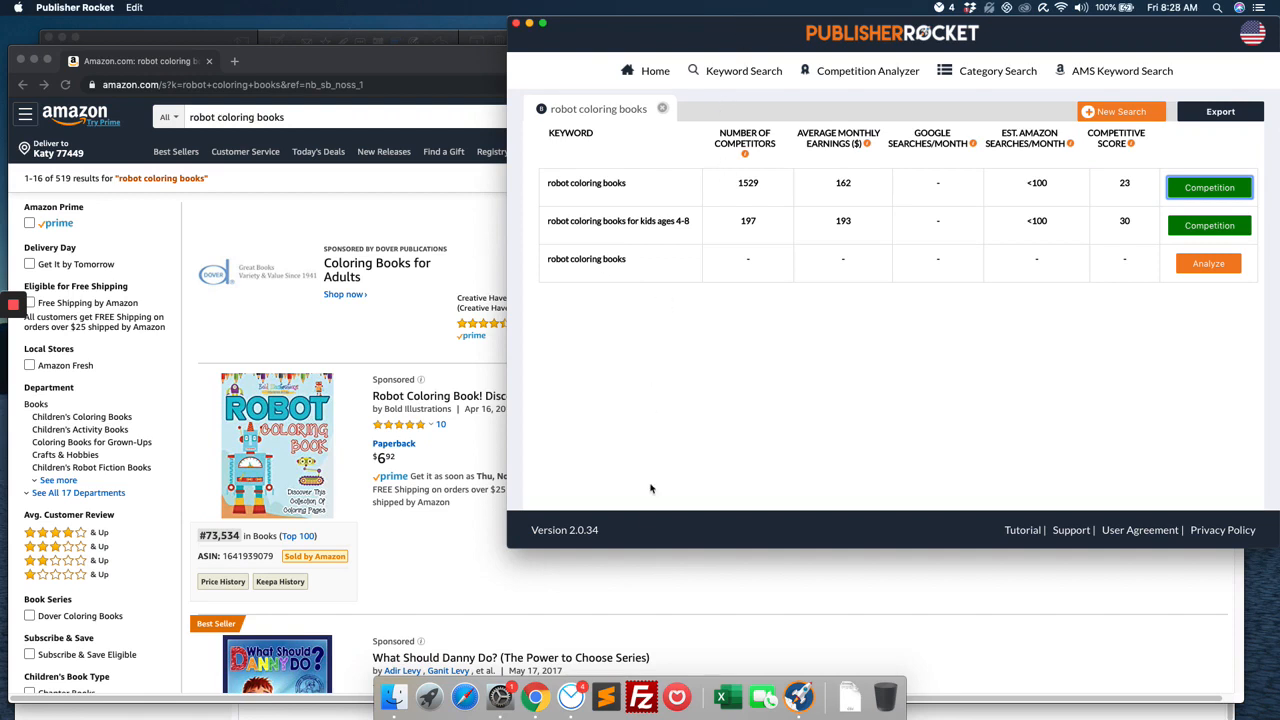
mouse_move(972, 716)
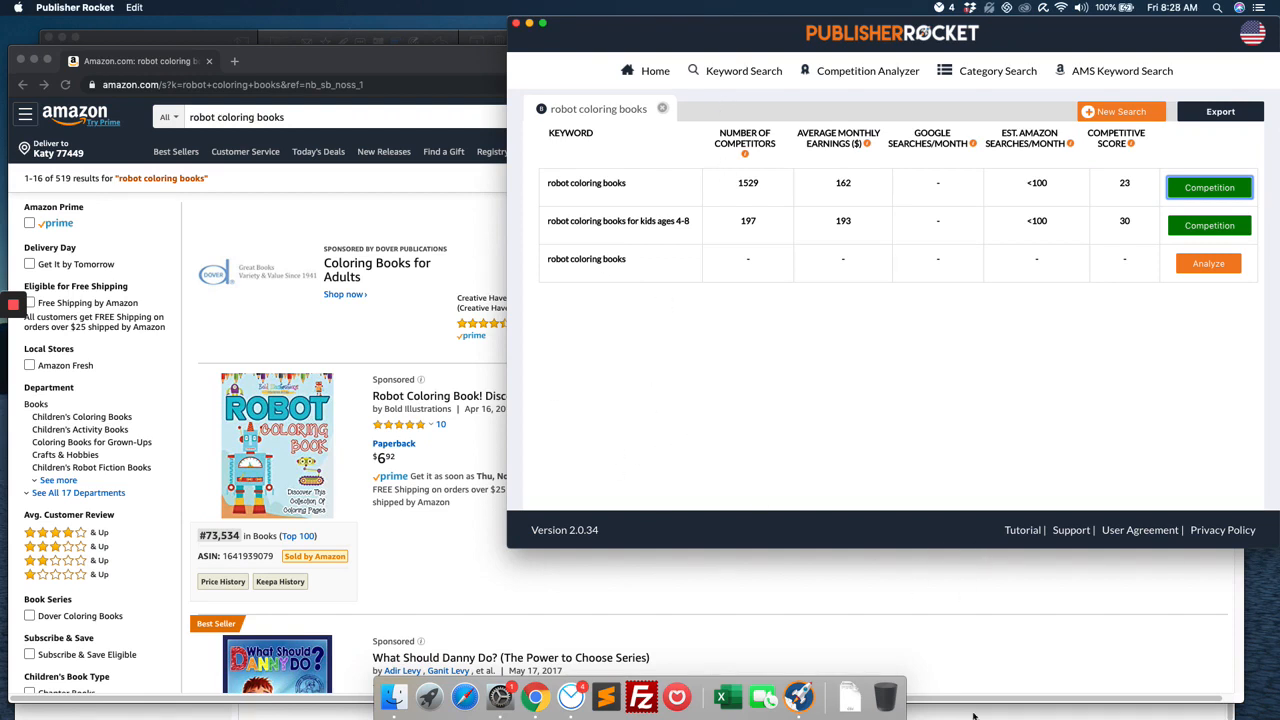
mouse_move(910, 312)
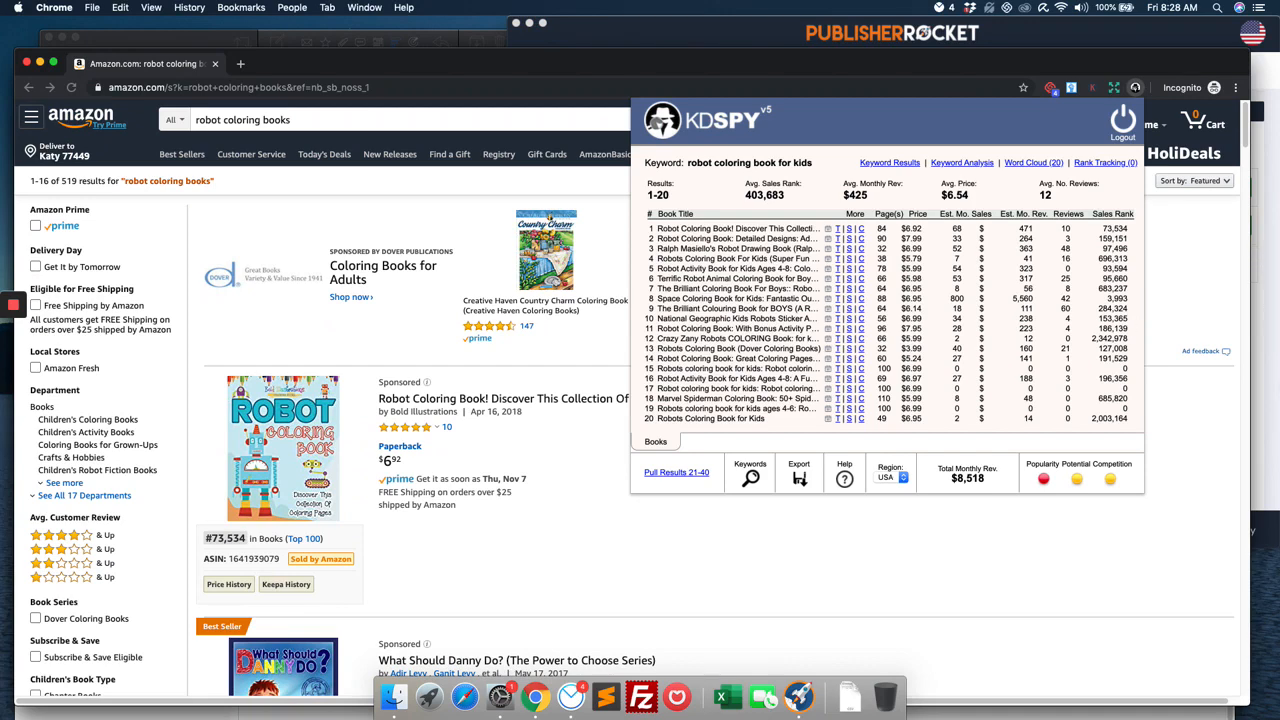
Bring up KDSpy's keyword suggestion search over the robot coloring book for kids results.
left_click(868, 70)
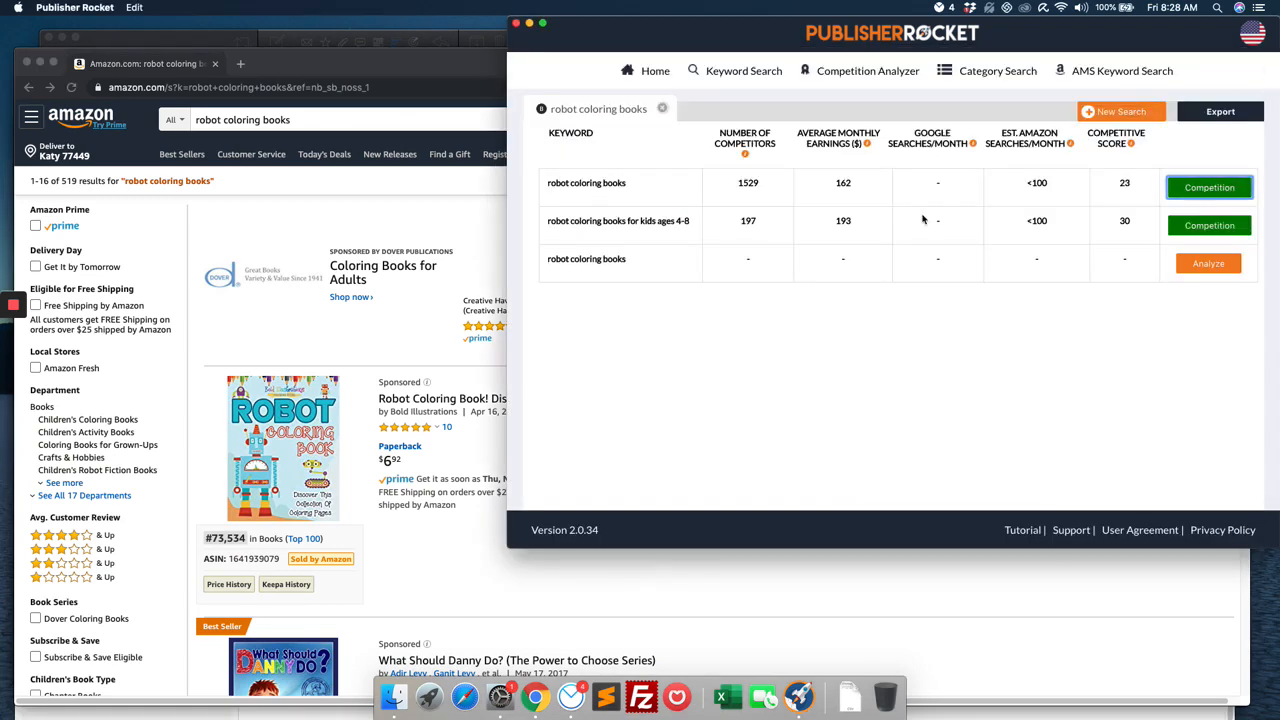
mouse_move(400, 98)
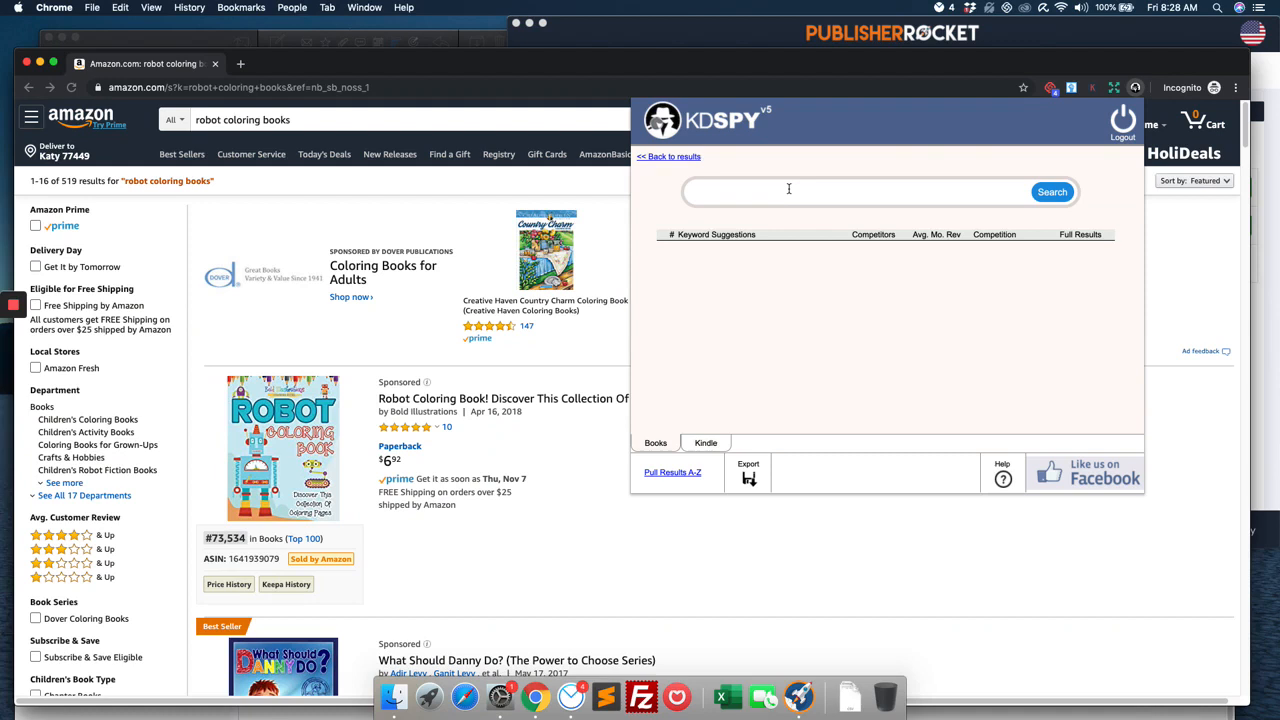
Search suggestions for 'robot activity book', then 'coloring books for kids', and review competitor counts.
type("robot acti")
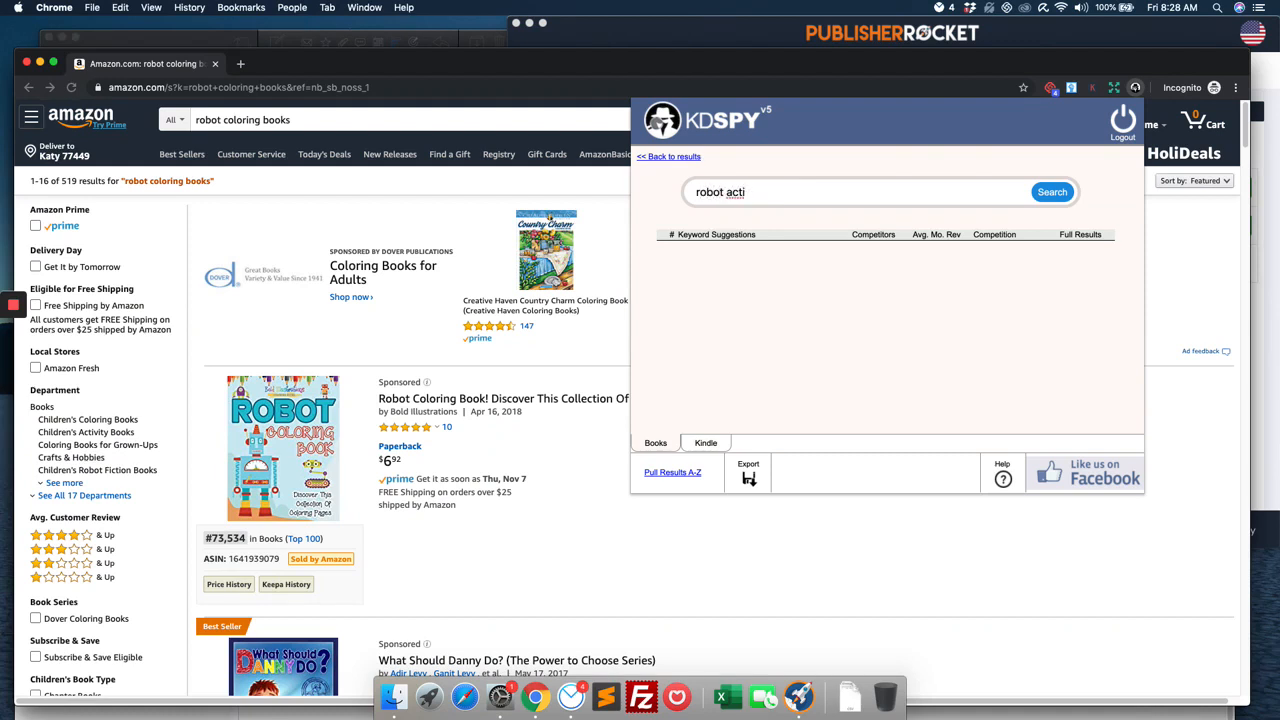
type("vi")
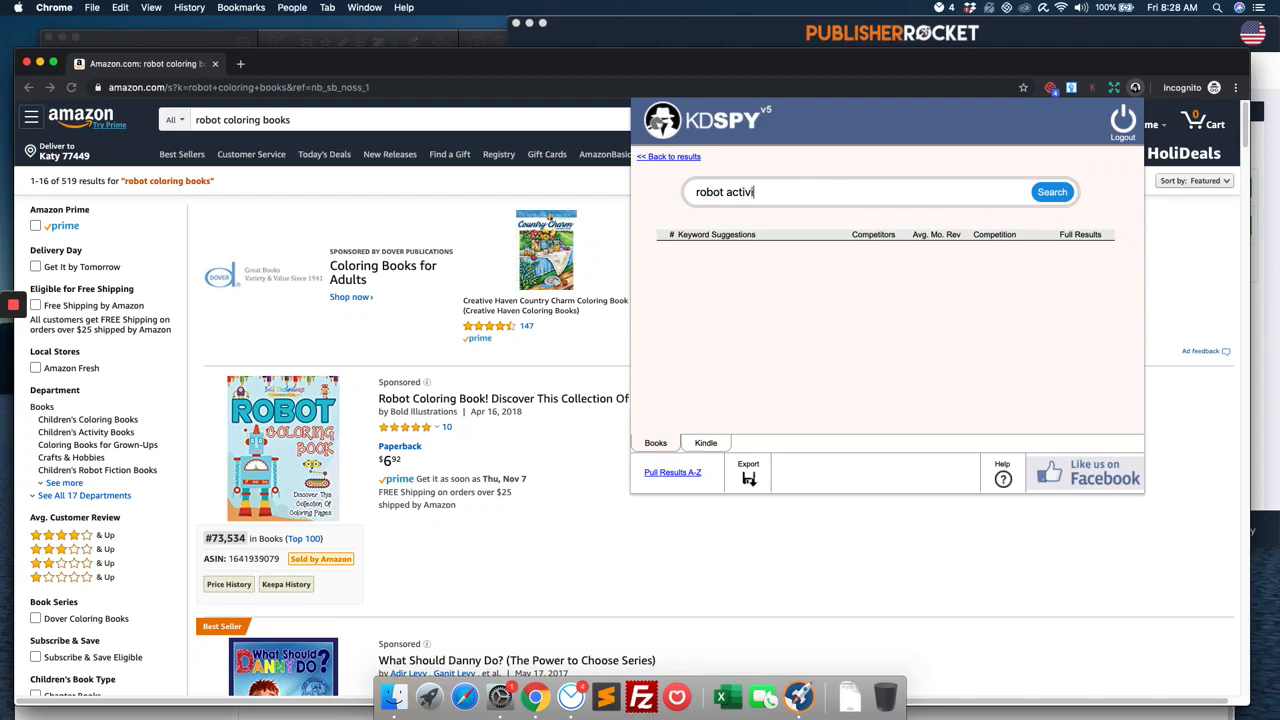
left_click(1052, 192)
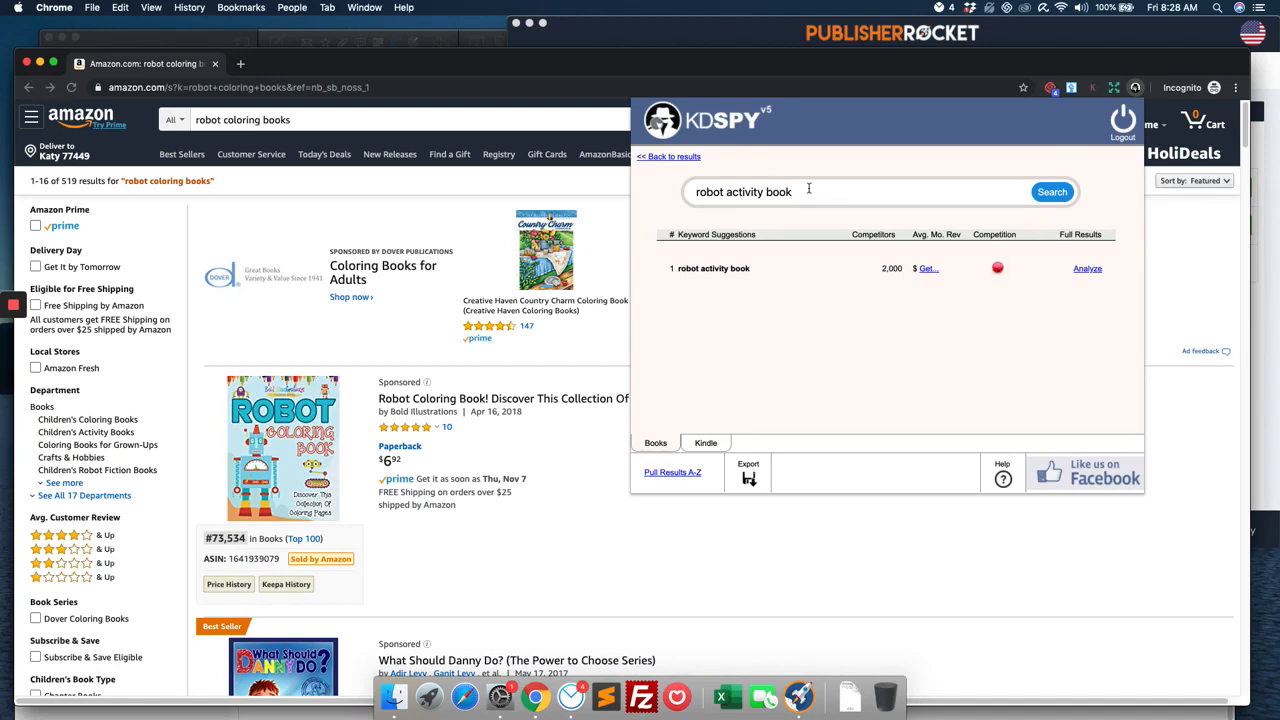
mouse_move(814, 212)
type("coloring books for kids")
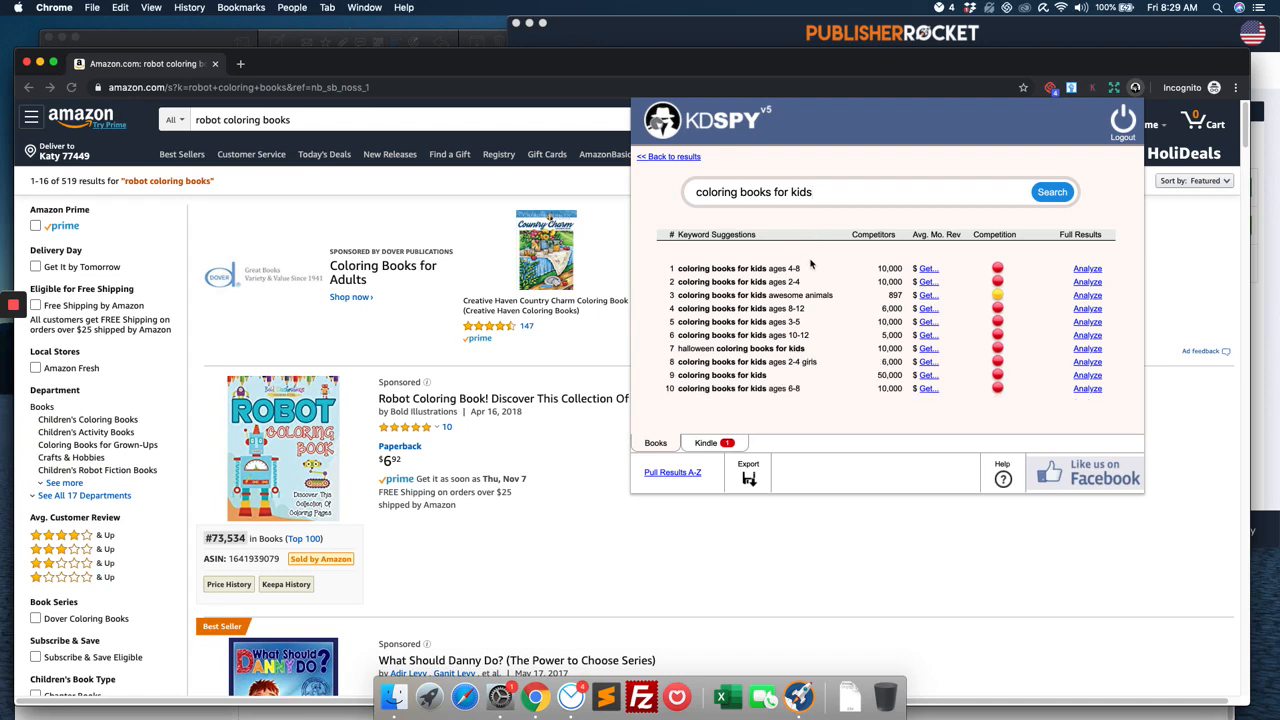
mouse_move(824, 296)
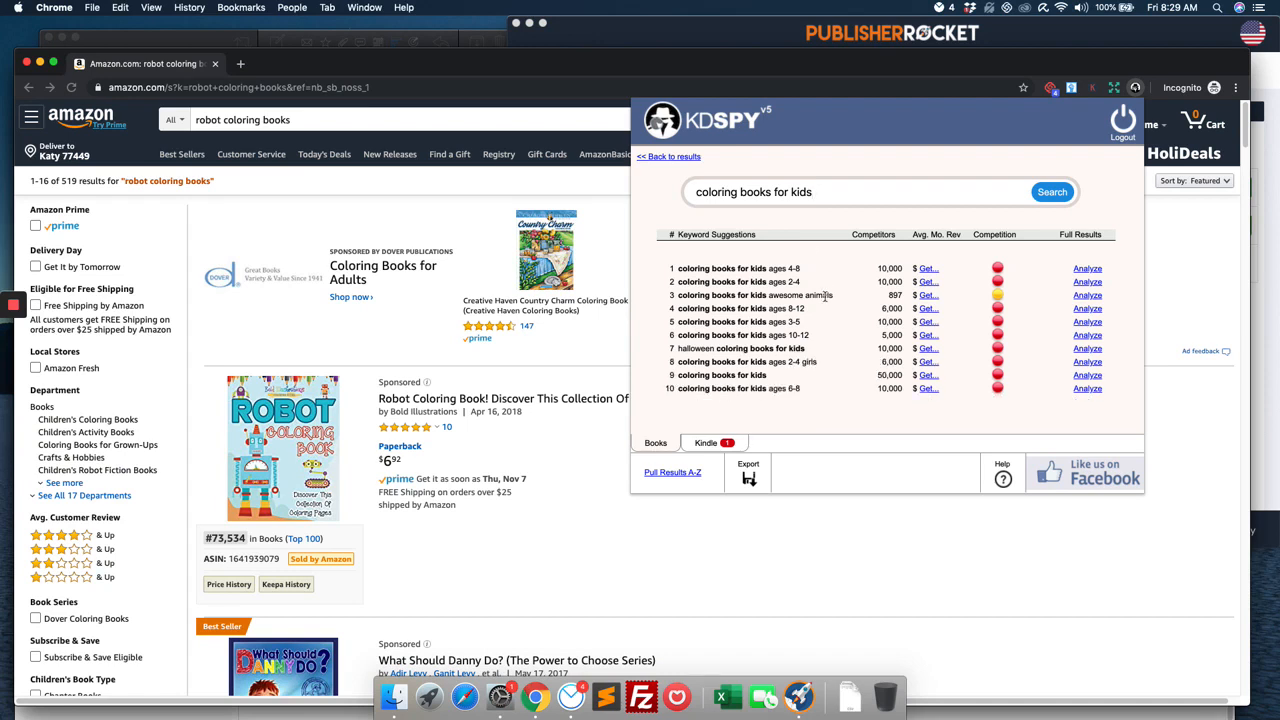
mouse_move(792, 348)
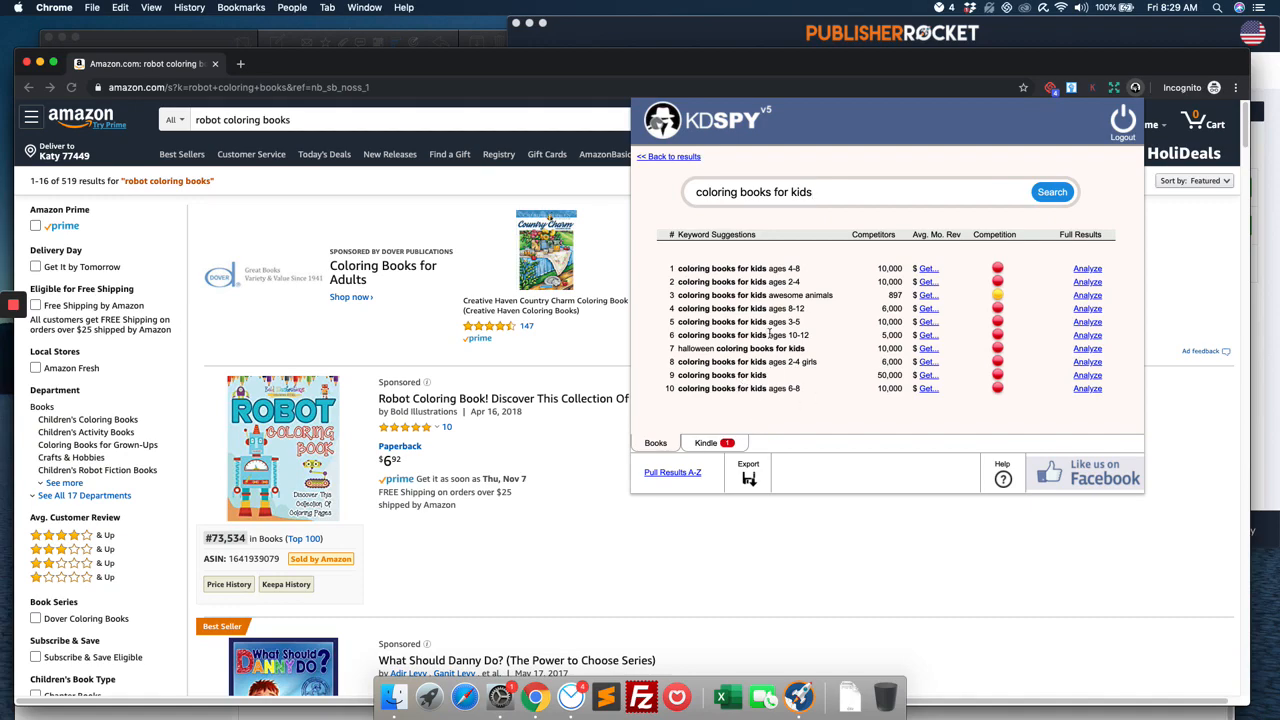
scroll("down", 3)
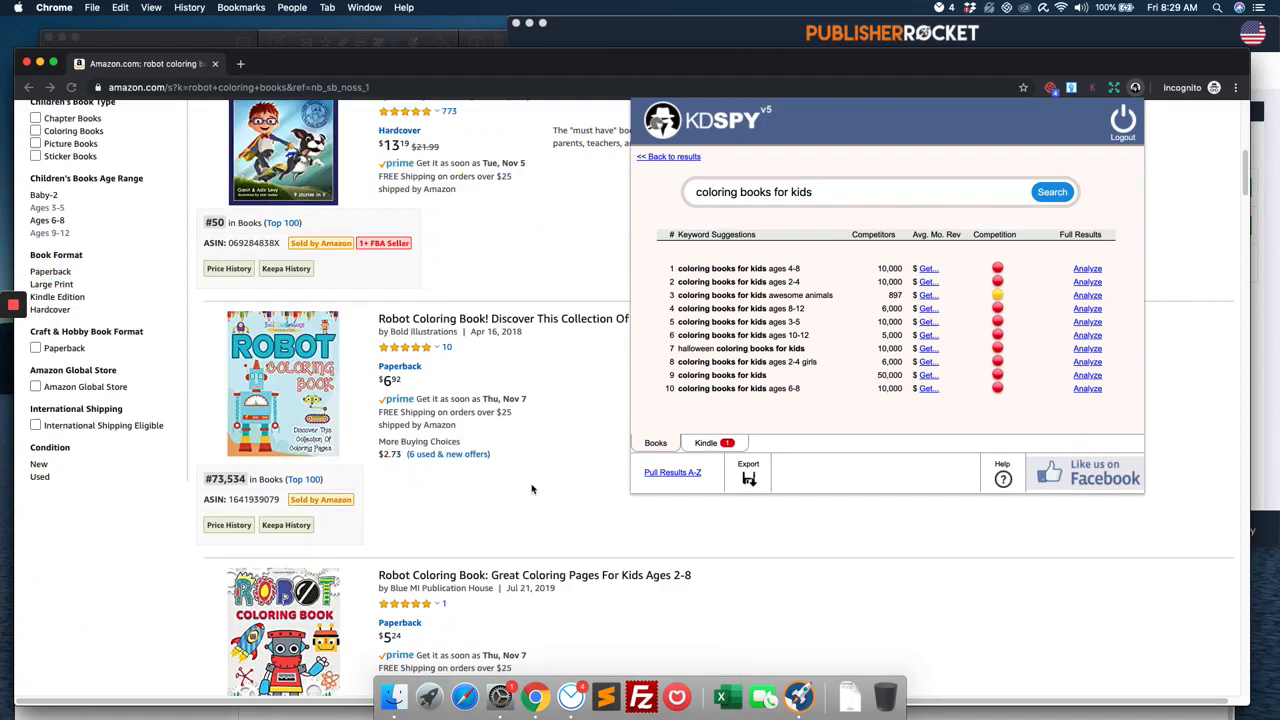
scroll("down", 3)
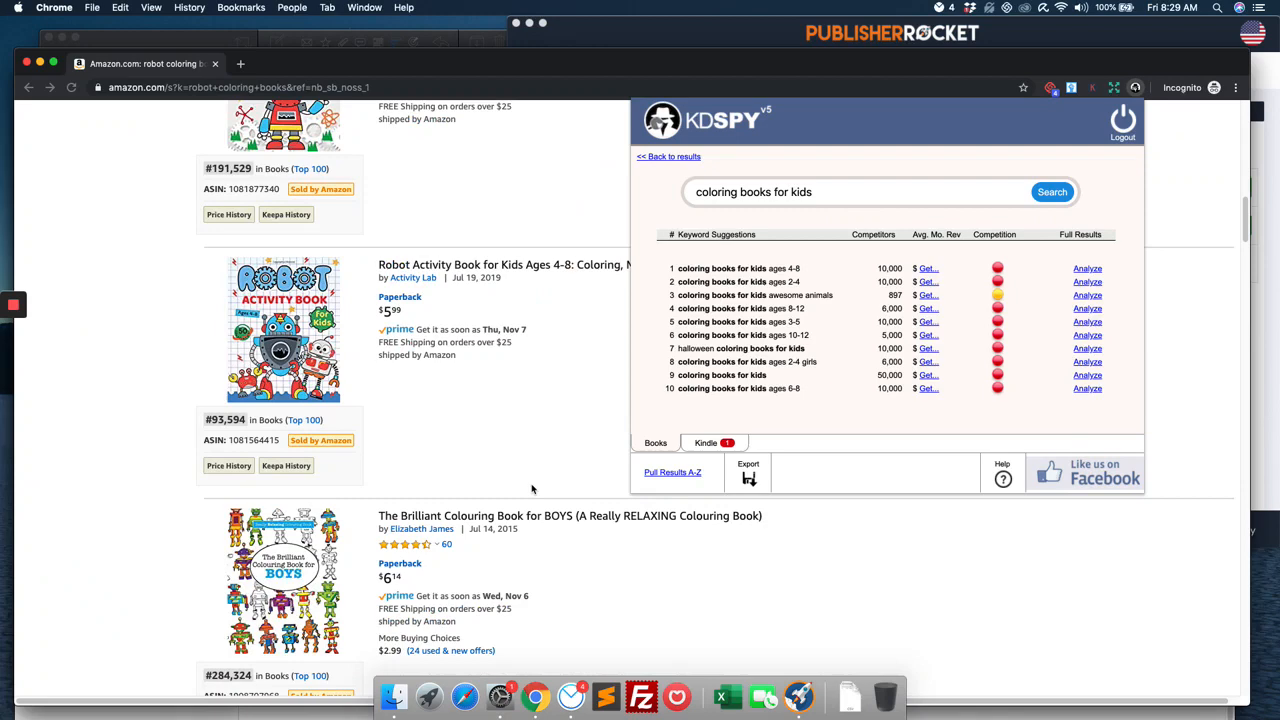
mouse_move(884, 274)
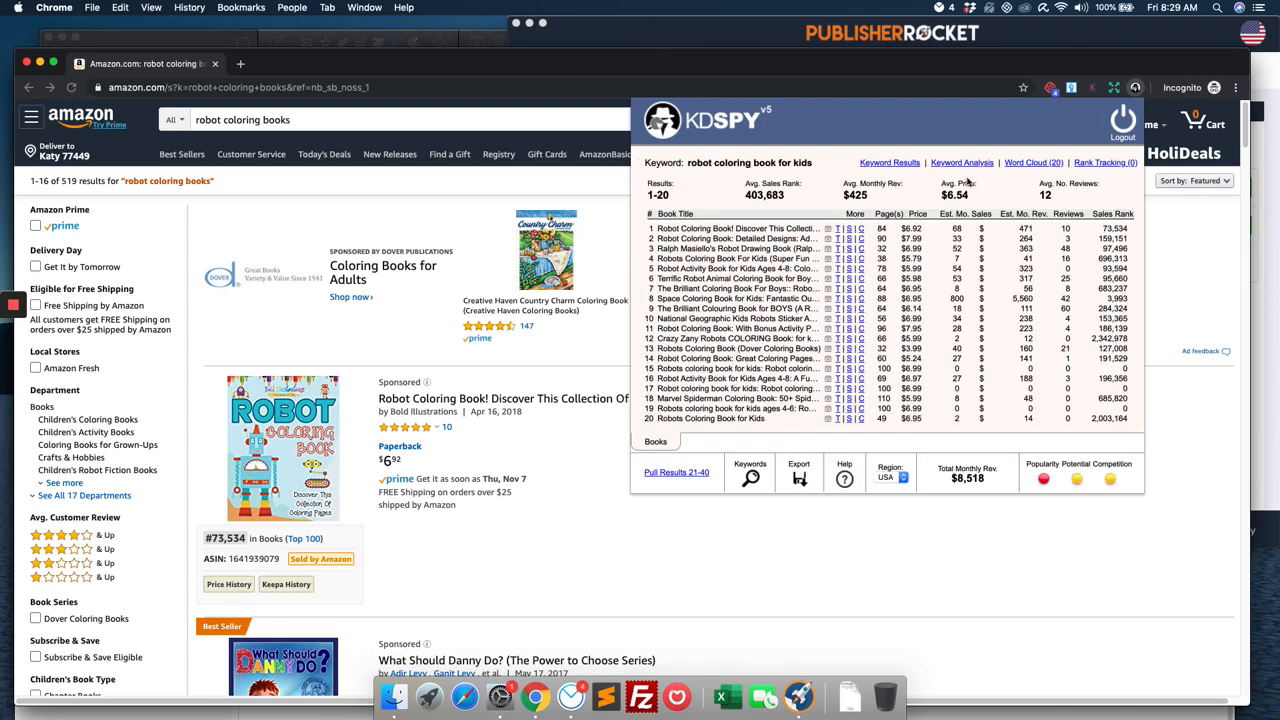
View the word cloud of best-seller title words for robot coloring book for kids.
left_click(1034, 162)
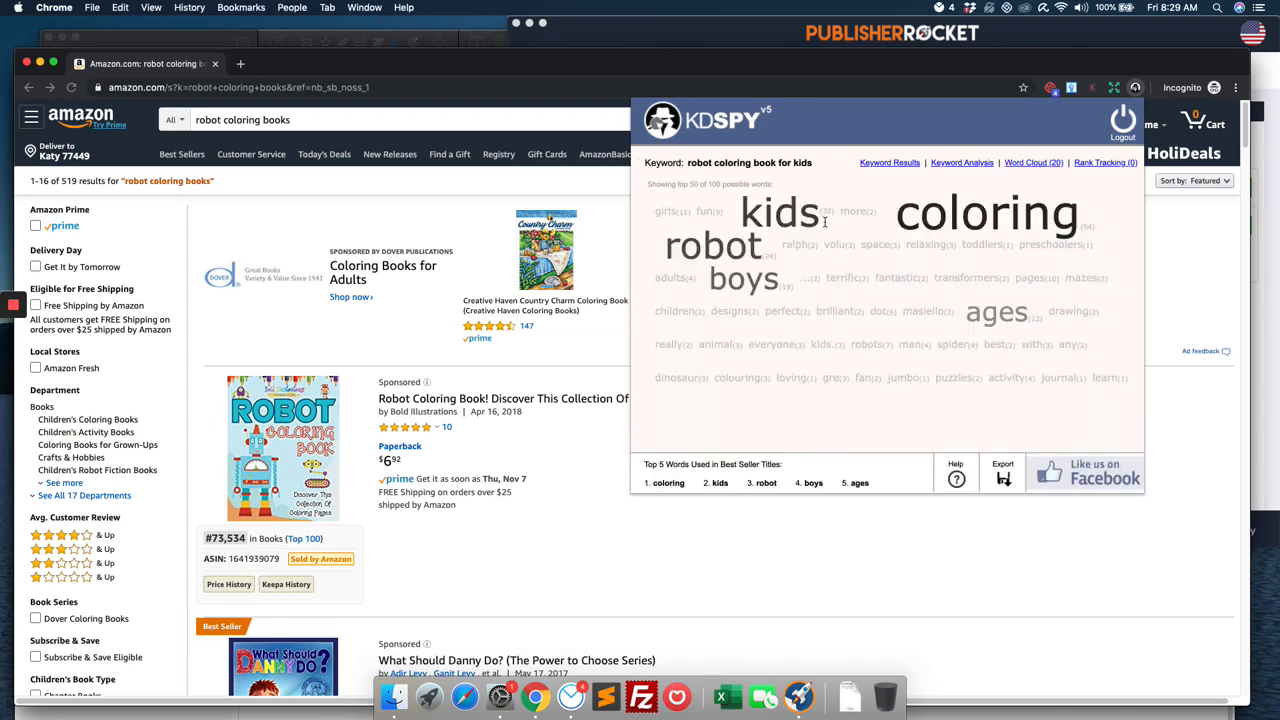
mouse_move(938, 256)
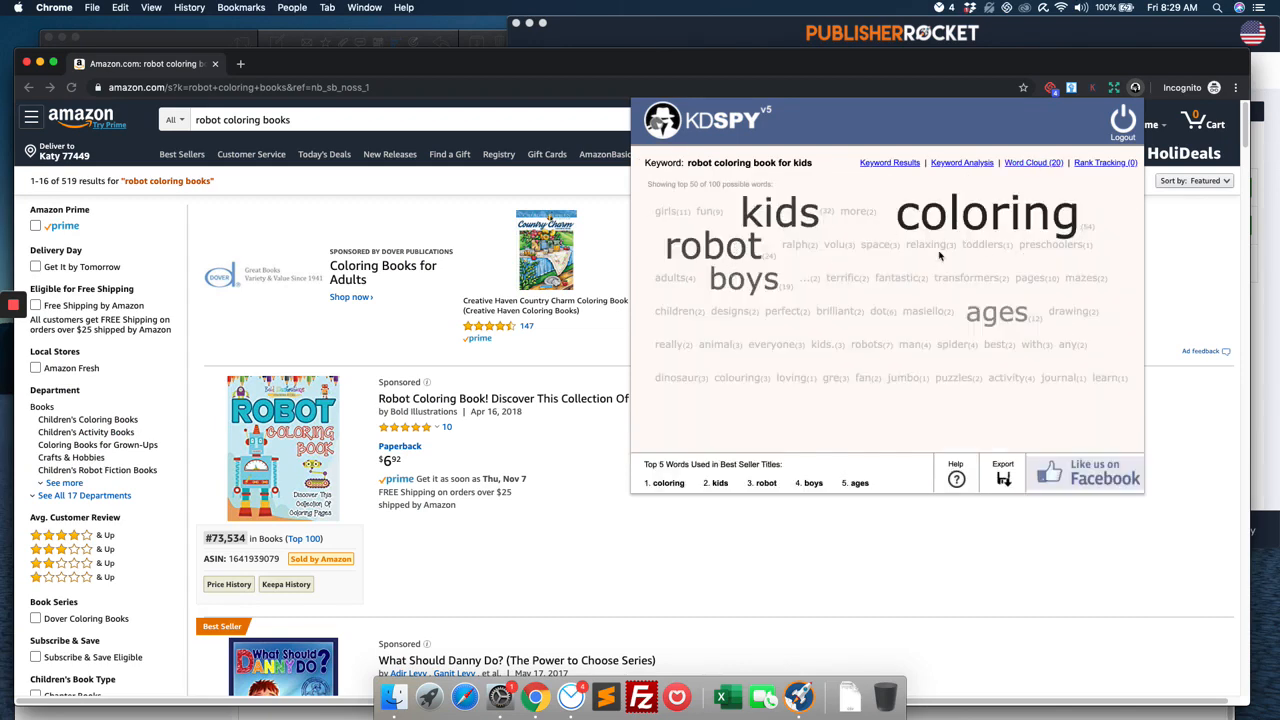
mouse_move(792, 400)
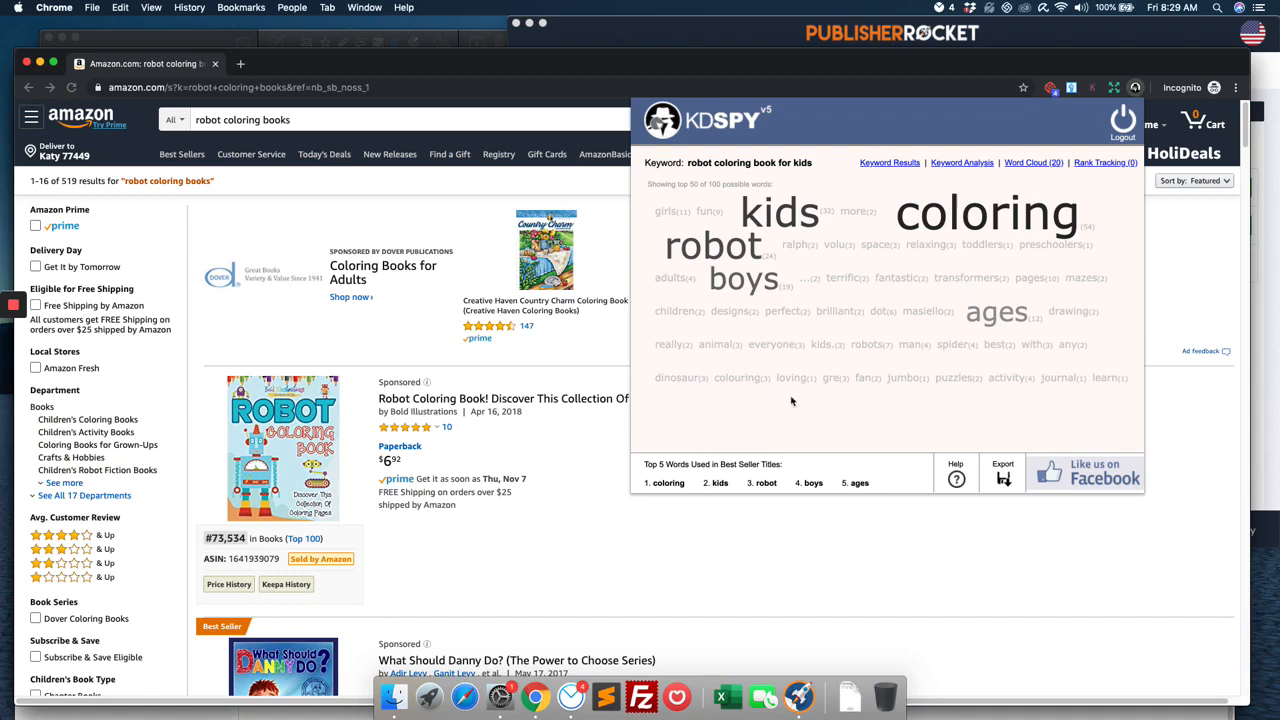
mouse_move(952, 196)
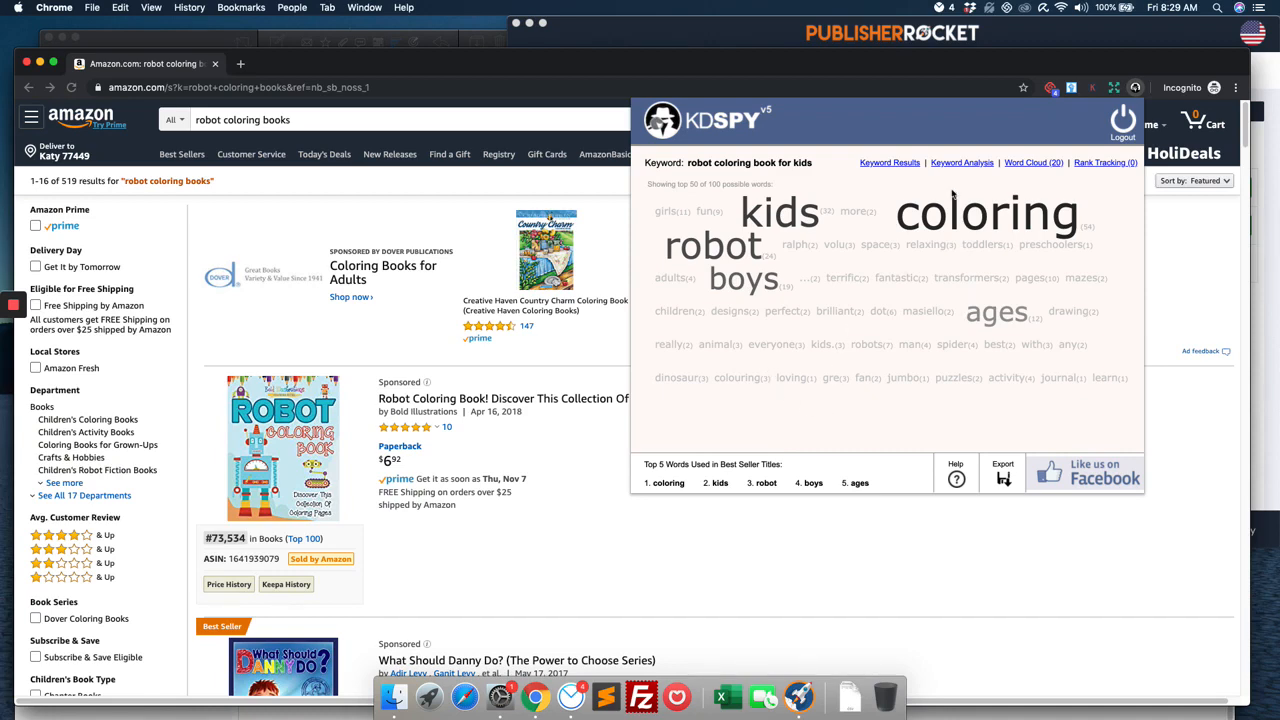
scroll("down", 3)
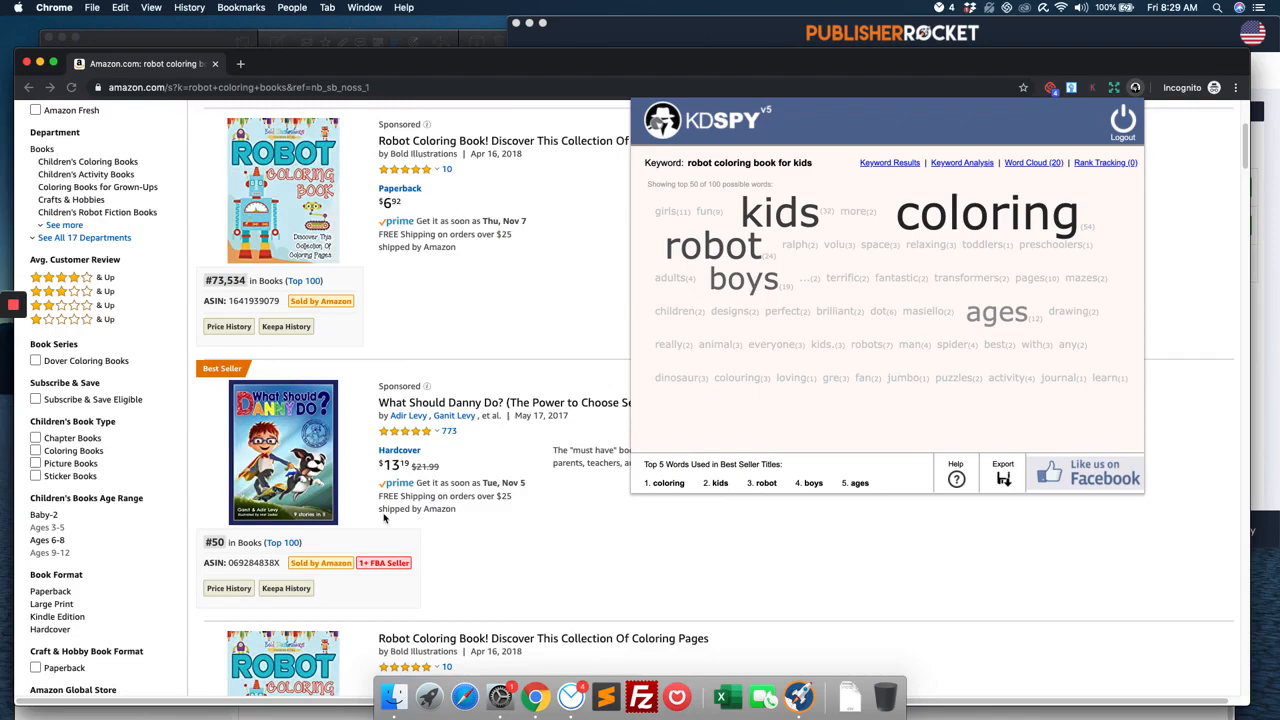
scroll("down", 3)
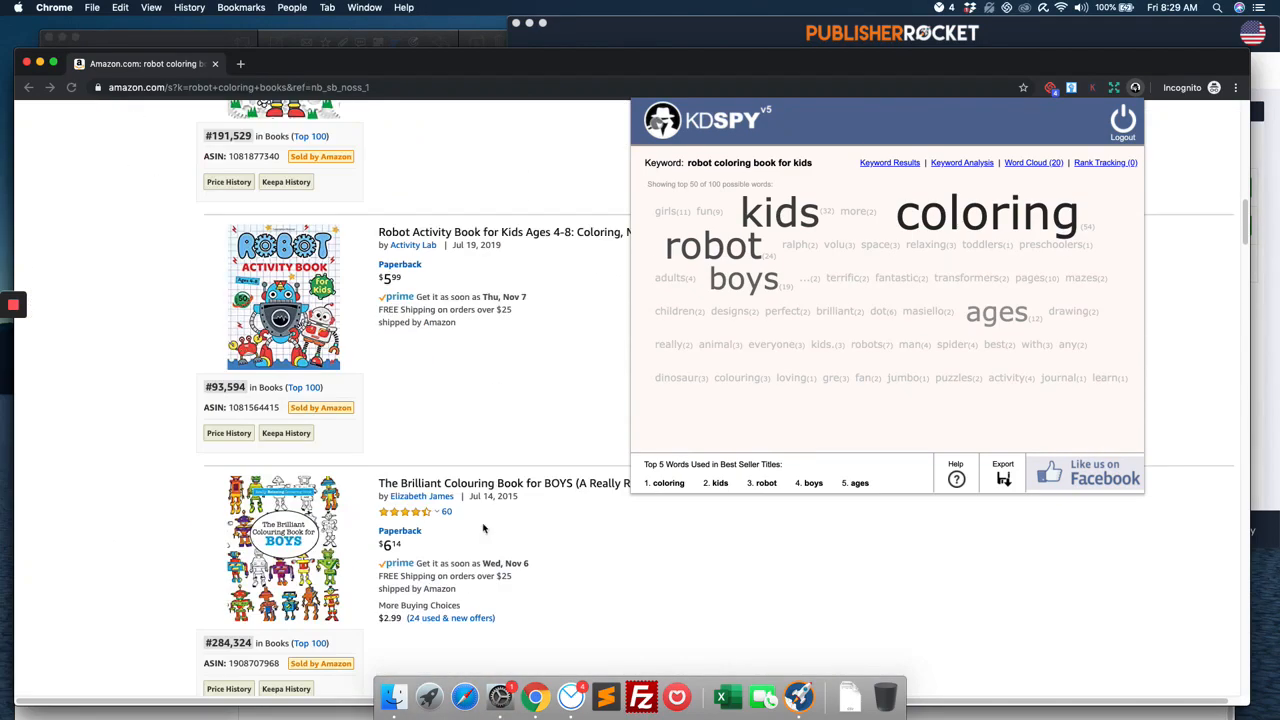
scroll("down", 3)
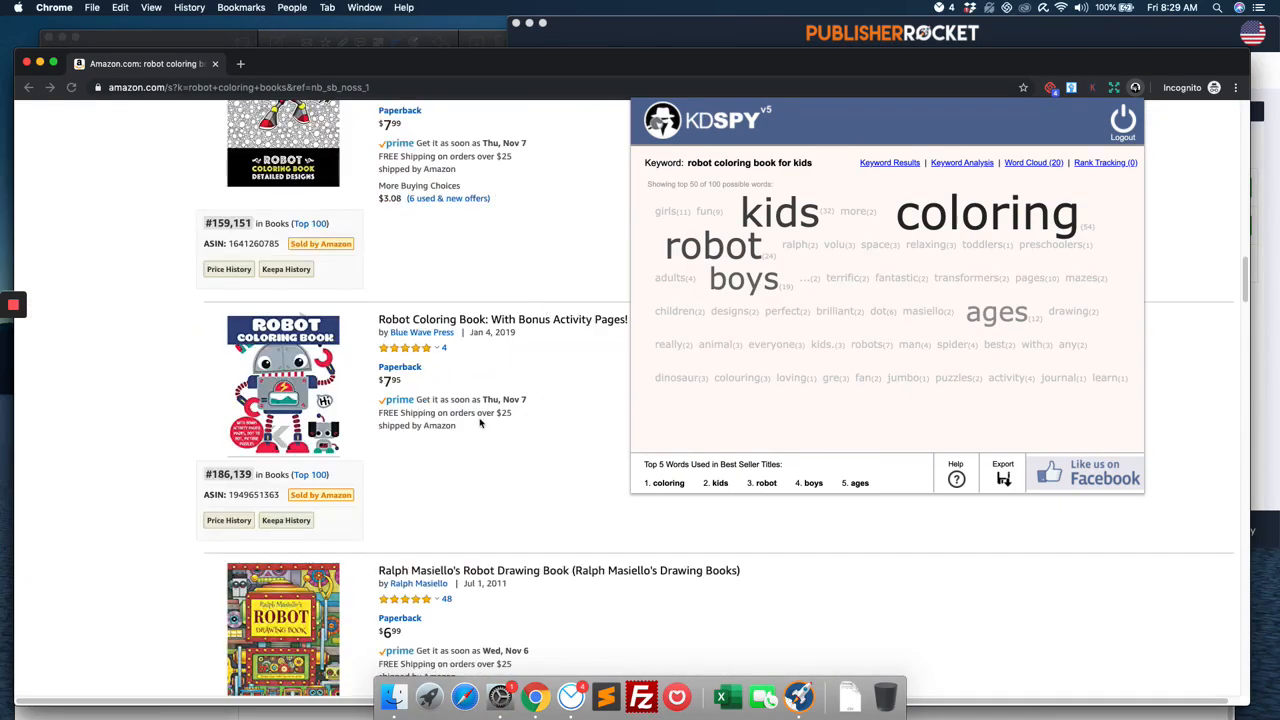
scroll("up", 3)
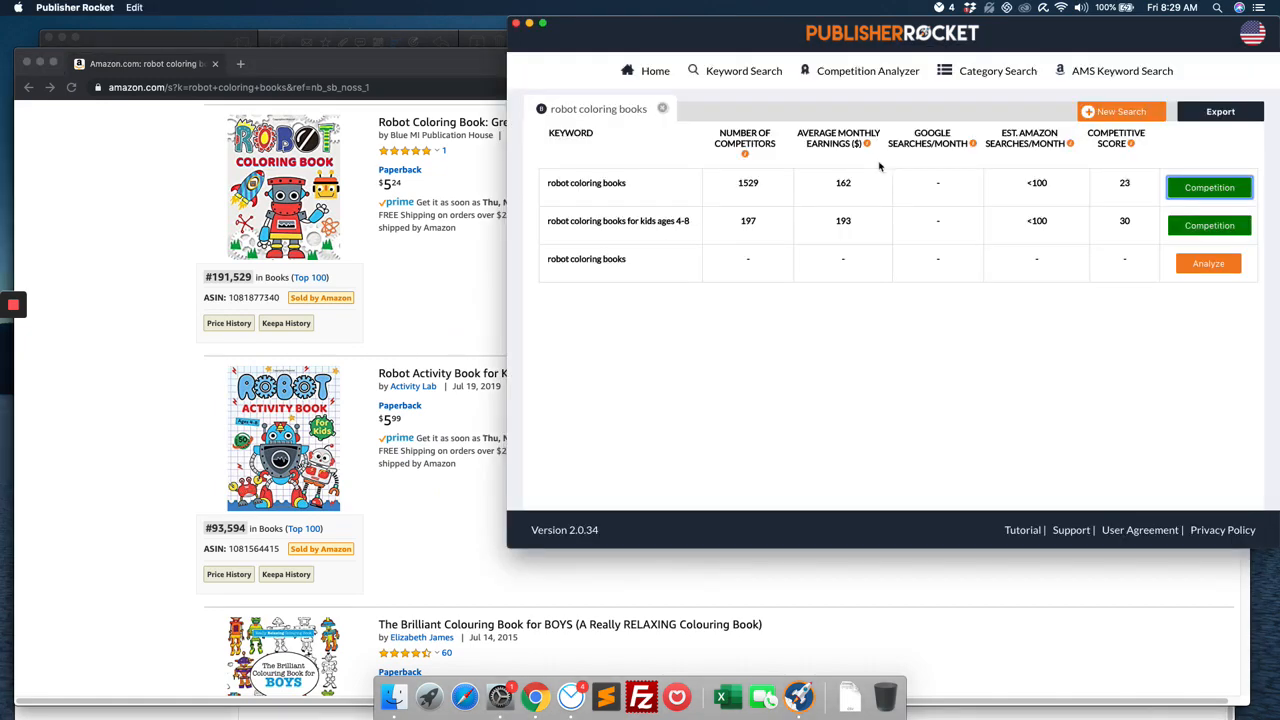
mouse_move(880, 166)
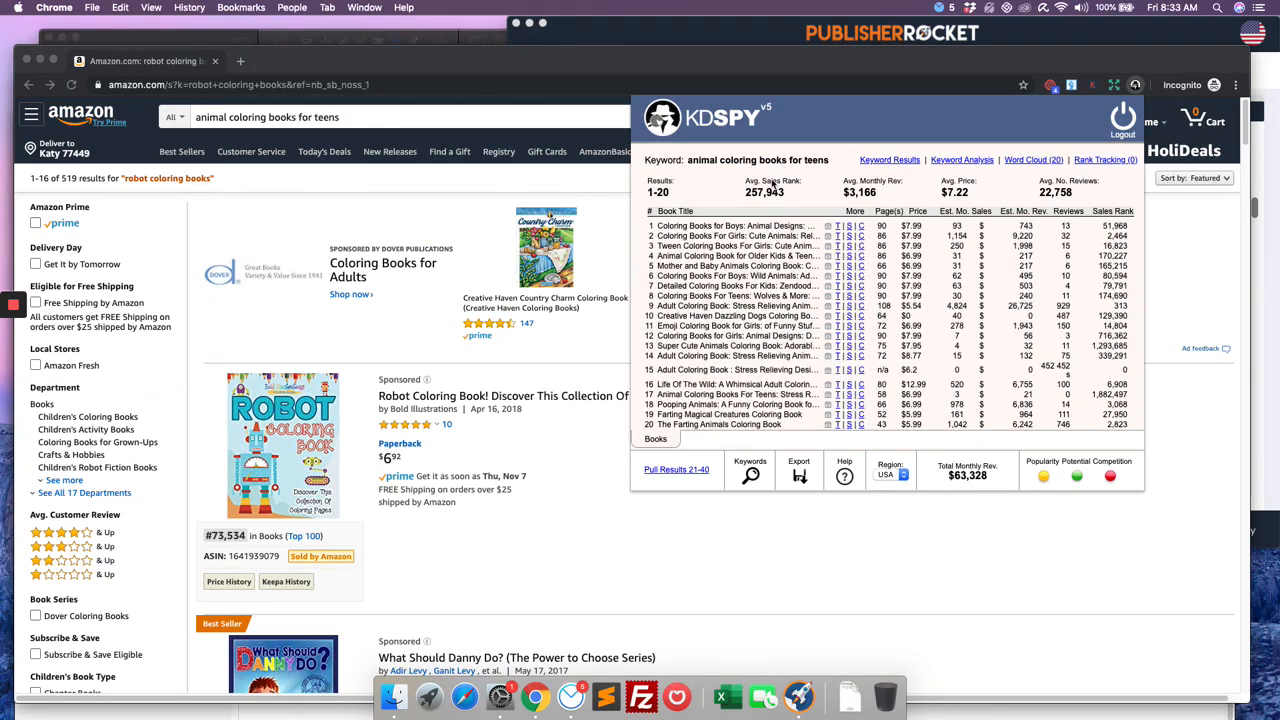
mouse_move(644, 564)
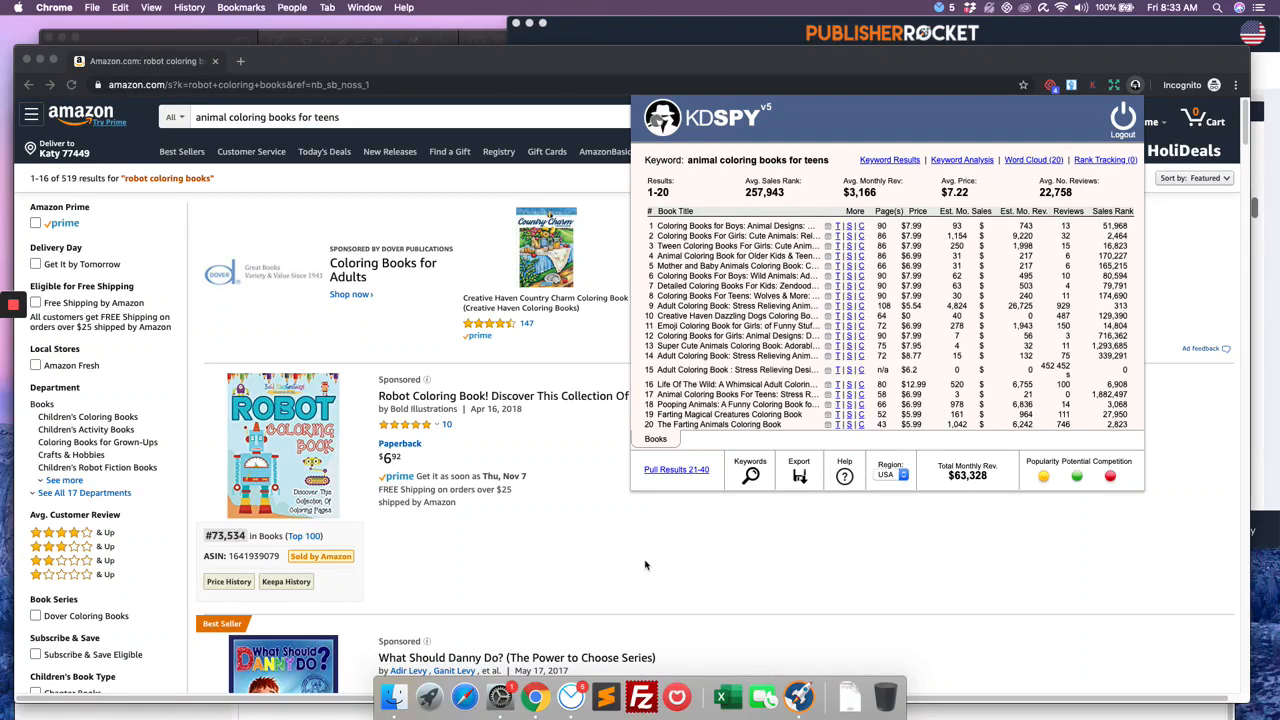
mouse_move(868, 260)
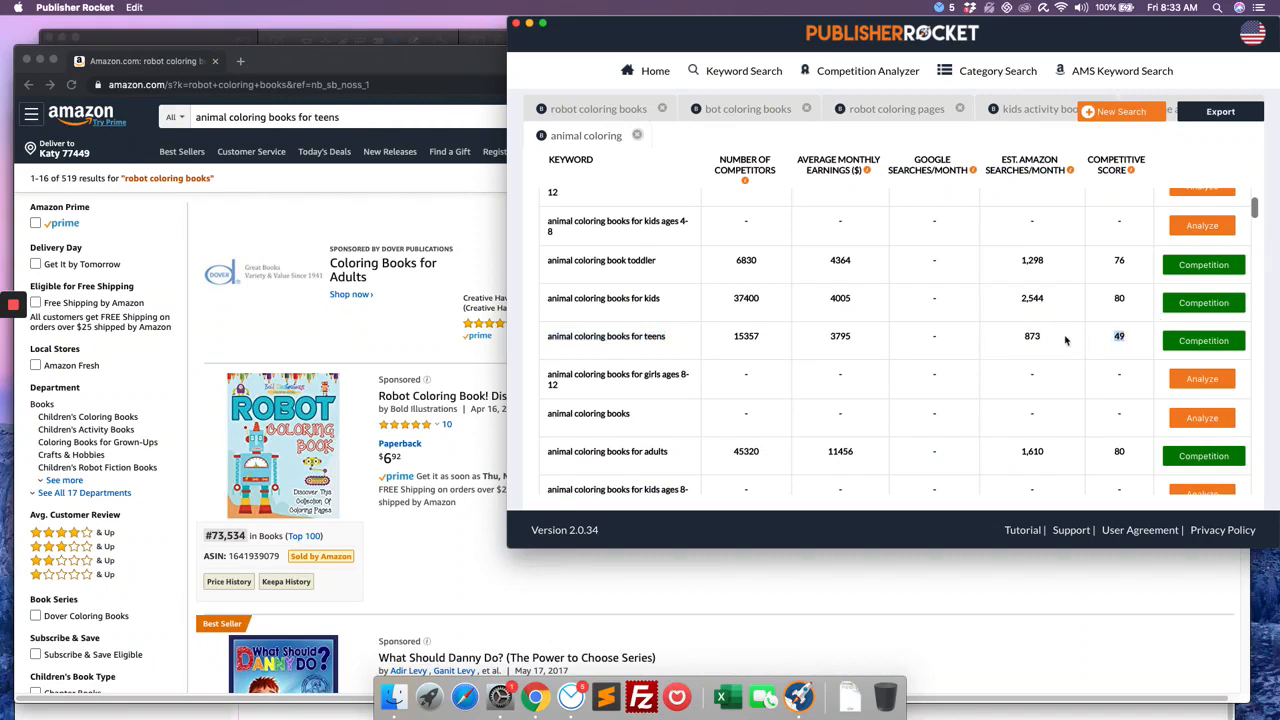
mouse_move(1132, 344)
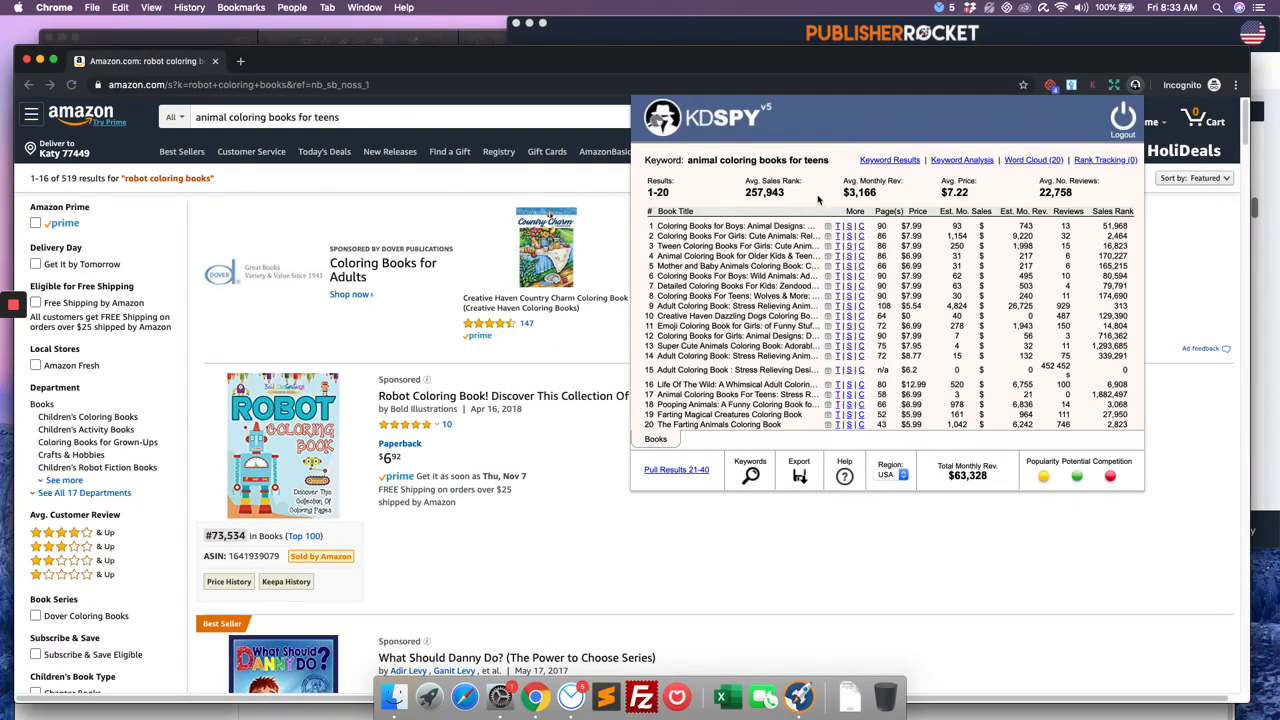
mouse_move(1044, 476)
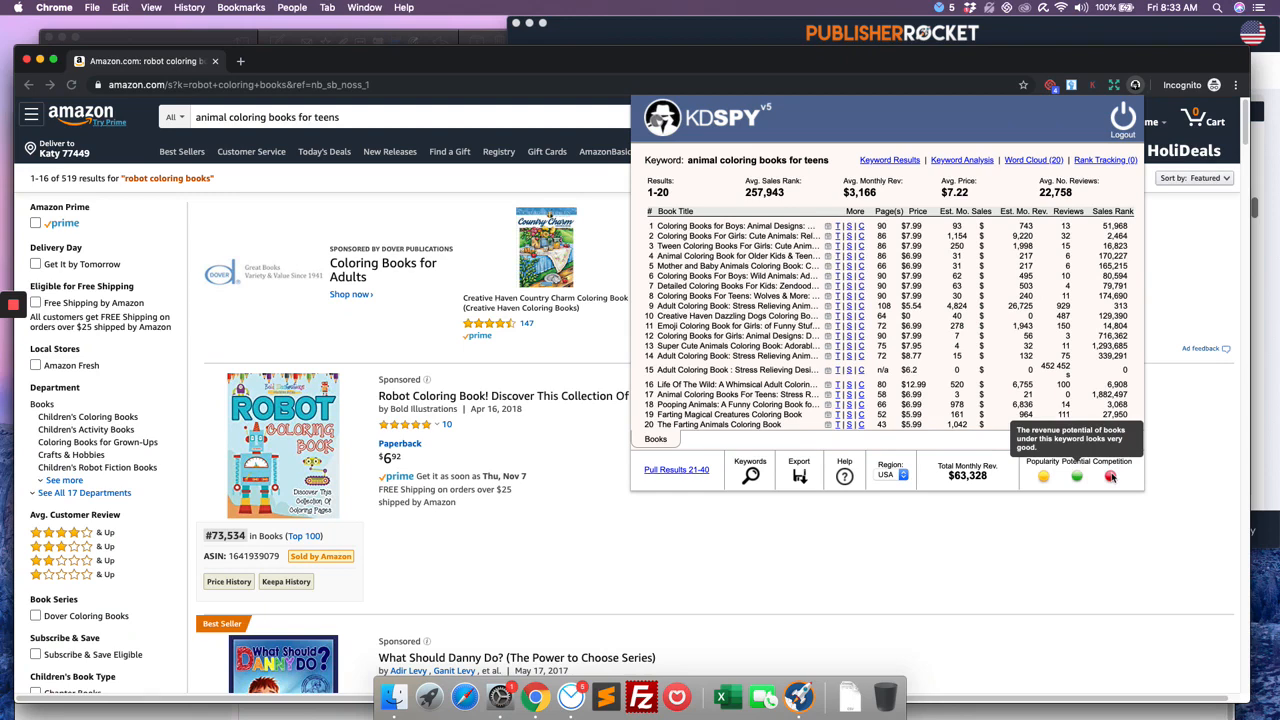
mouse_move(1110, 476)
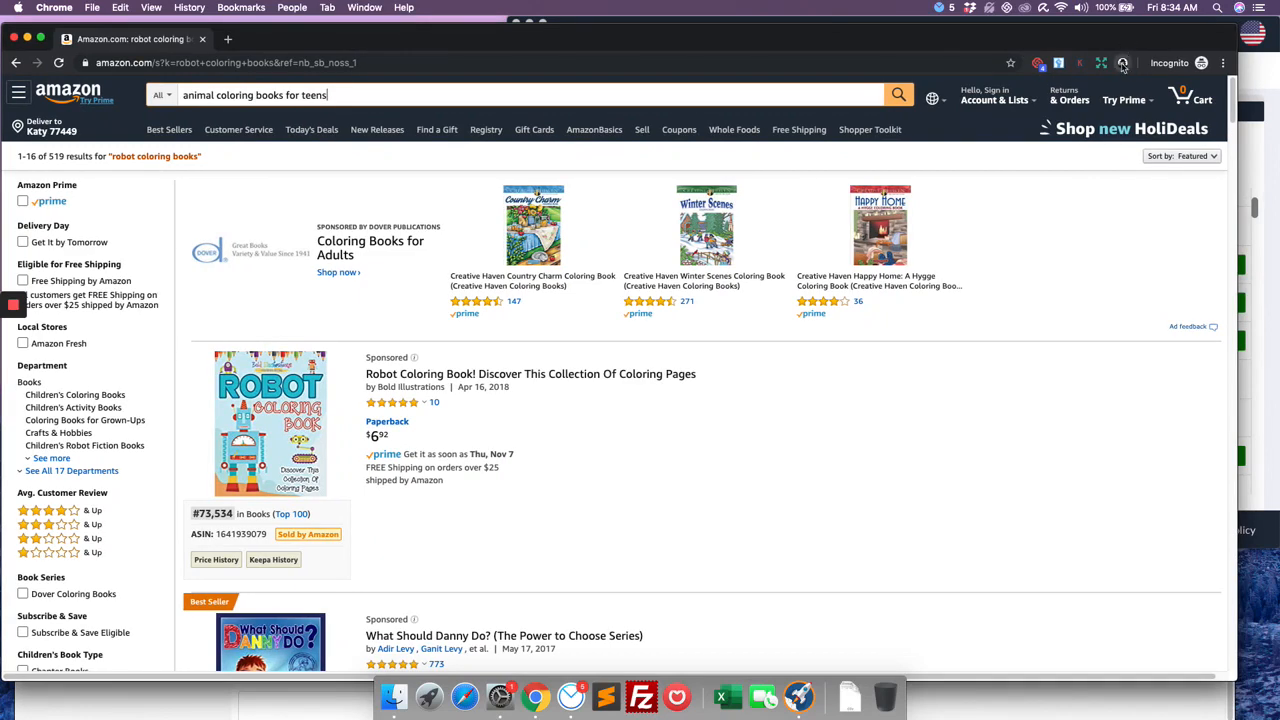
Scan animal coloring books for teens in KDSpy and view details of Coloring Books for Boys: Animal Designs.
left_click(1122, 62)
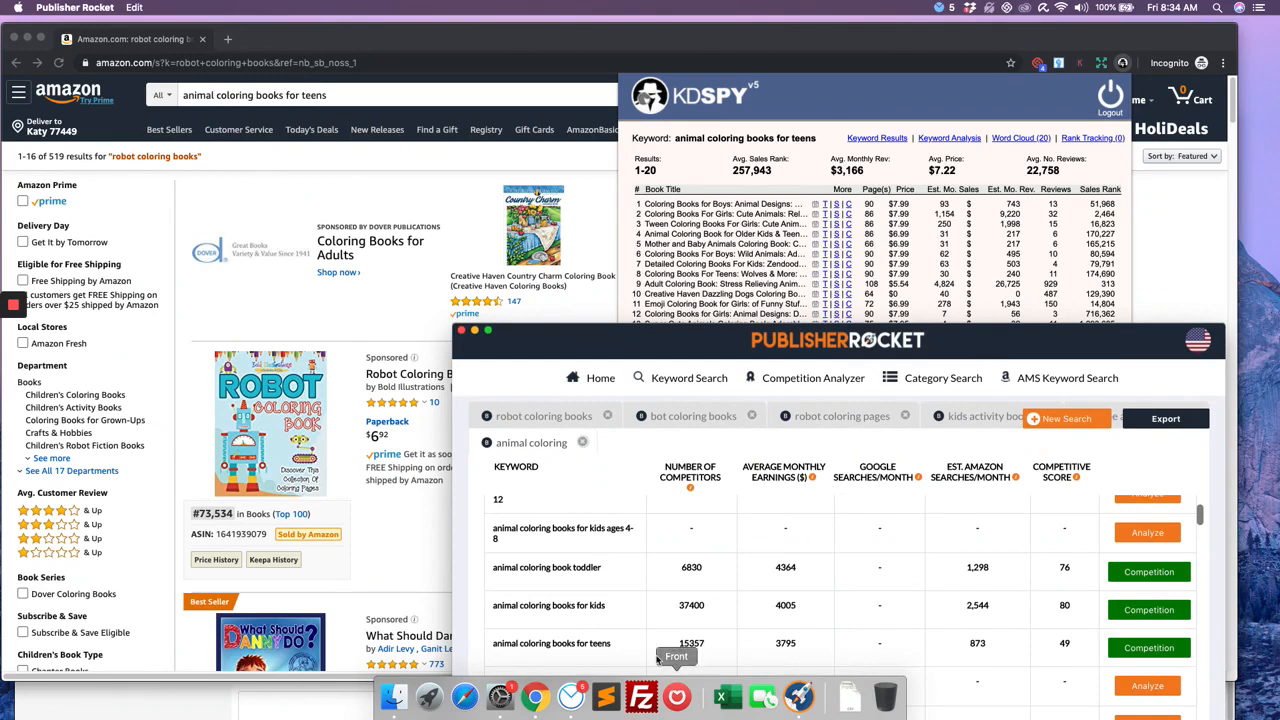
mouse_move(992, 650)
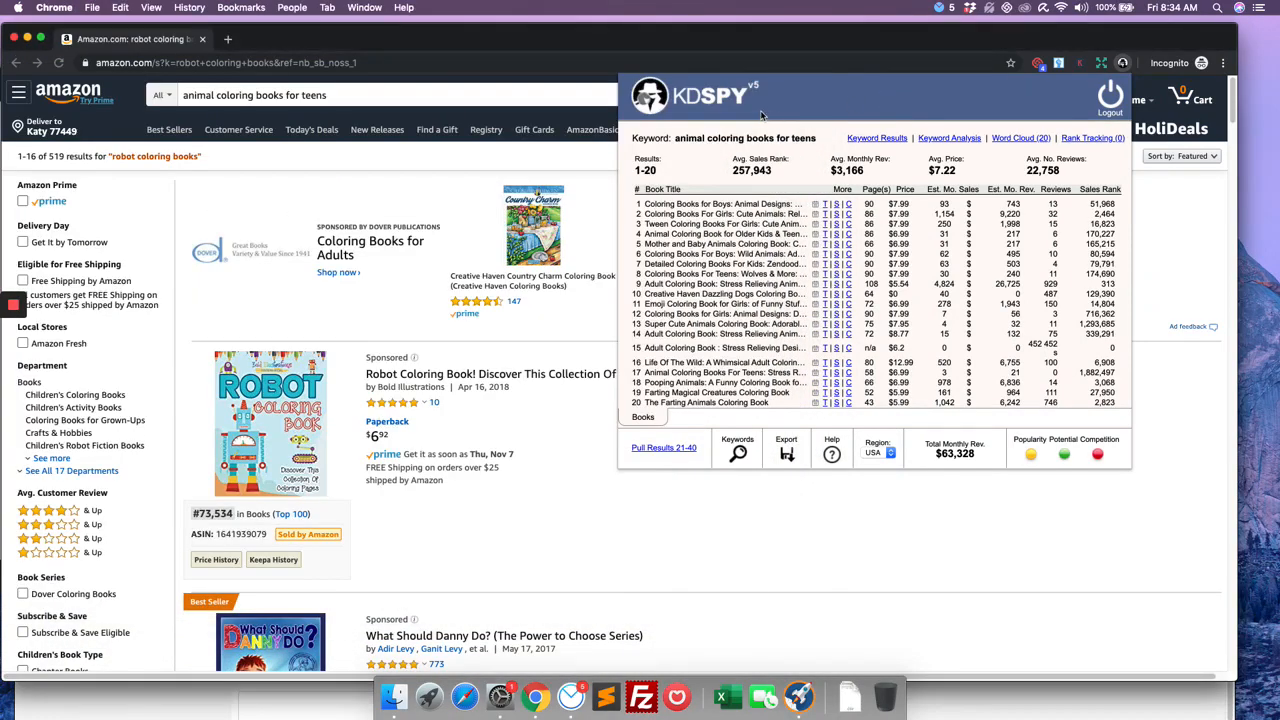
mouse_move(776, 502)
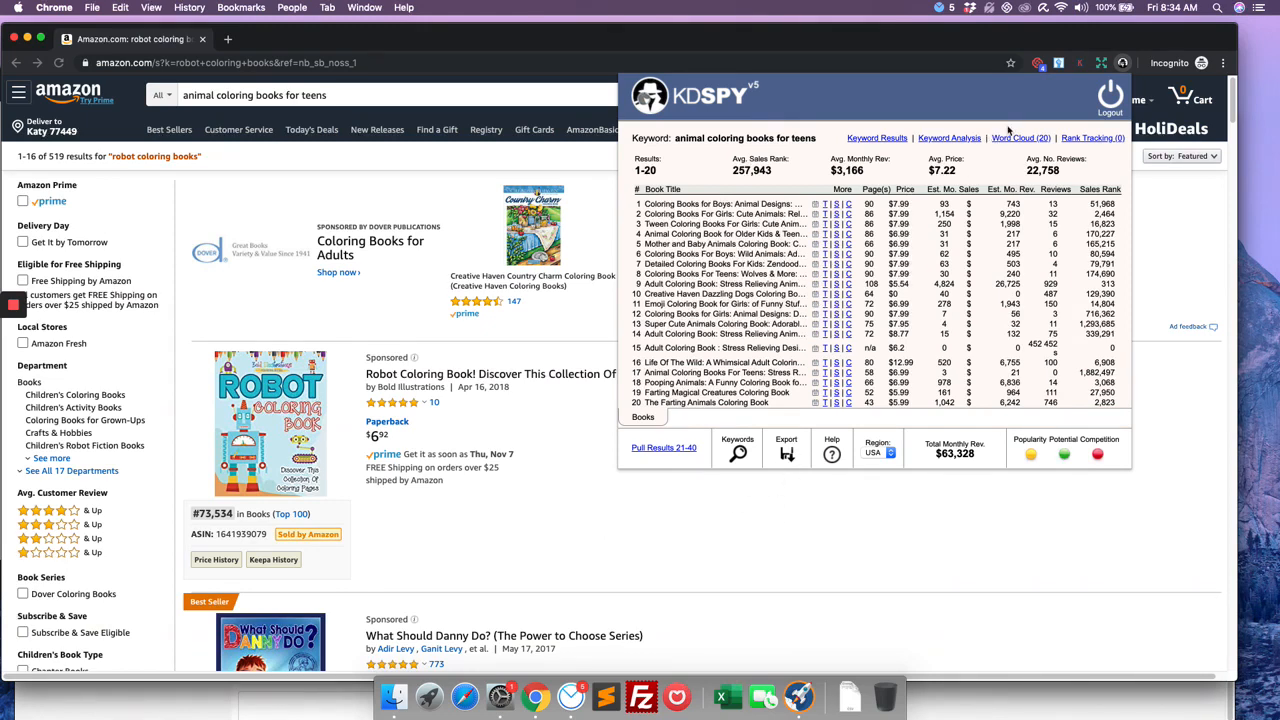
mouse_move(798, 696)
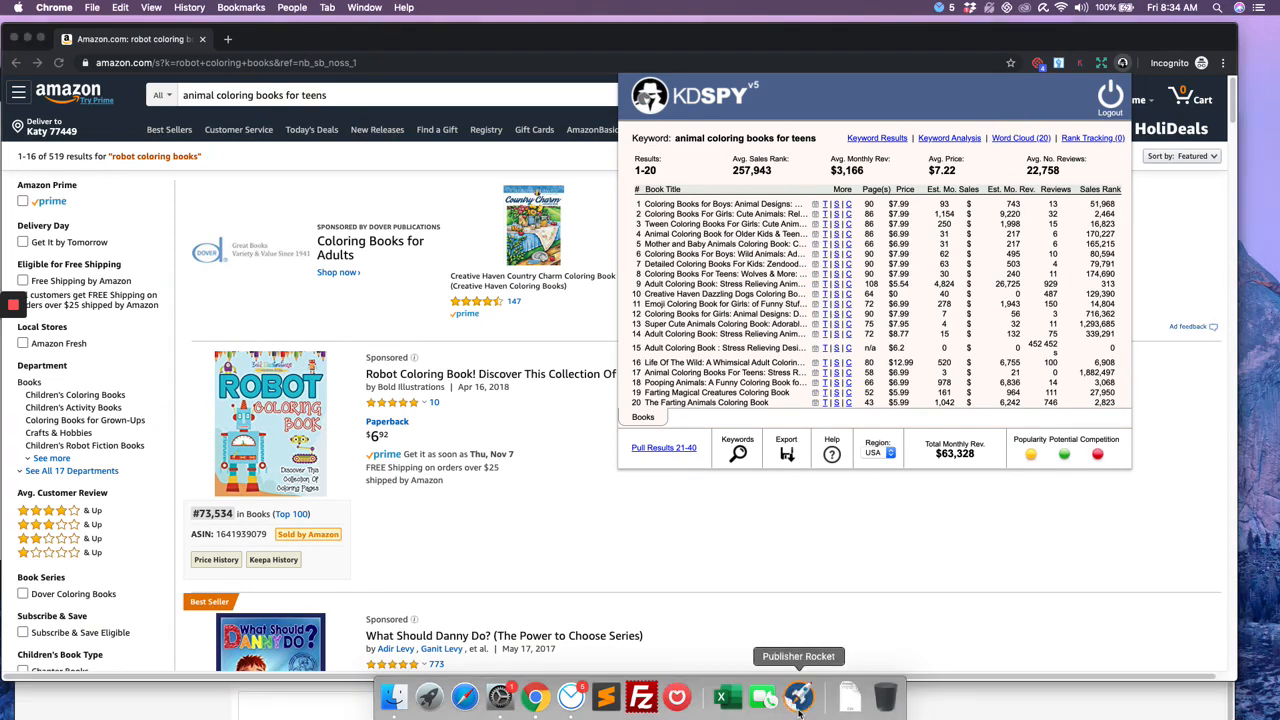
left_click(800, 696)
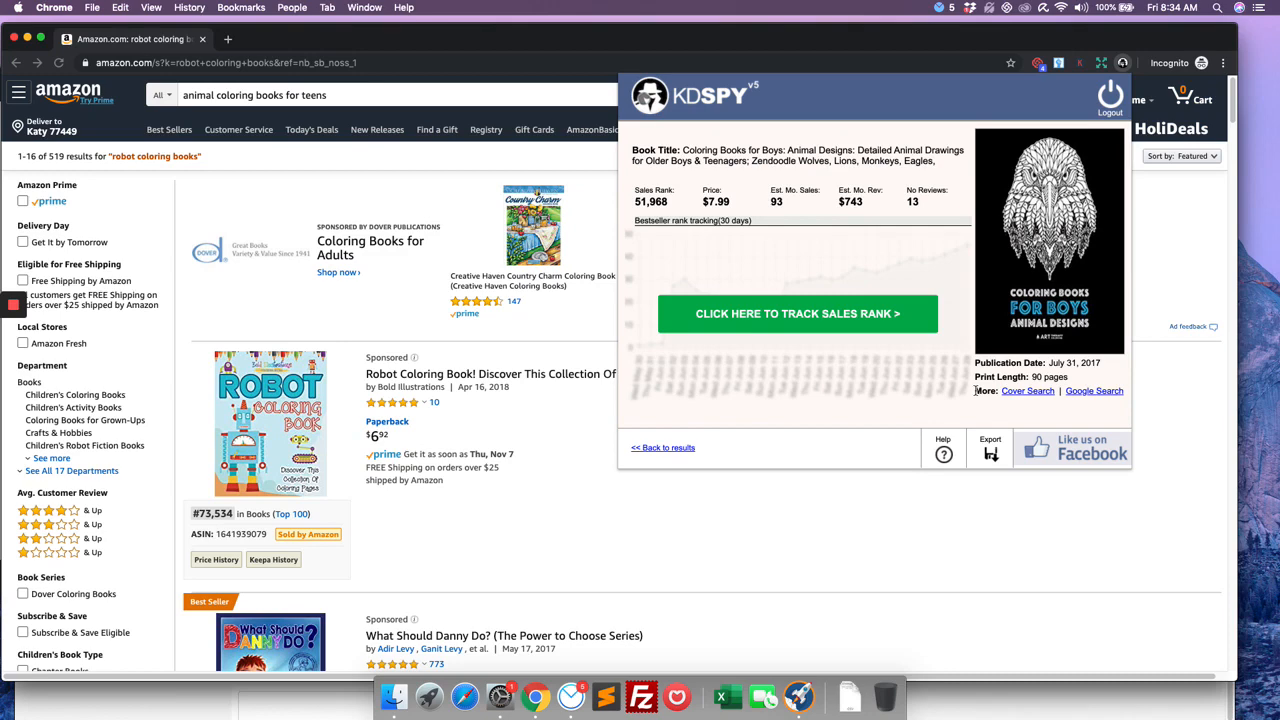
mouse_move(744, 658)
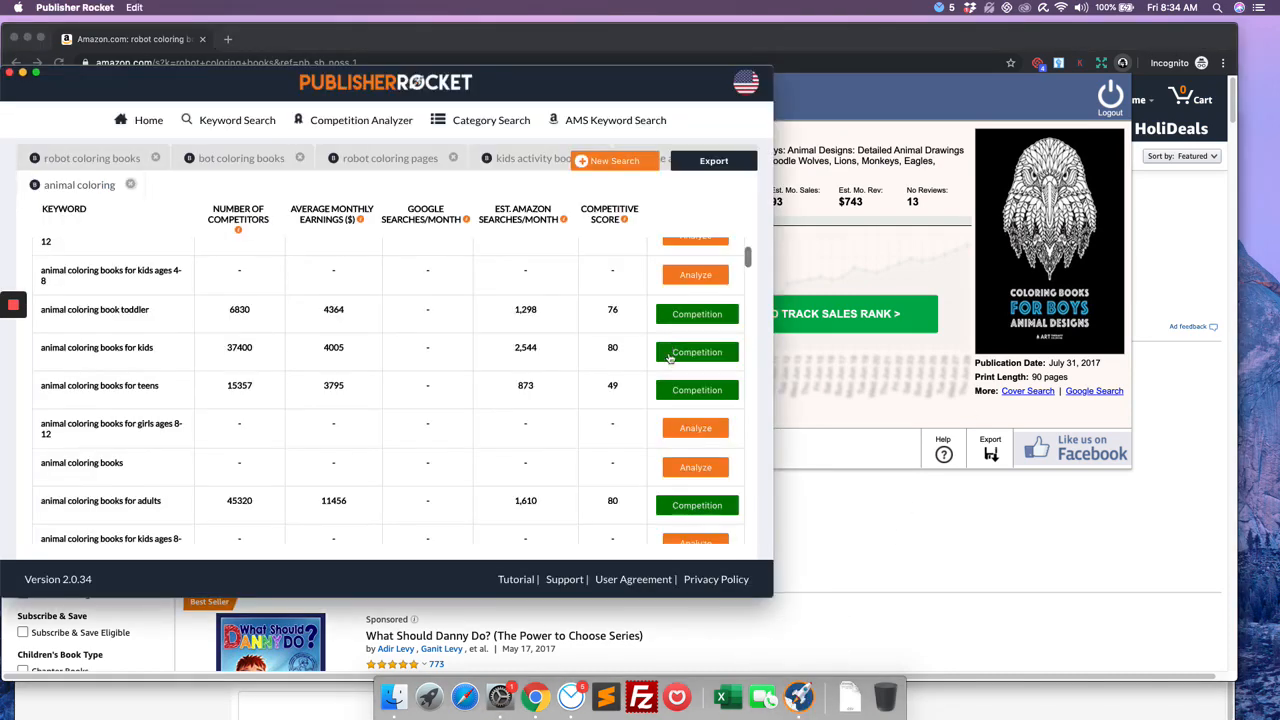
Run the Competition Analyzer on the animal coloring books for teens row and scroll its competitor list.
left_click(696, 390)
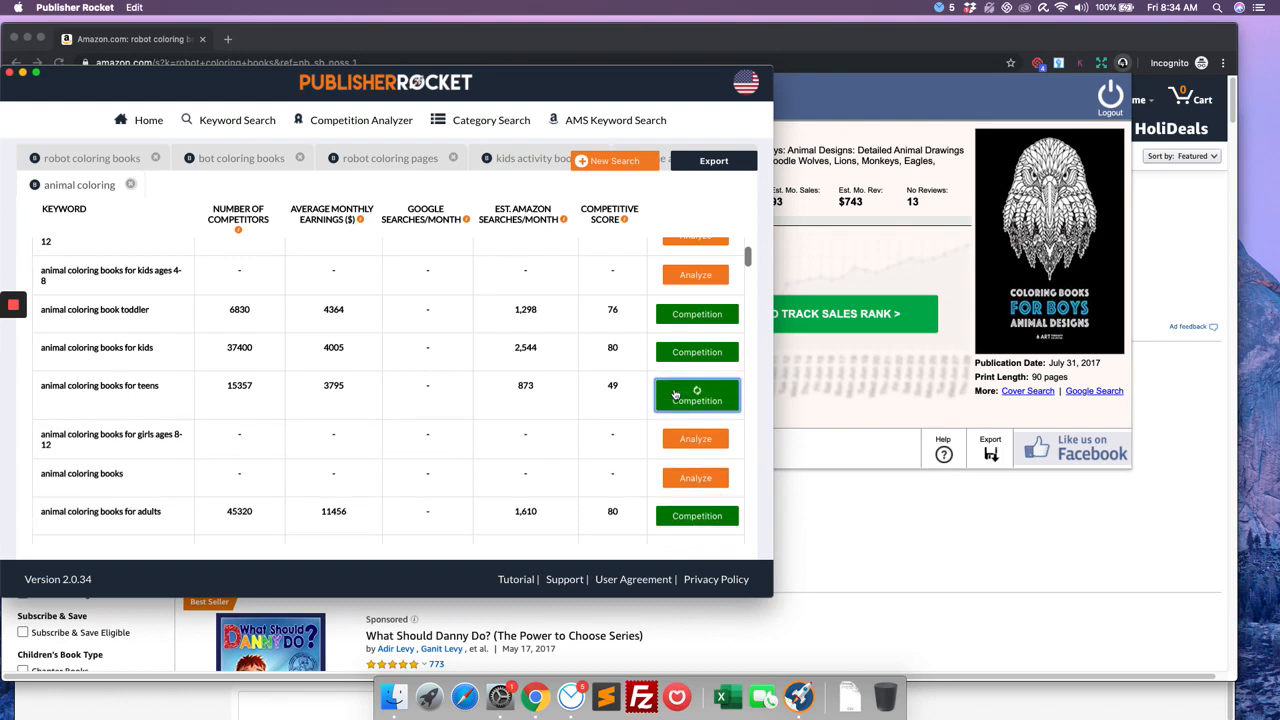
left_click(696, 396)
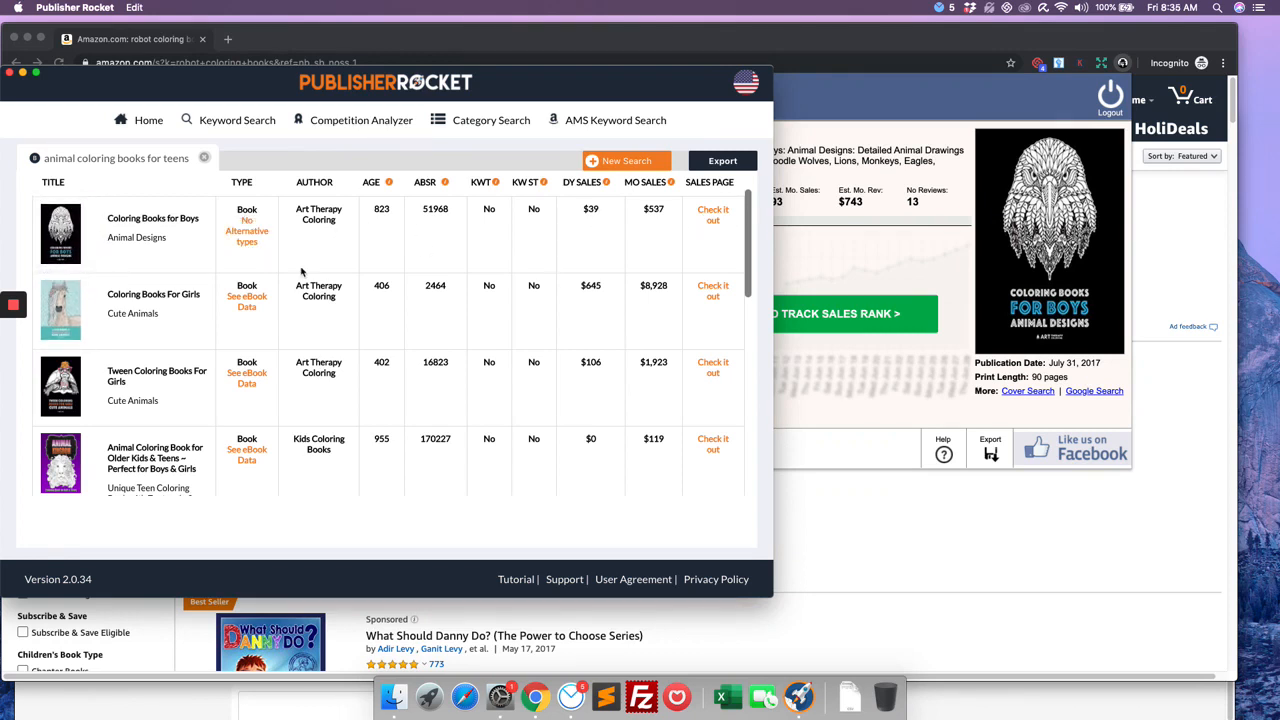
mouse_move(332, 218)
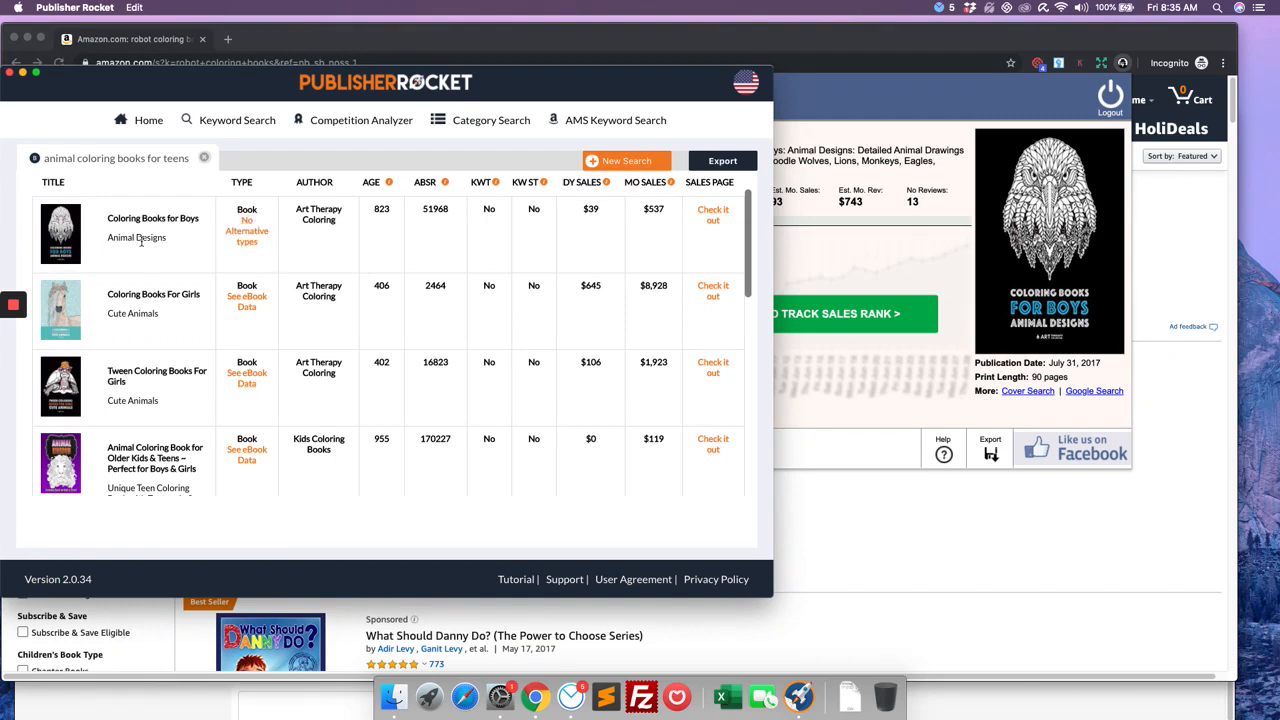
mouse_move(396, 220)
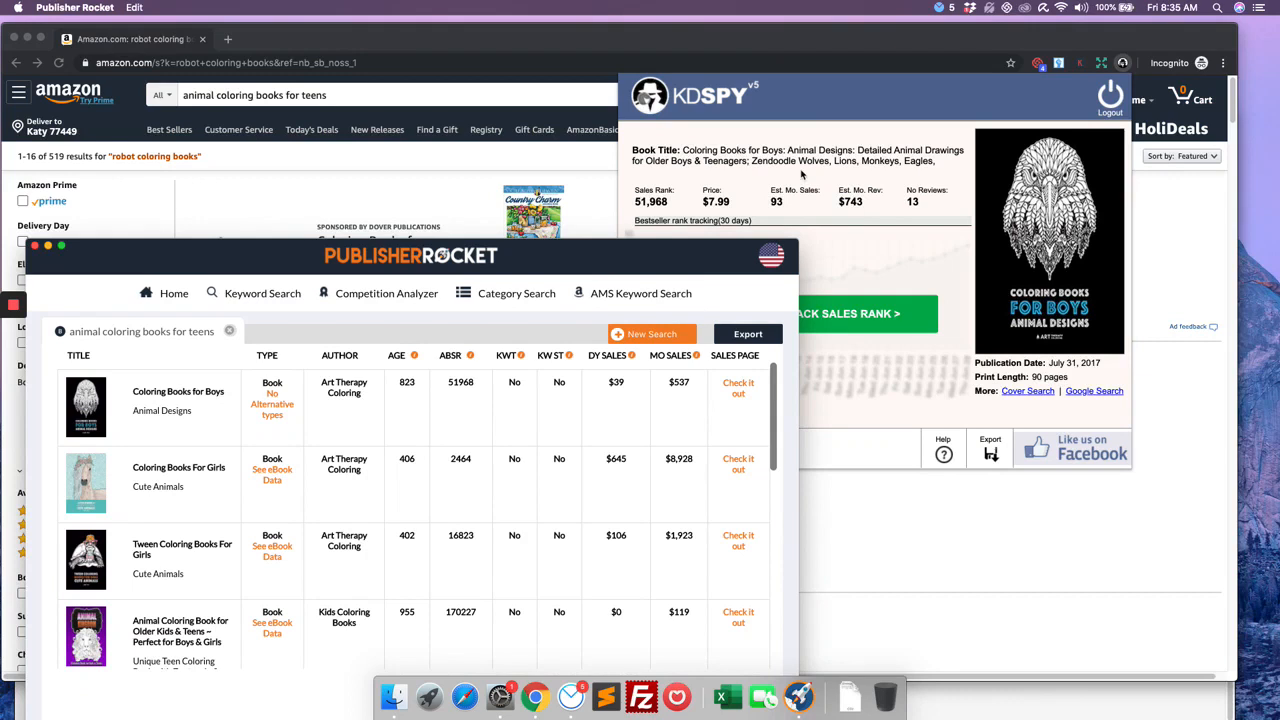
mouse_move(648, 386)
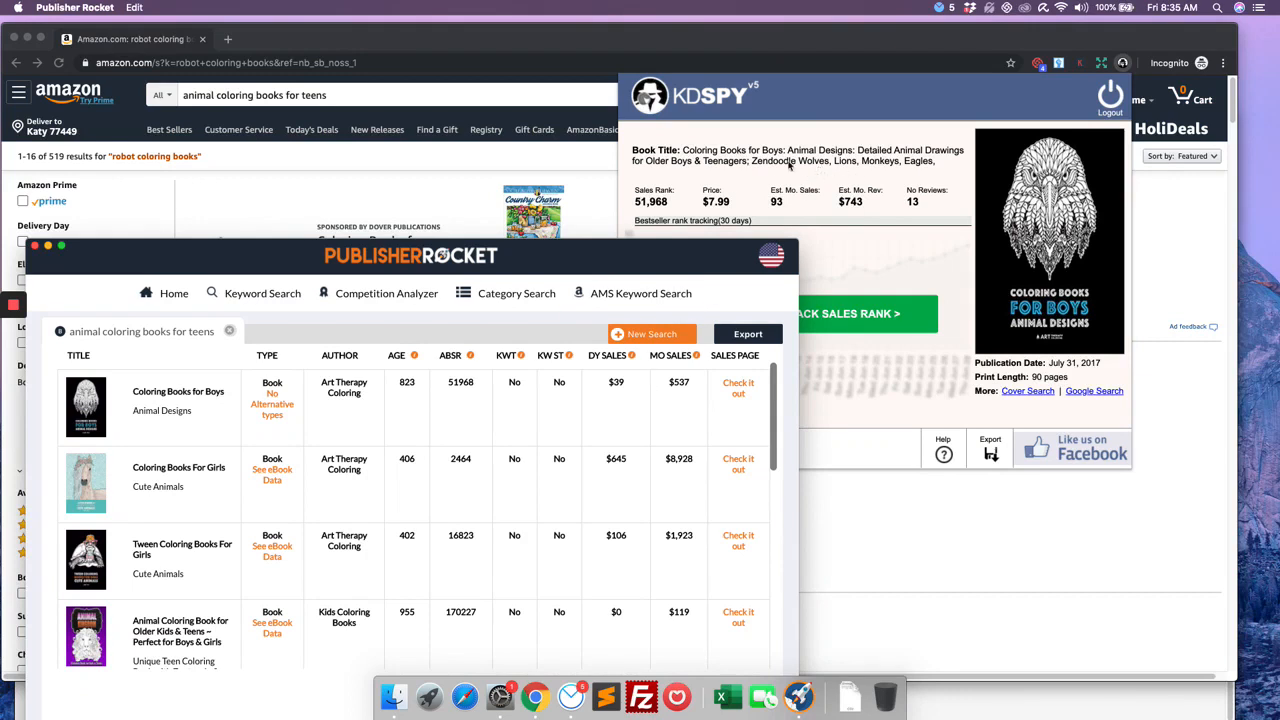
mouse_move(410, 426)
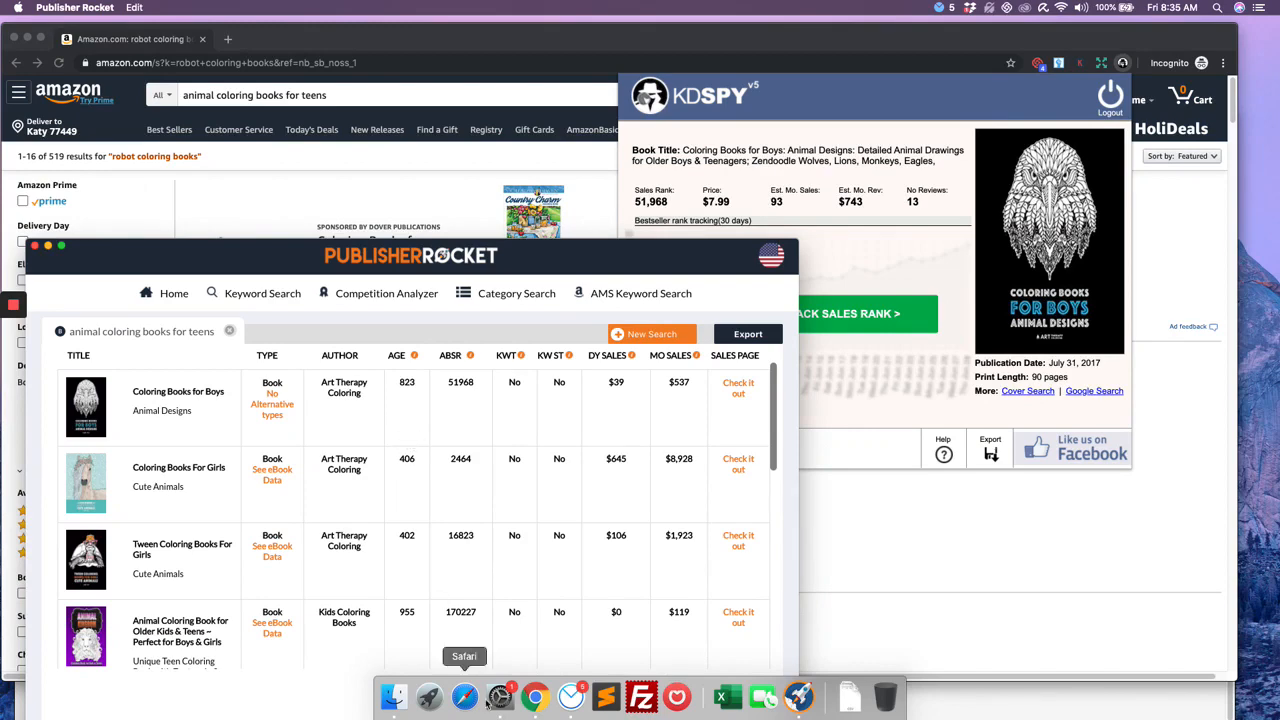
scroll("down", 3)
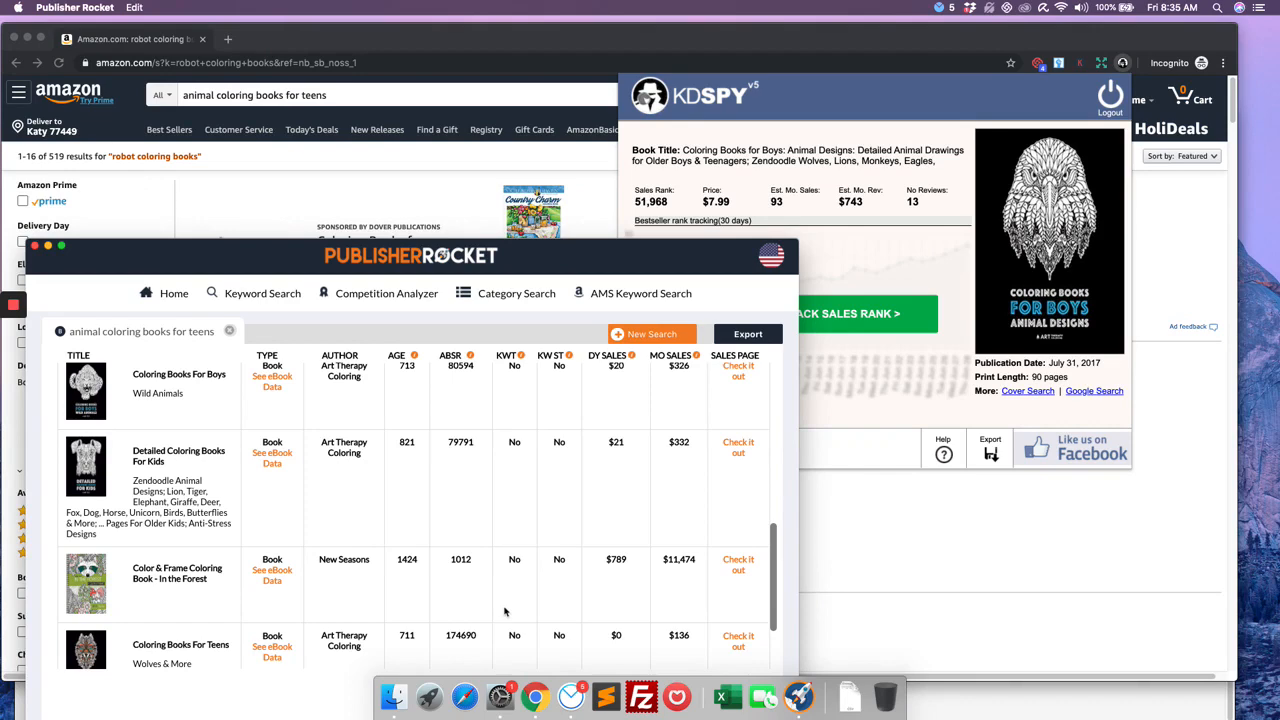
scroll("down", 3)
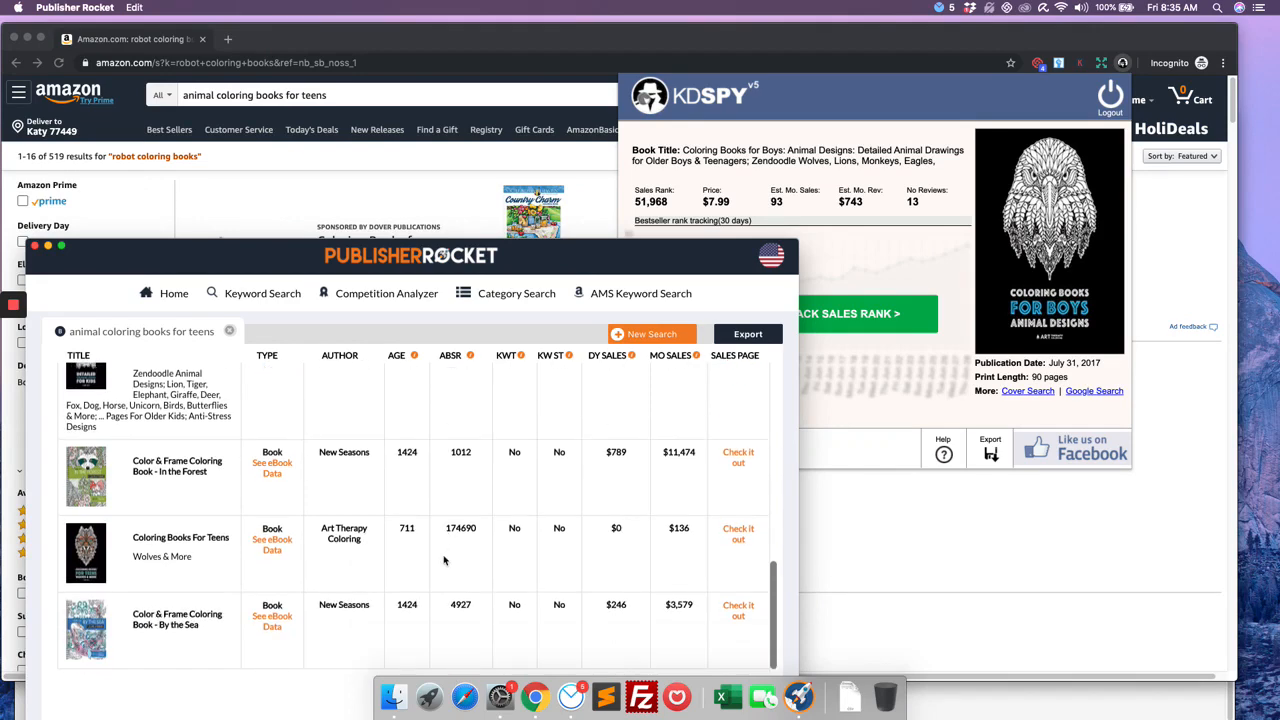
mouse_move(464, 428)
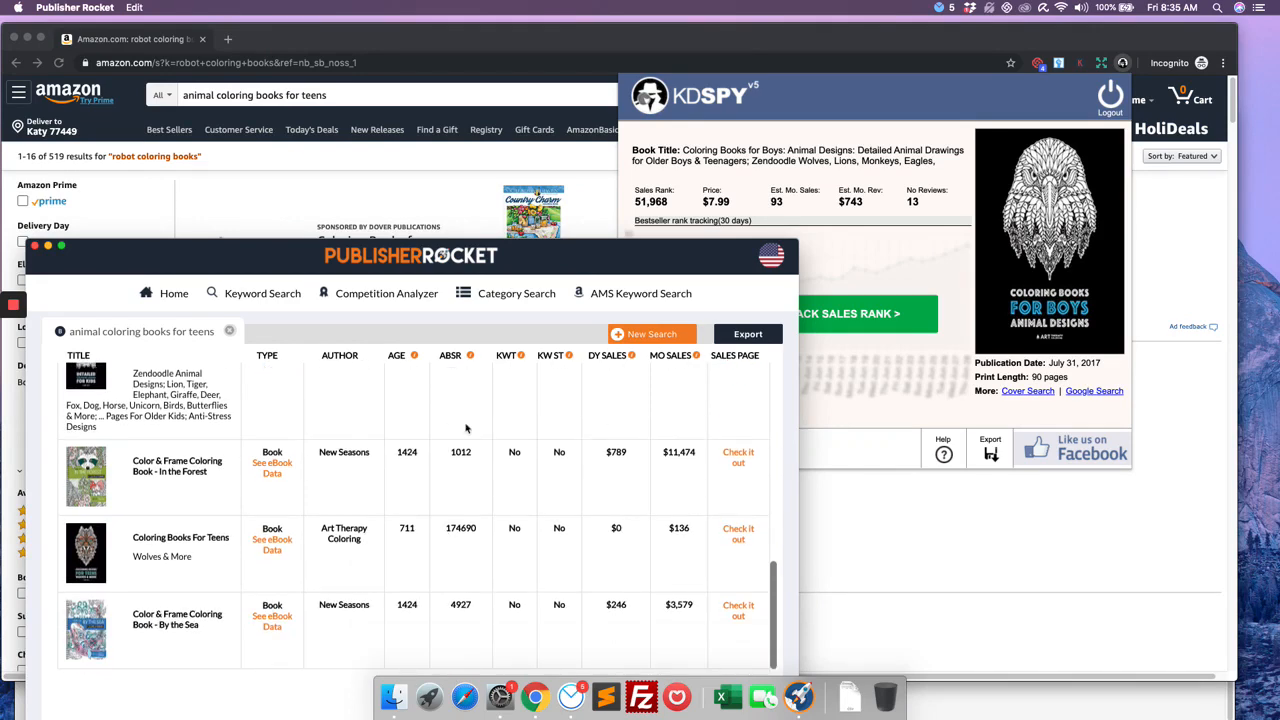
scroll("down", 3)
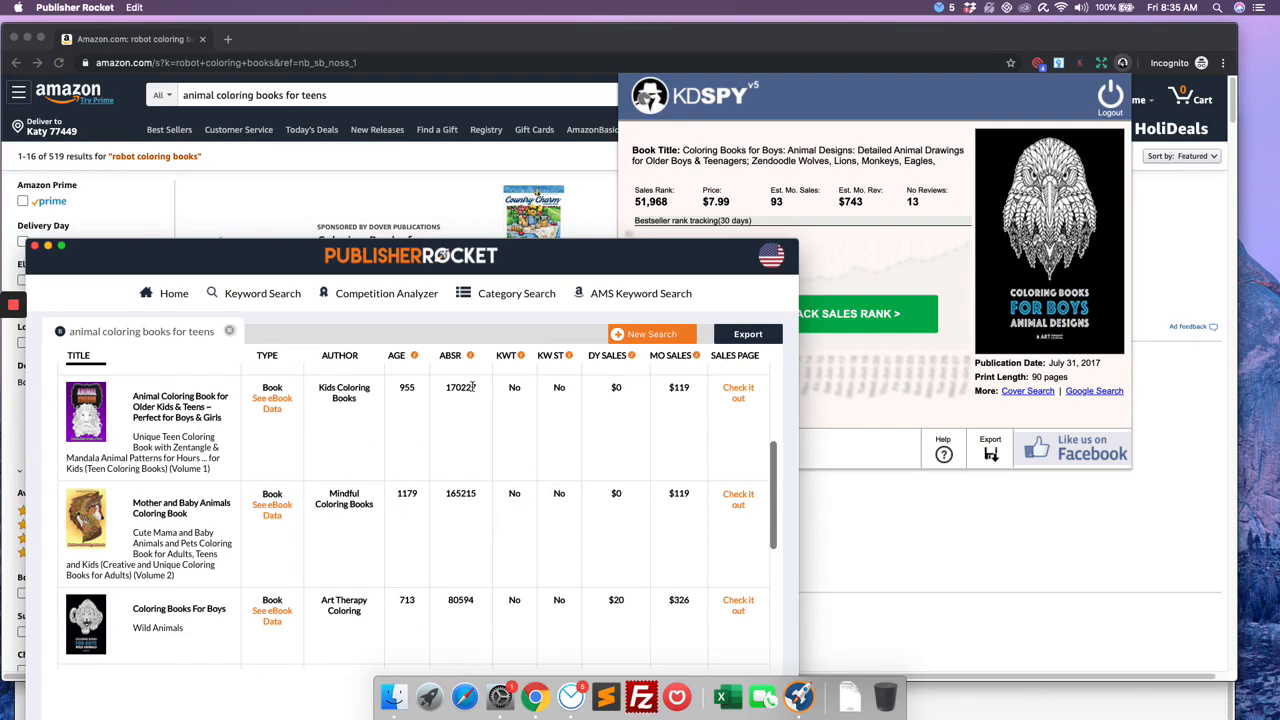
scroll("up", 3)
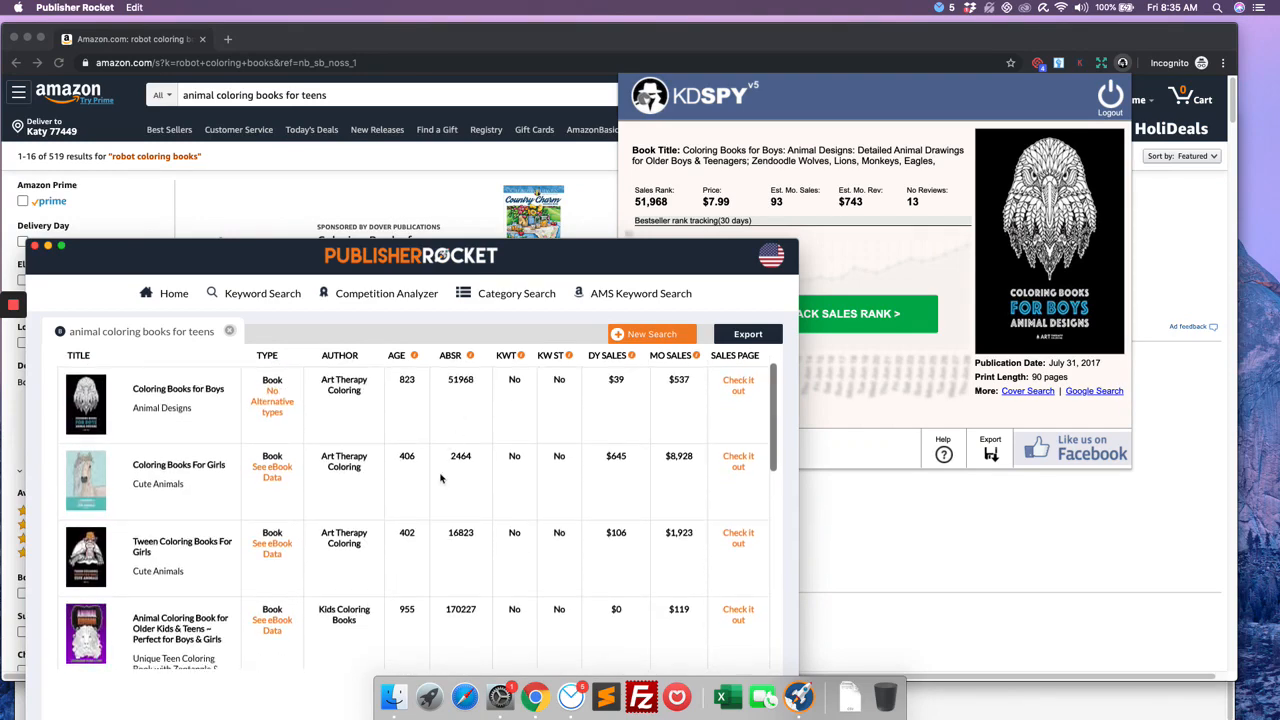
mouse_move(504, 448)
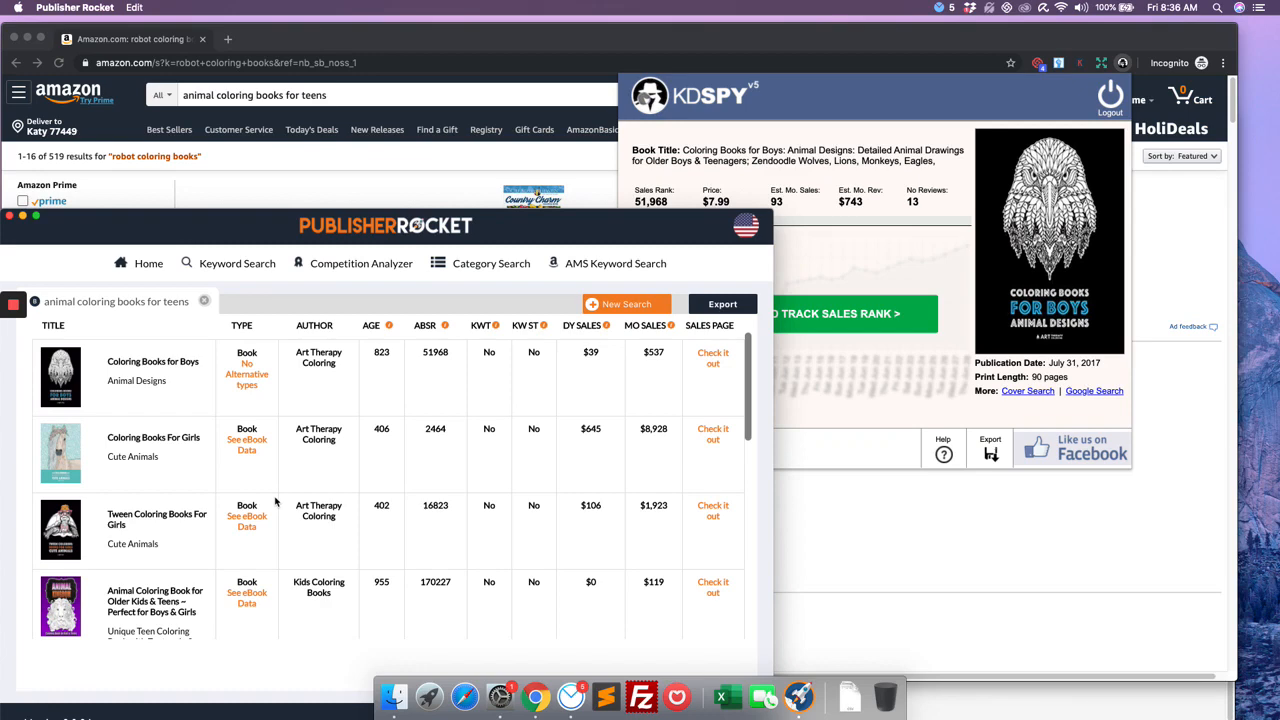
mouse_move(838, 428)
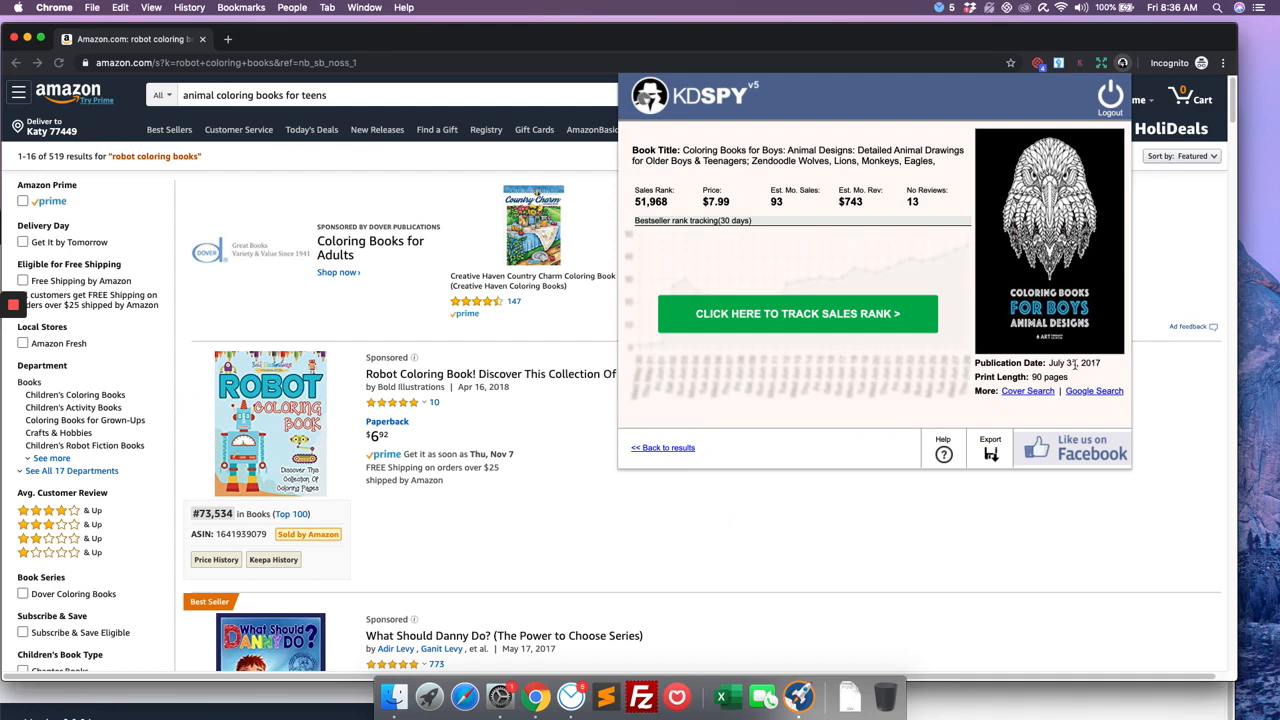
mouse_move(884, 328)
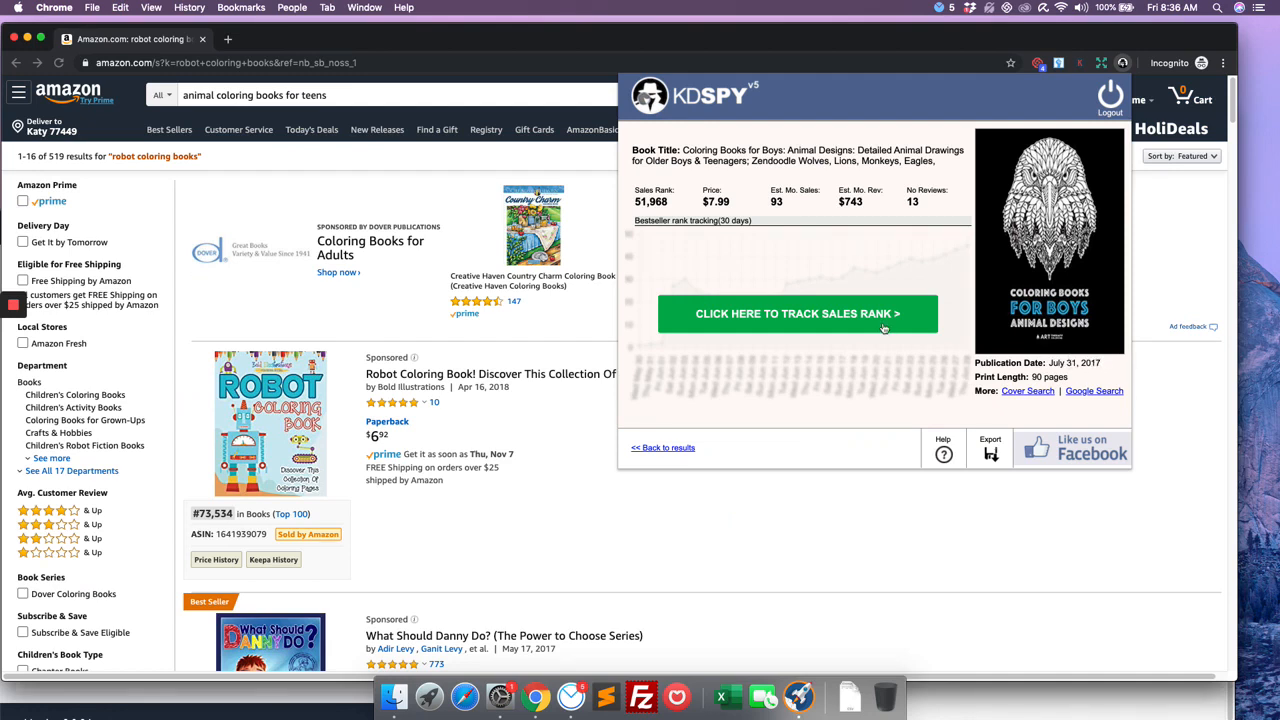
mouse_move(796, 656)
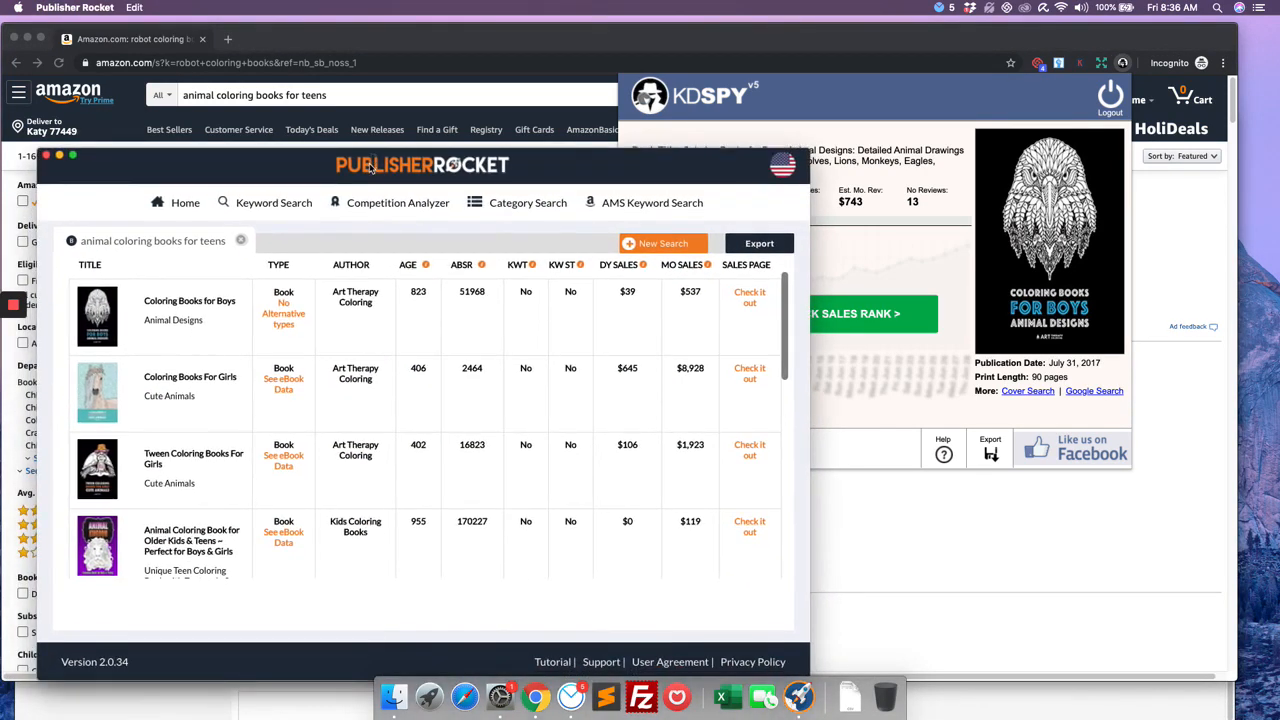
Move the competitor list window slightly lower over the browser to keep reviewing the titles.
left_click_drag(420, 164, 430, 216)
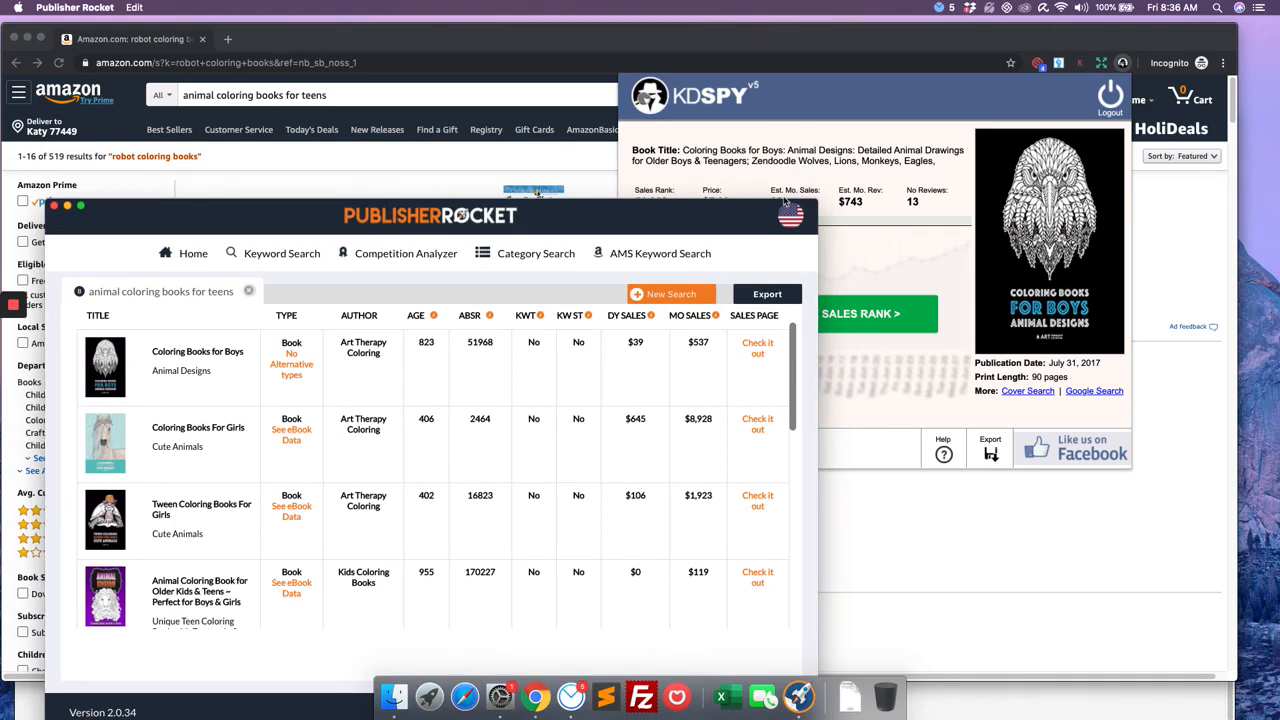
mouse_move(916, 108)
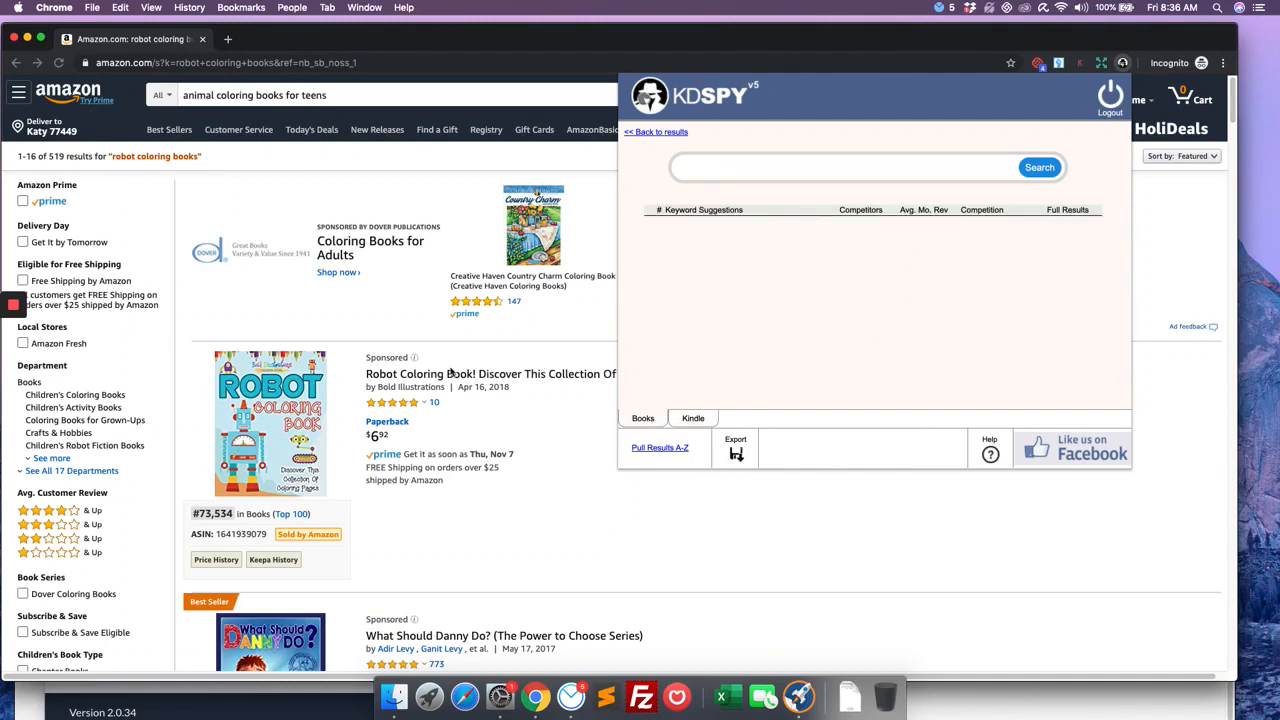
Search KDSpy's Books tab for 'coloring book christmas' keyword suggestions.
left_click(860, 168)
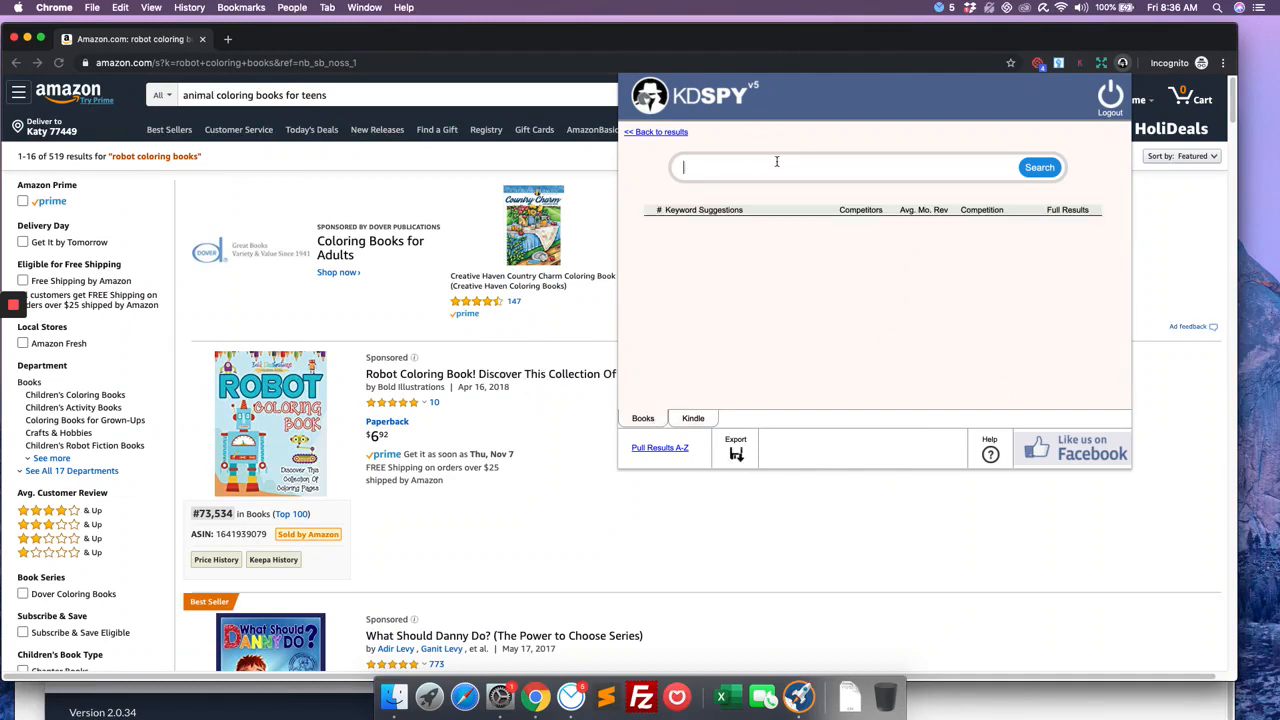
type("coloring")
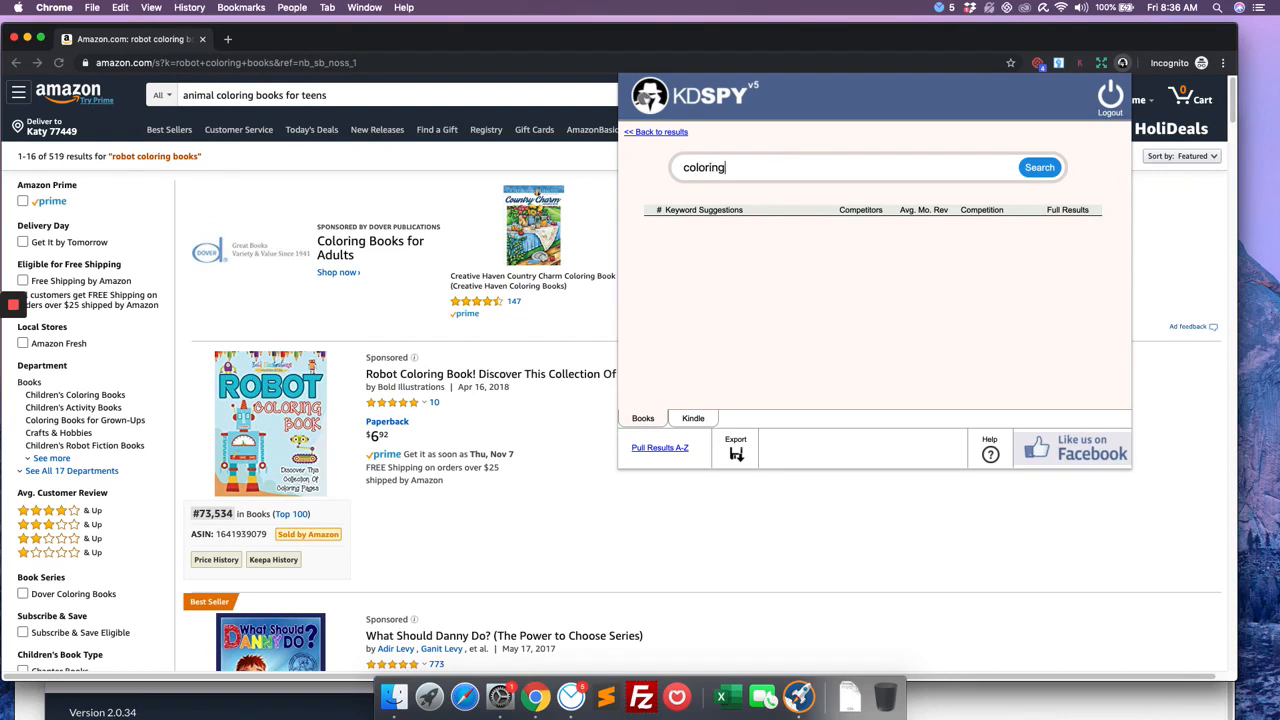
type("book christmas")
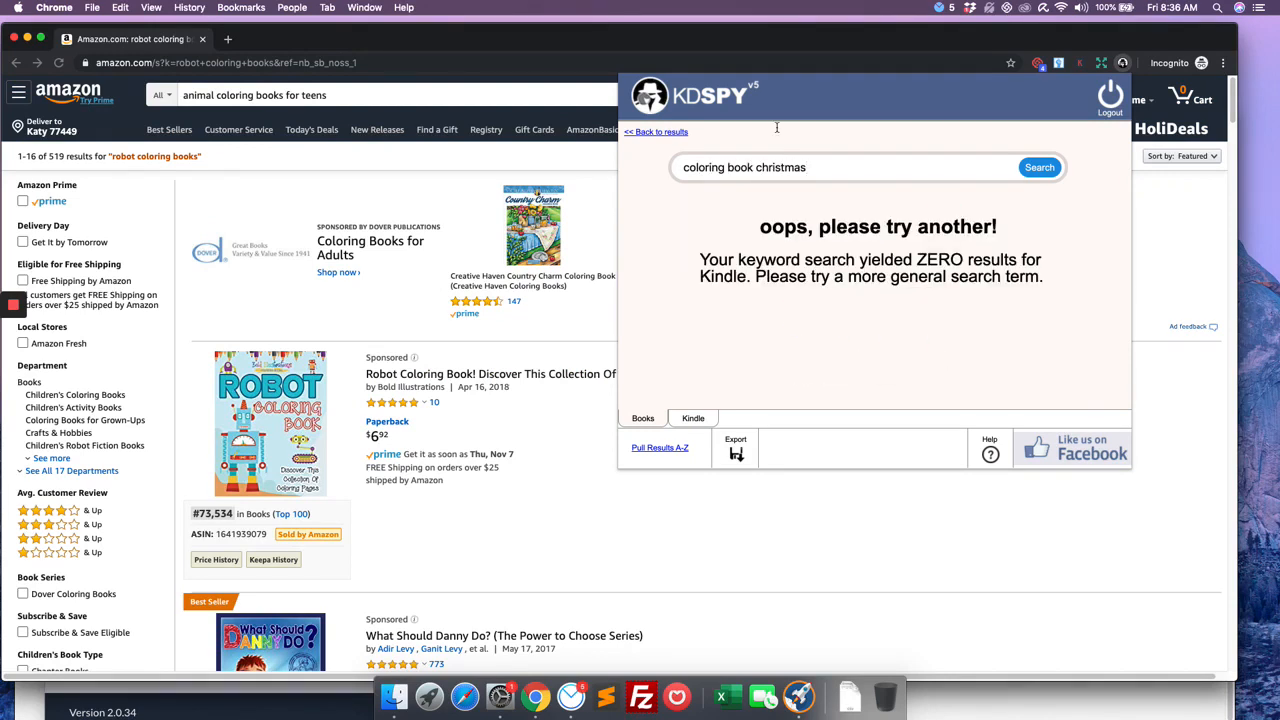
left_click(1040, 168)
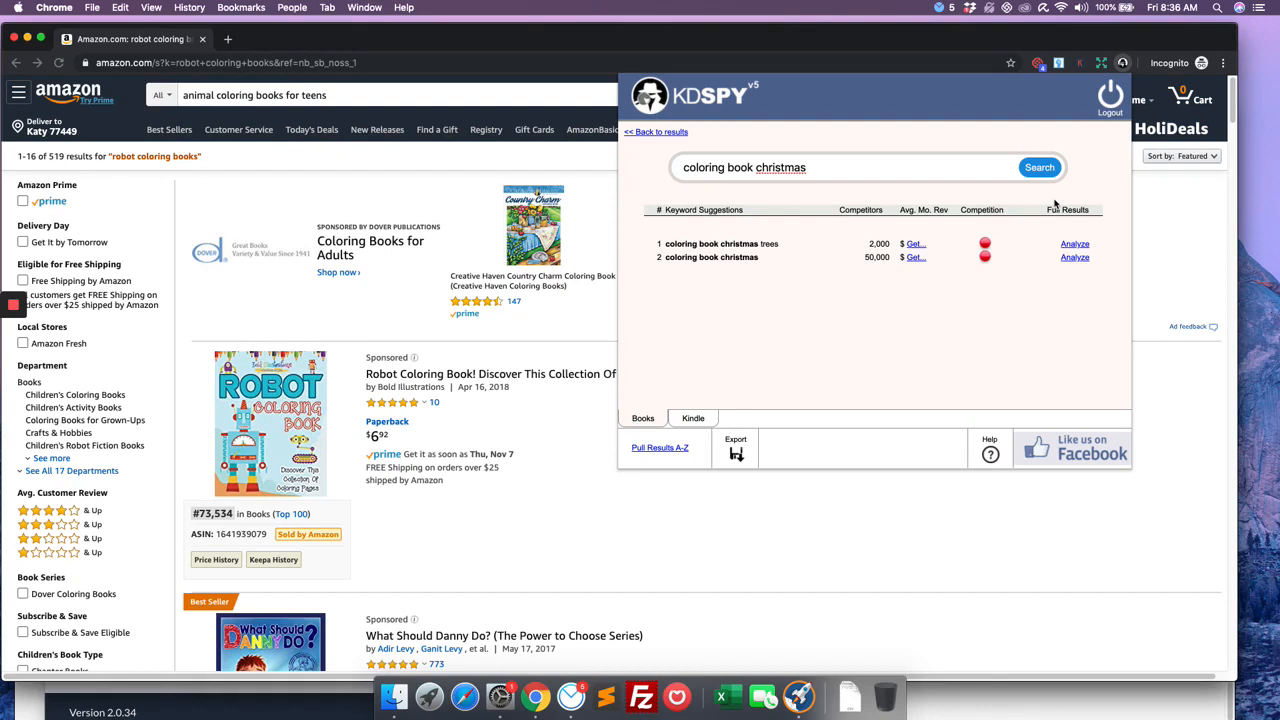
Remove the word 'christmas' so the KDSpy query reads 'coloring book'.
double_click(780, 168)
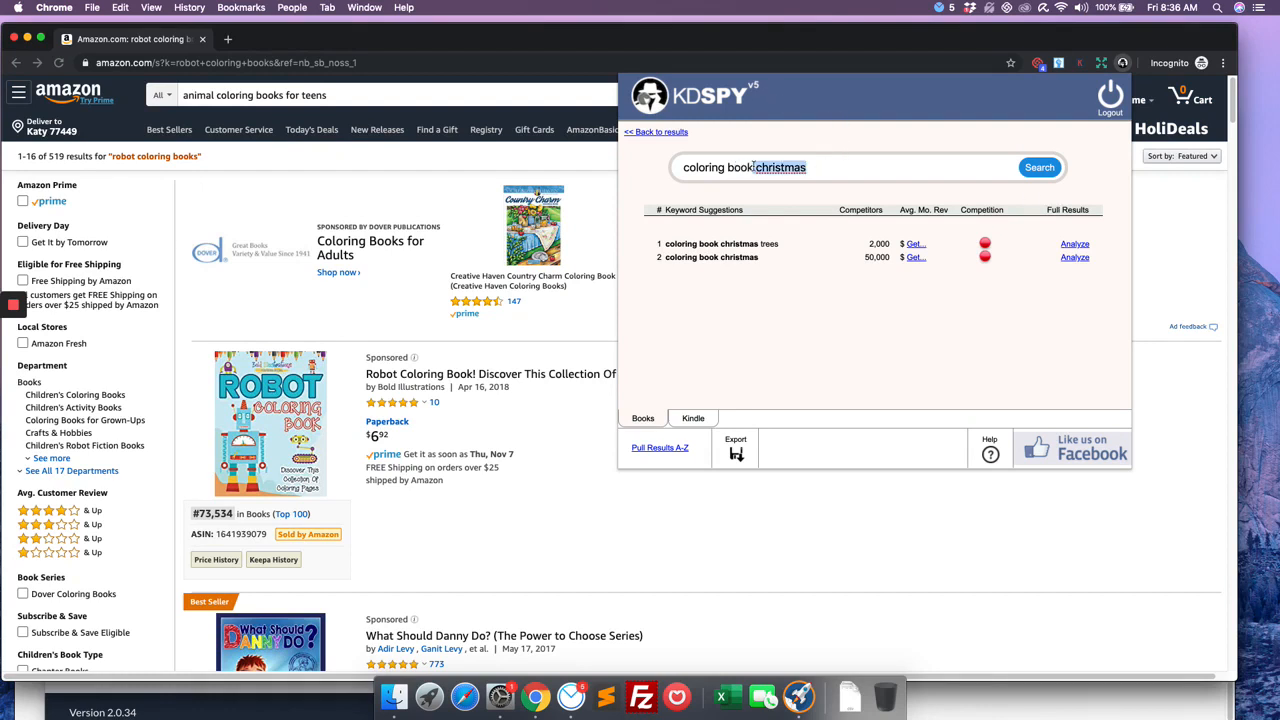
key("Backspace")
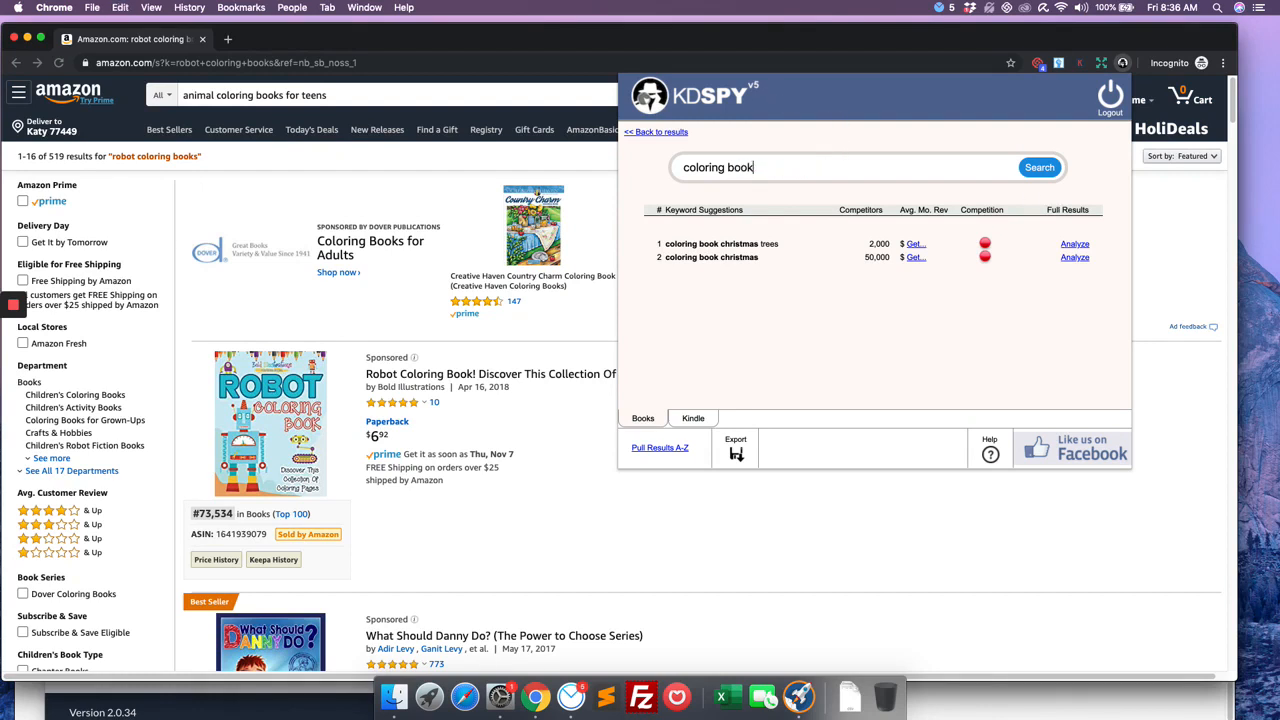
Search KDSpy for 'christmas coloring book' suggestions, then return to Publisher Rocket.
type("christmas")
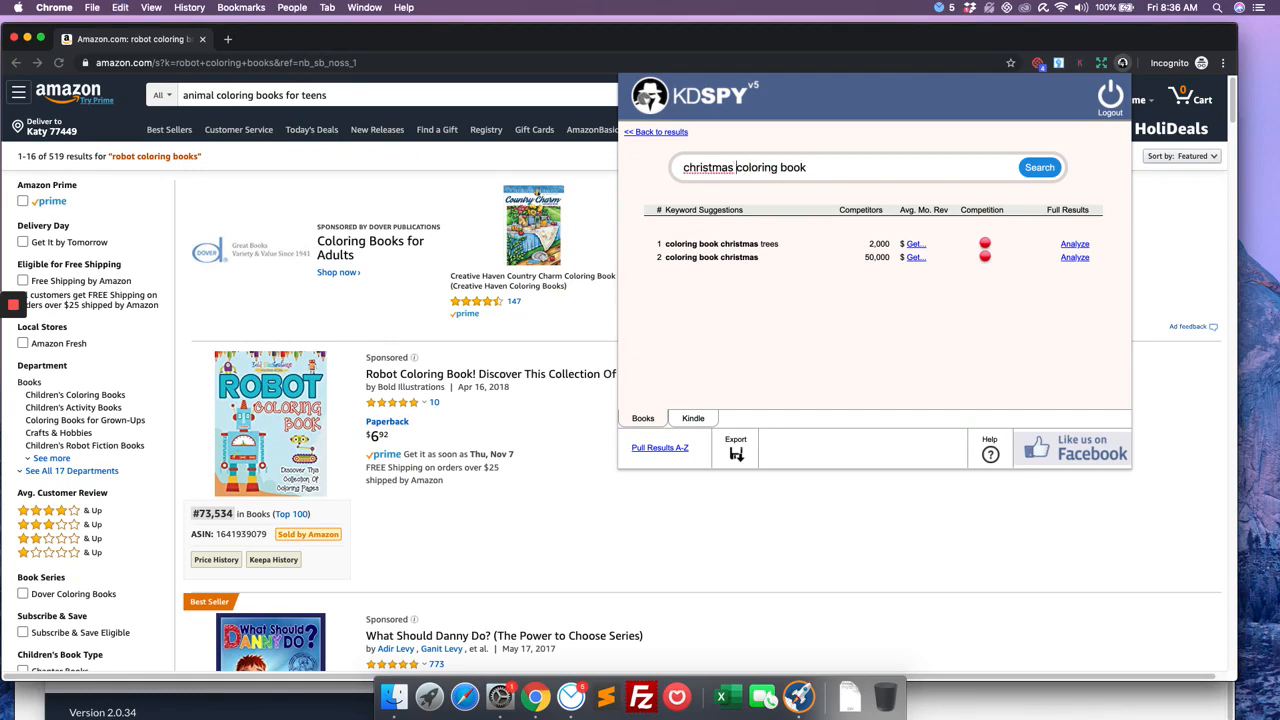
left_click(1040, 168)
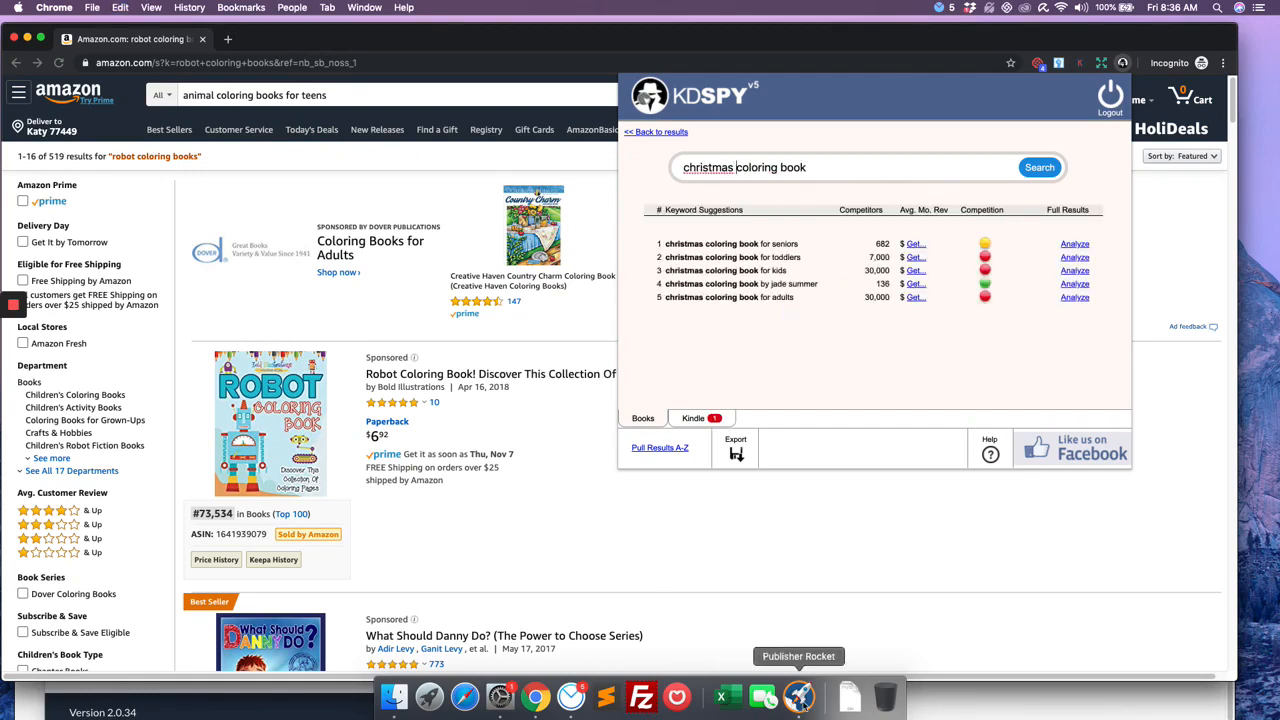
left_click(798, 696)
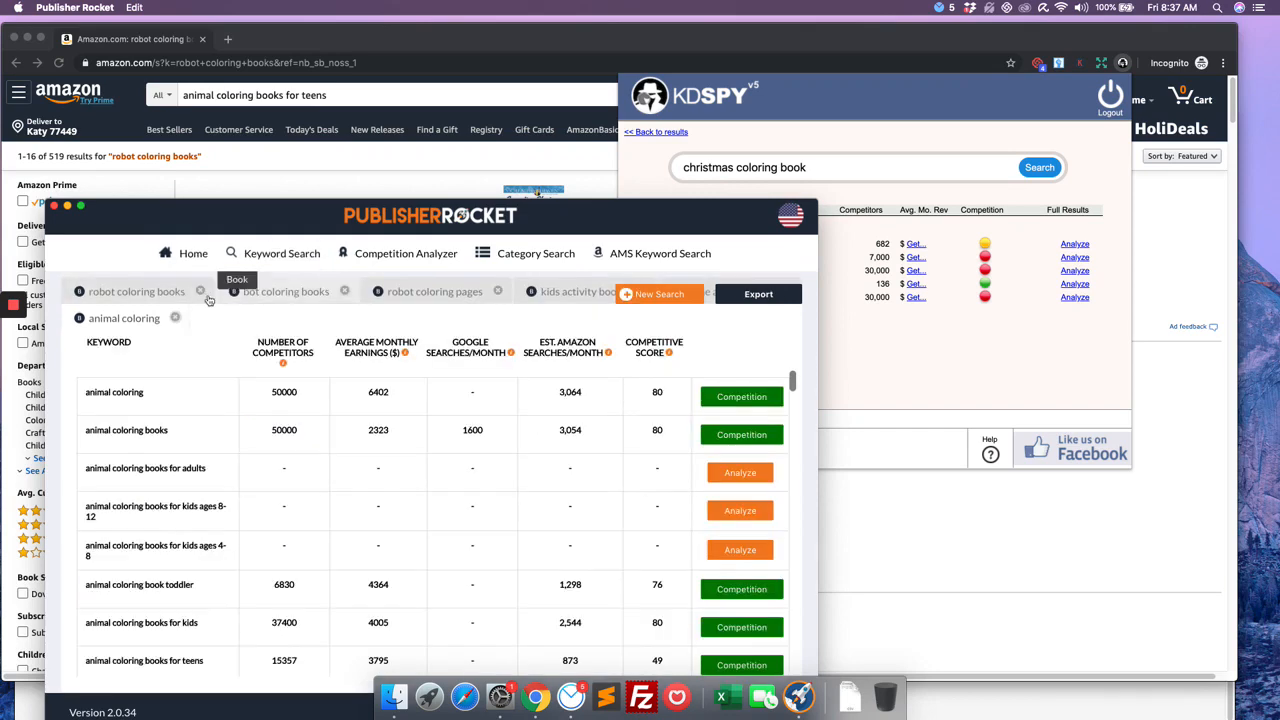
Review the robot coloring pages results tab, then return to the animal coloring tab.
left_click(434, 292)
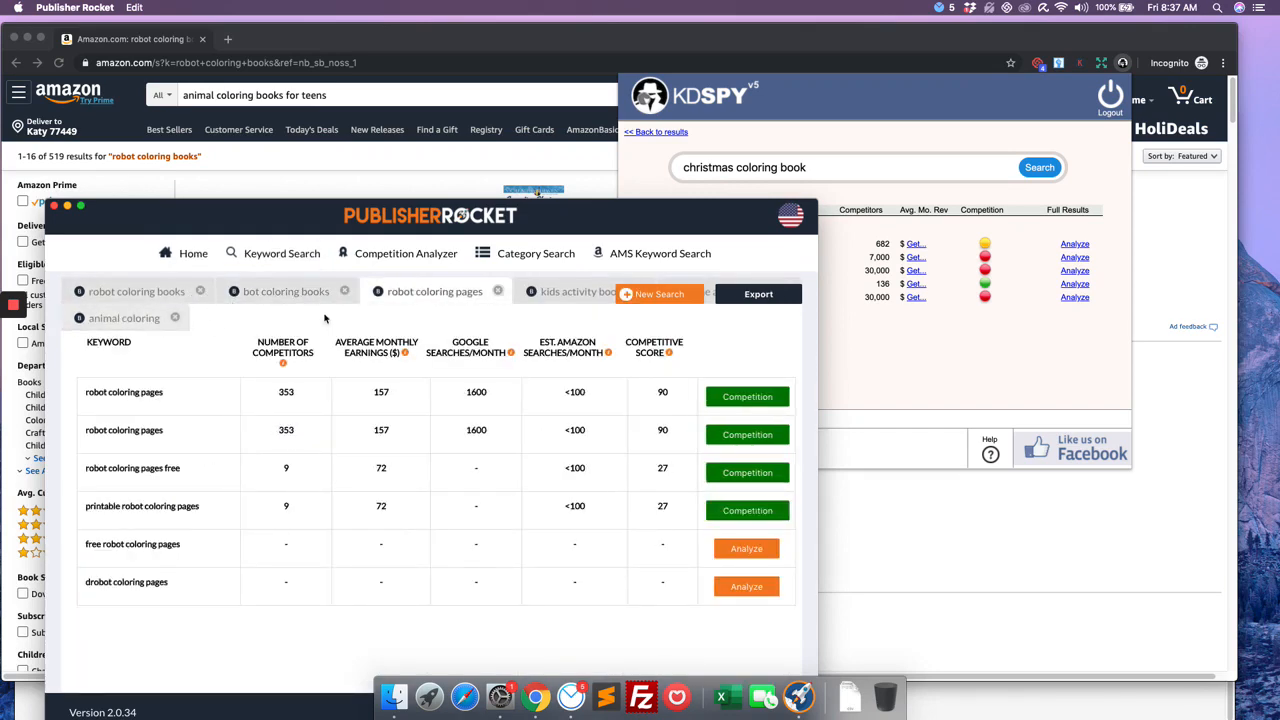
left_click(660, 292)
type("christmas")
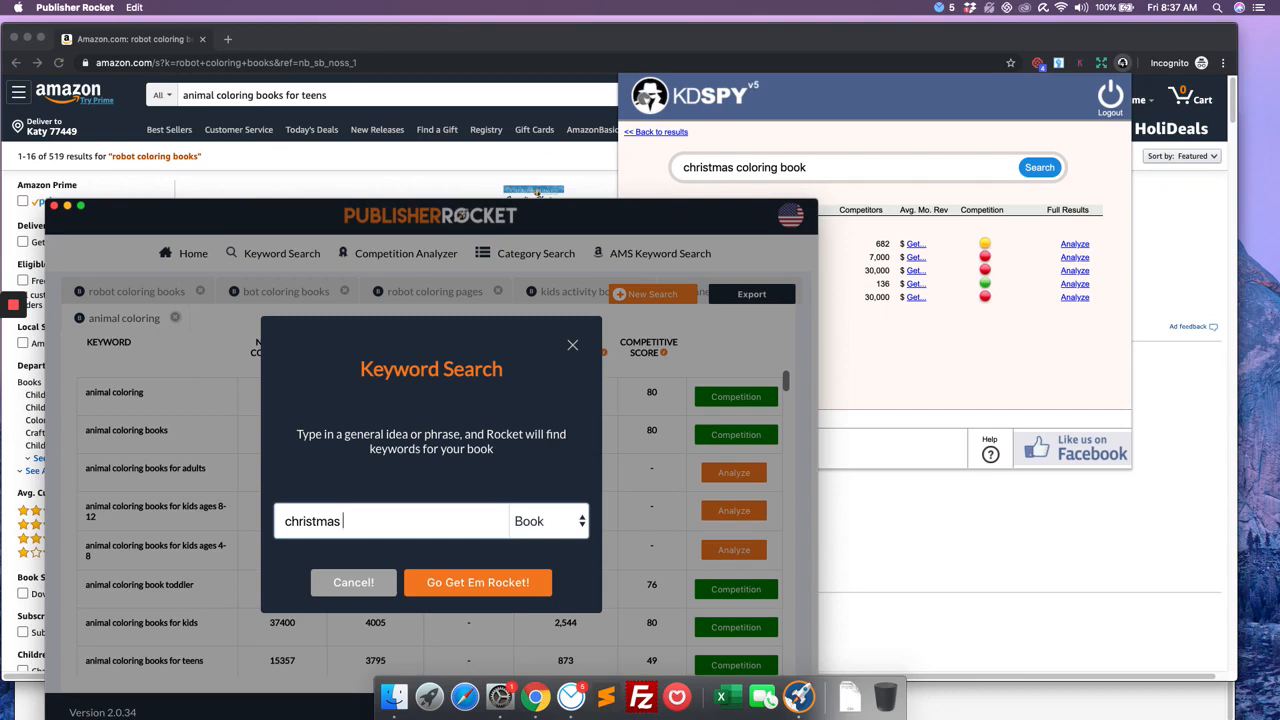
Run the christmas book keyword search and bring its new results tab to the front.
left_click(476, 582)
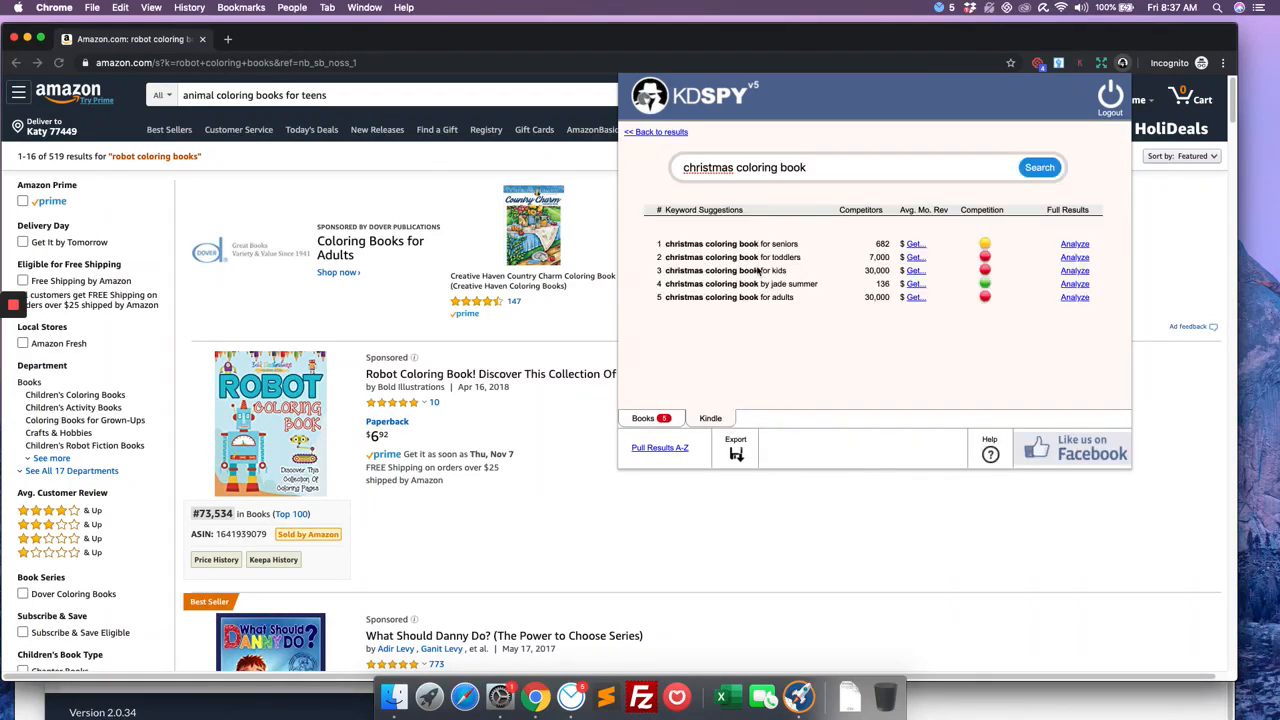
mouse_move(618, 696)
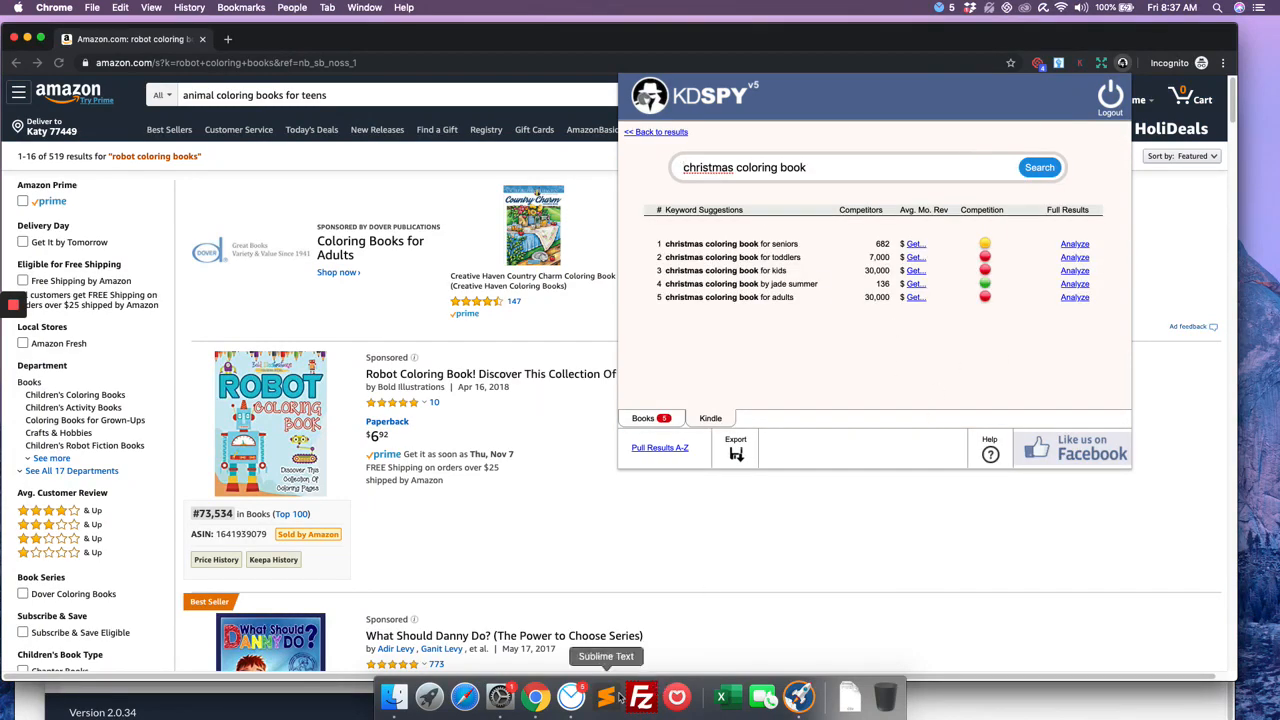
left_click(798, 696)
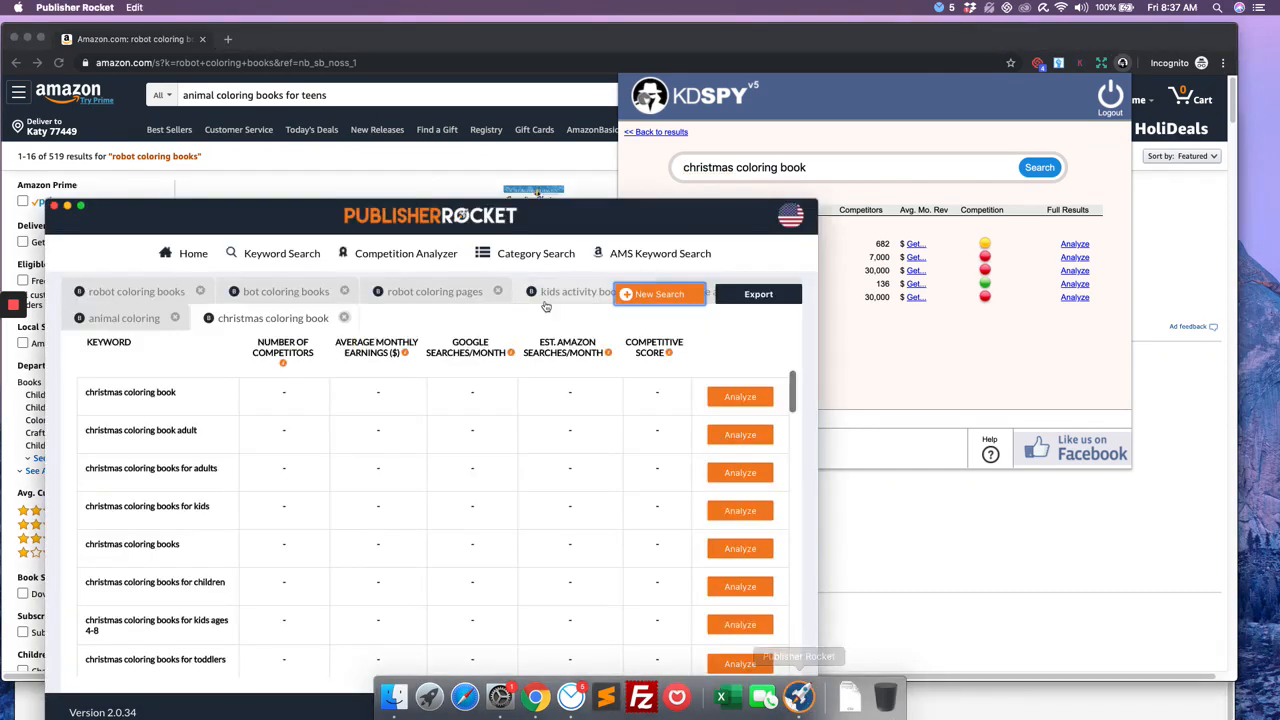
mouse_move(752, 198)
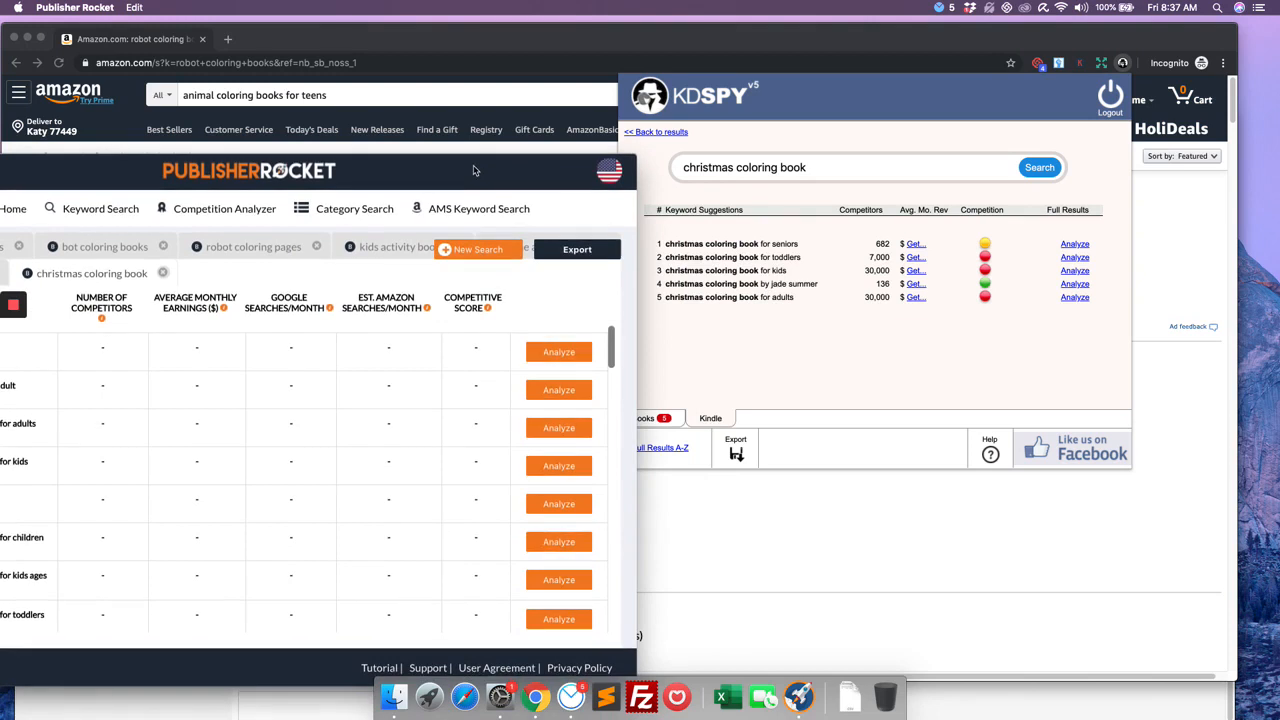
mouse_move(990, 290)
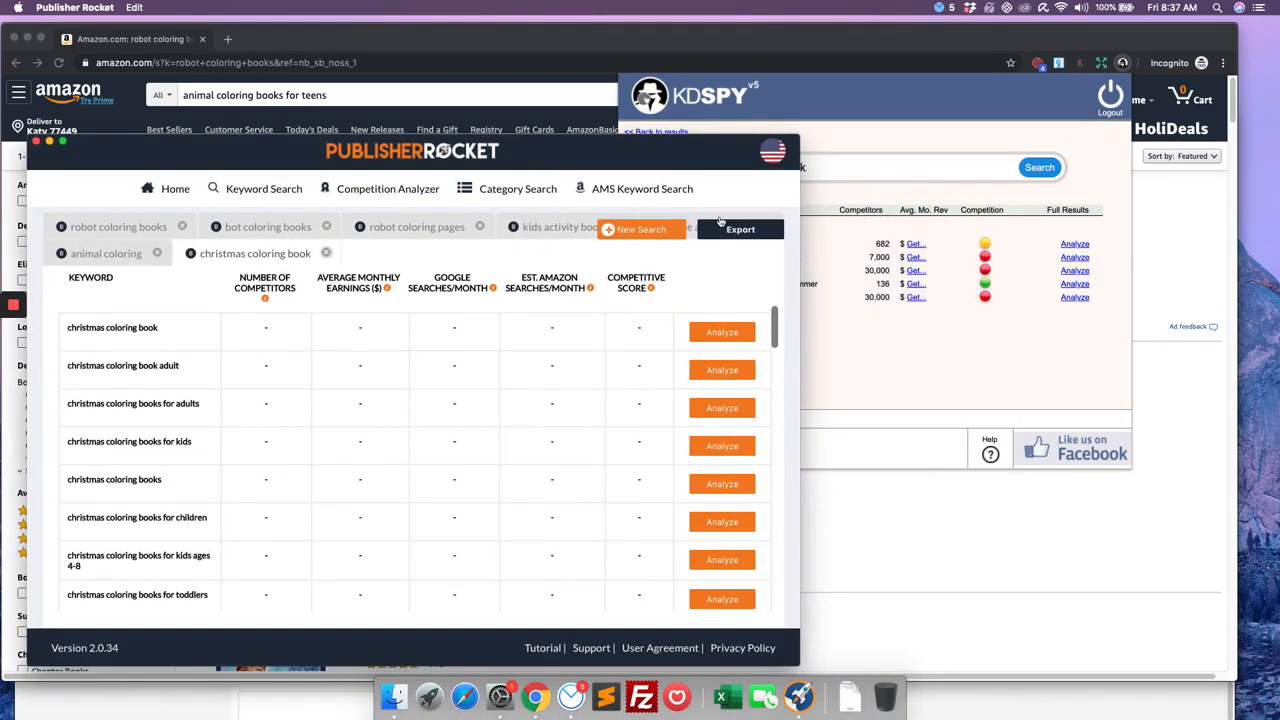
Scroll the christmas coloring book list and move the Publisher Rocket window below KDSpy.
scroll("down", 3)
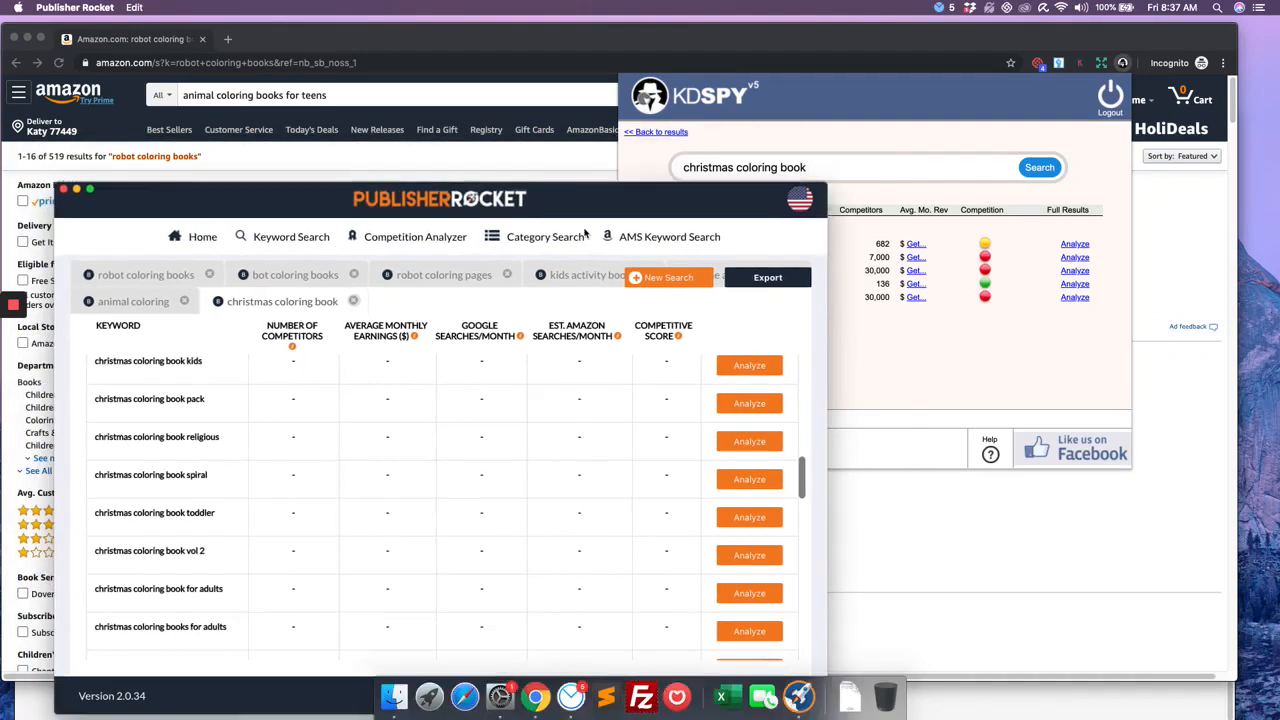
left_click_drag(440, 200, 490, 348)
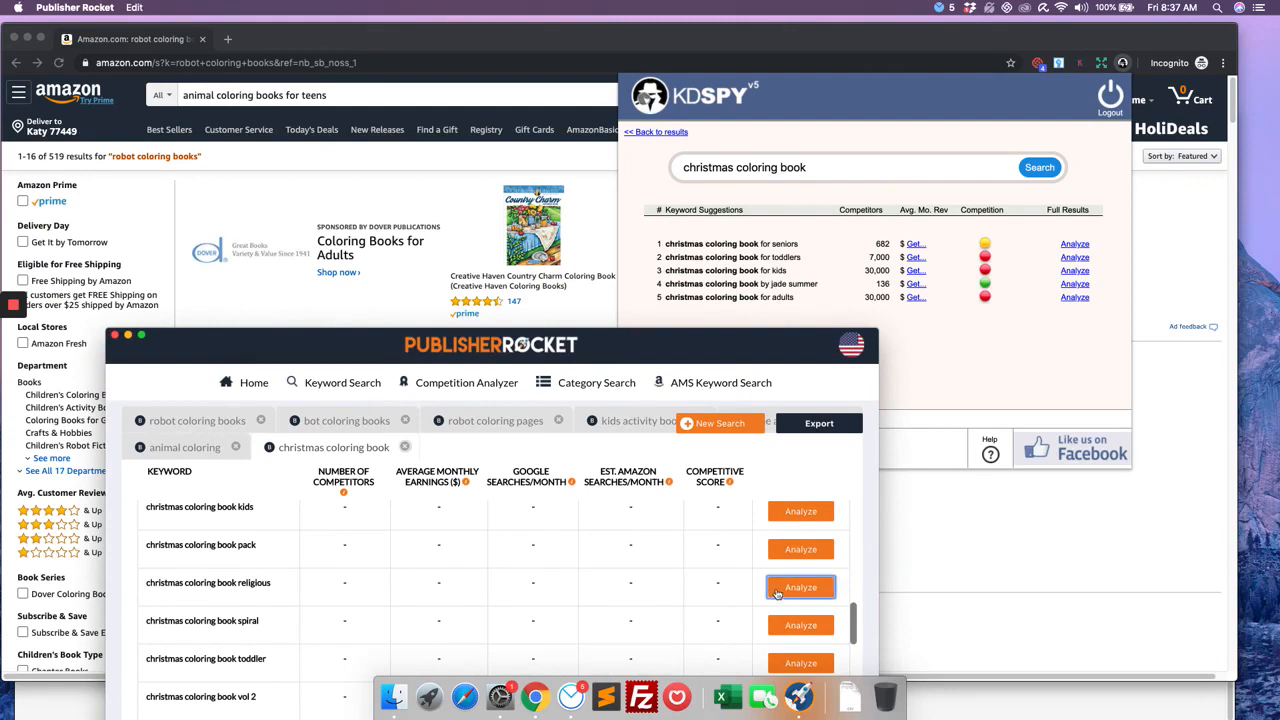
Analyze the religious, kids, jesus and seniors christmas coloring book keywords, scrolling between rows.
left_click(800, 588)
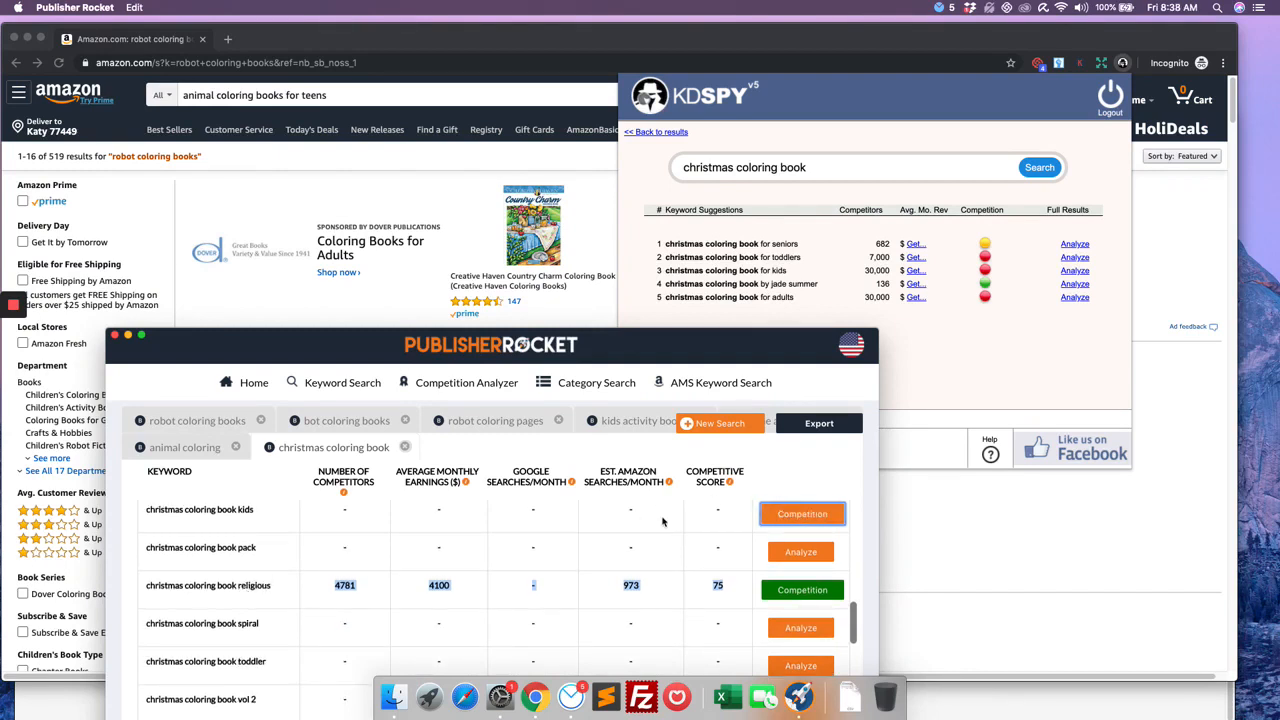
left_click(802, 512)
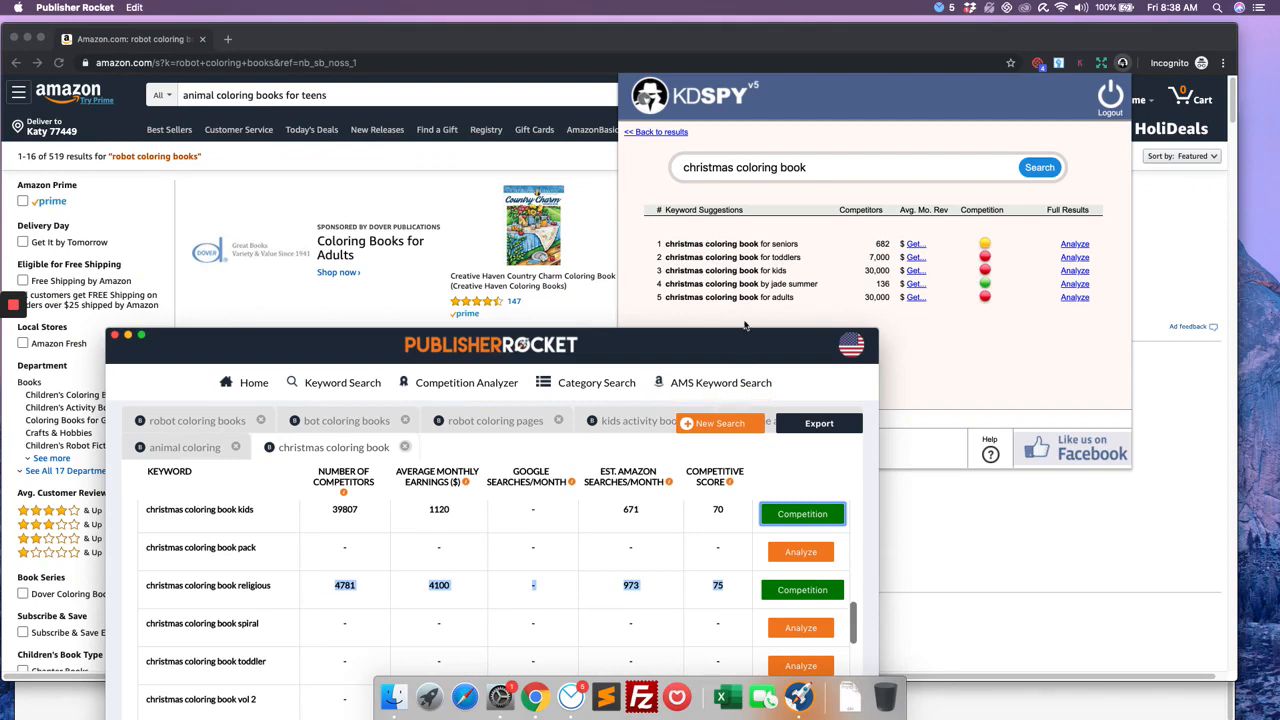
mouse_move(384, 520)
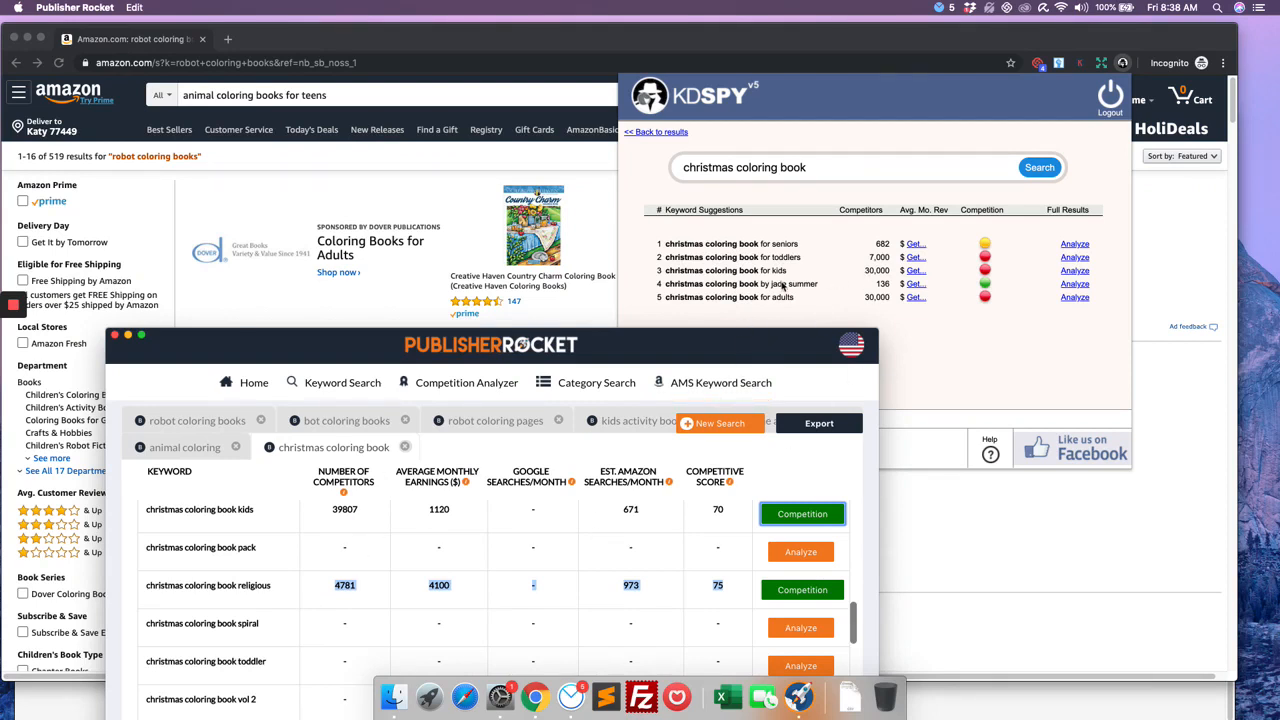
scroll("up", 3)
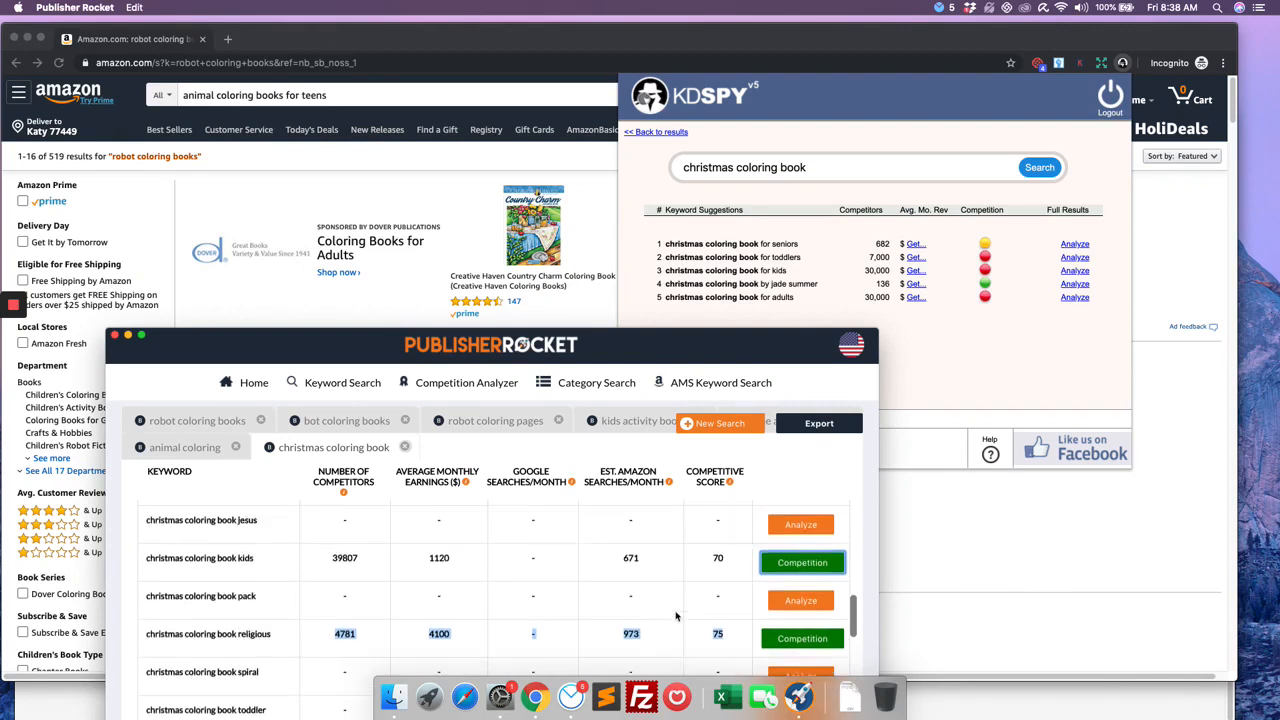
scroll("up", 3)
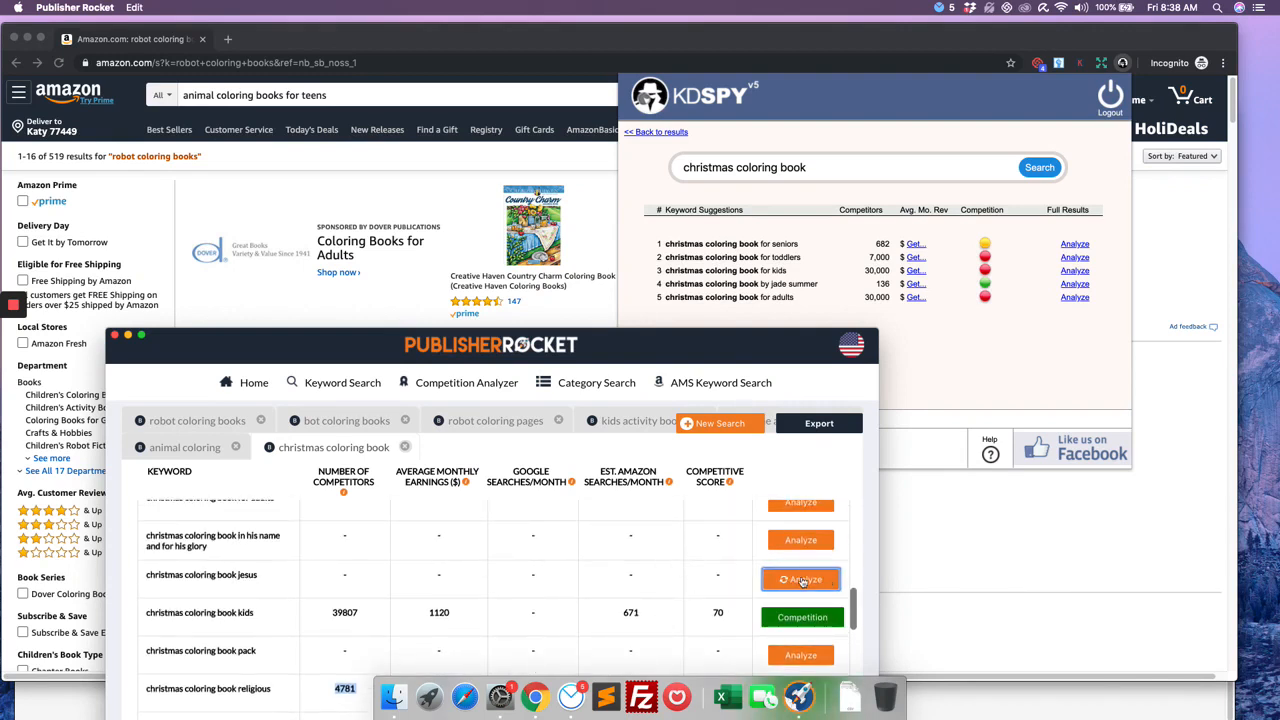
left_click(800, 580)
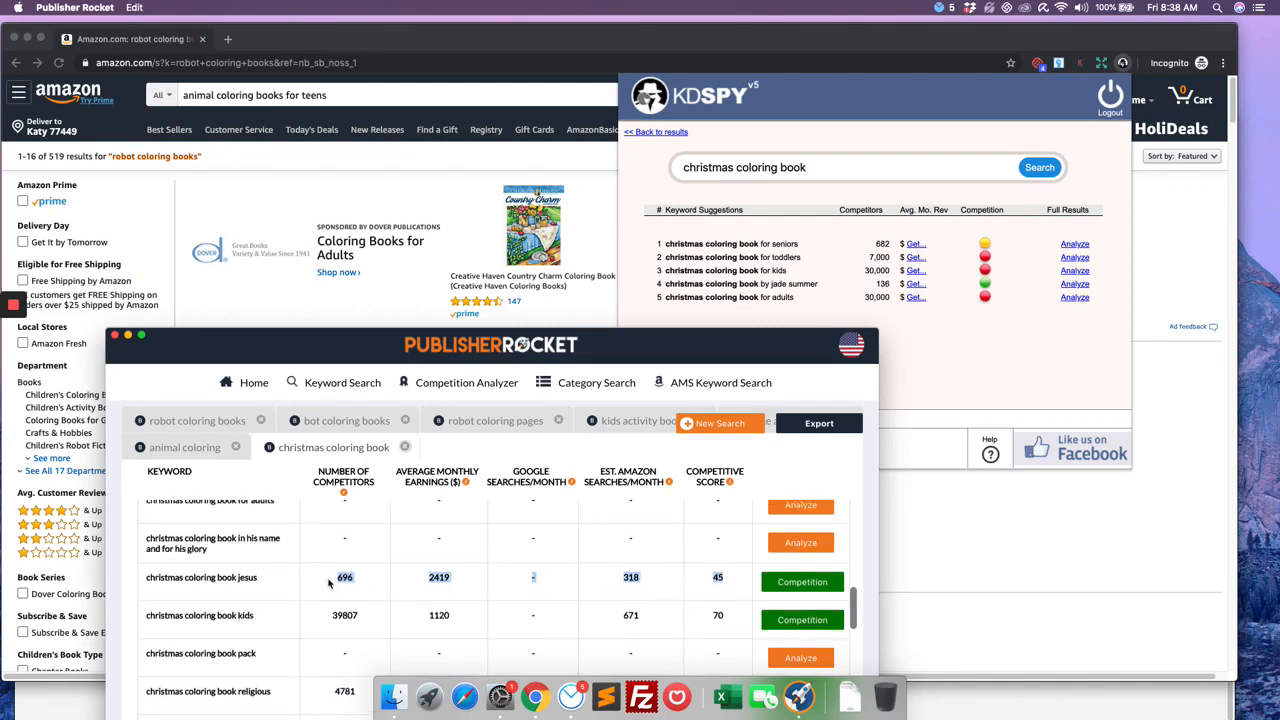
scroll("up", 3)
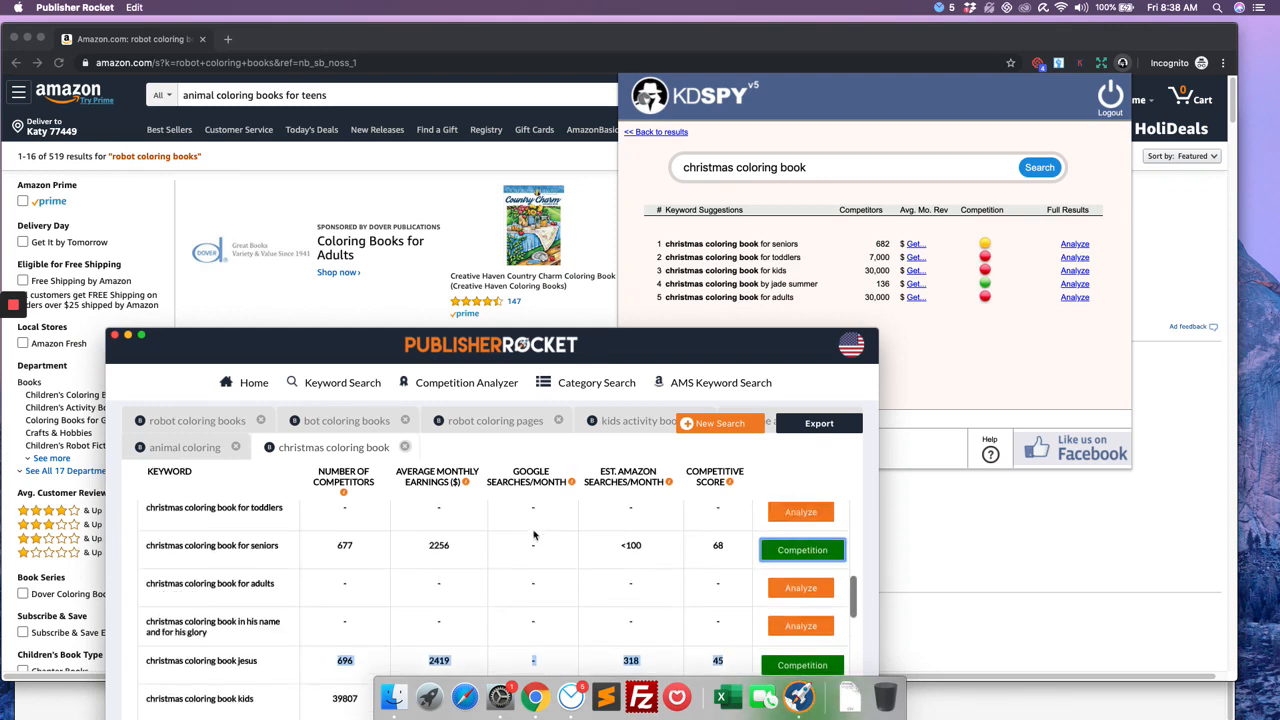
mouse_move(398, 604)
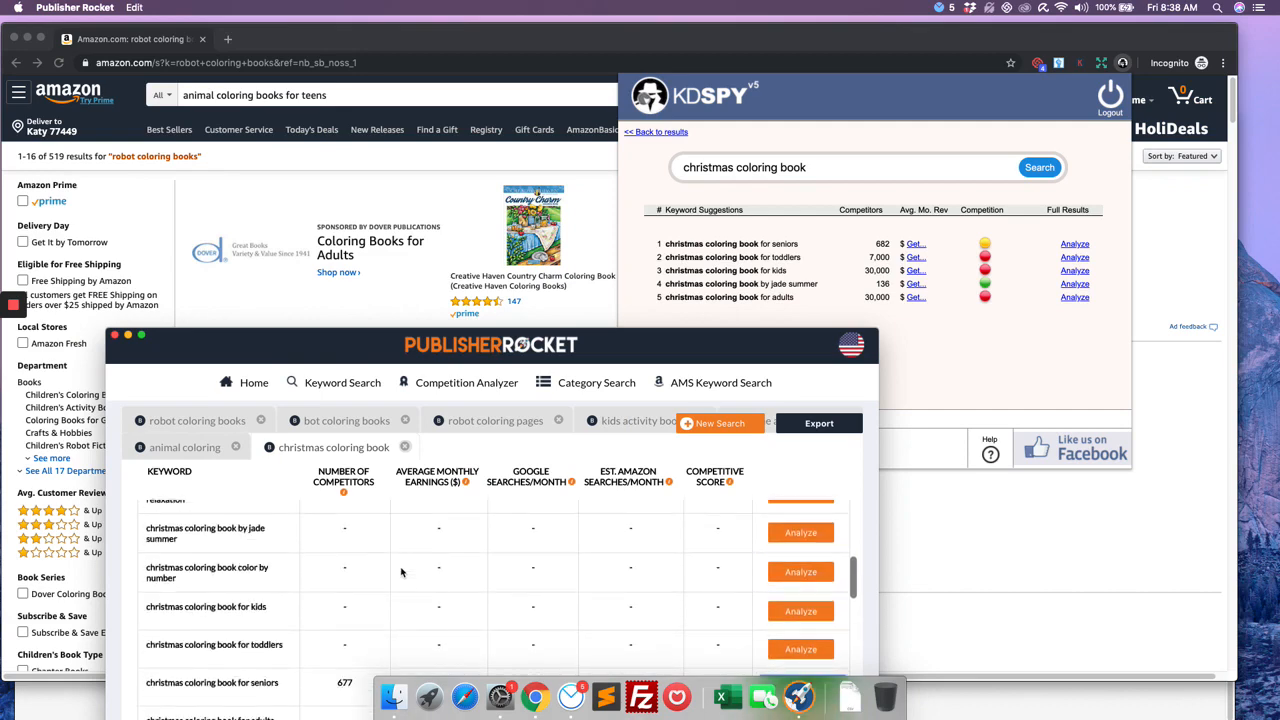
scroll("up", 3)
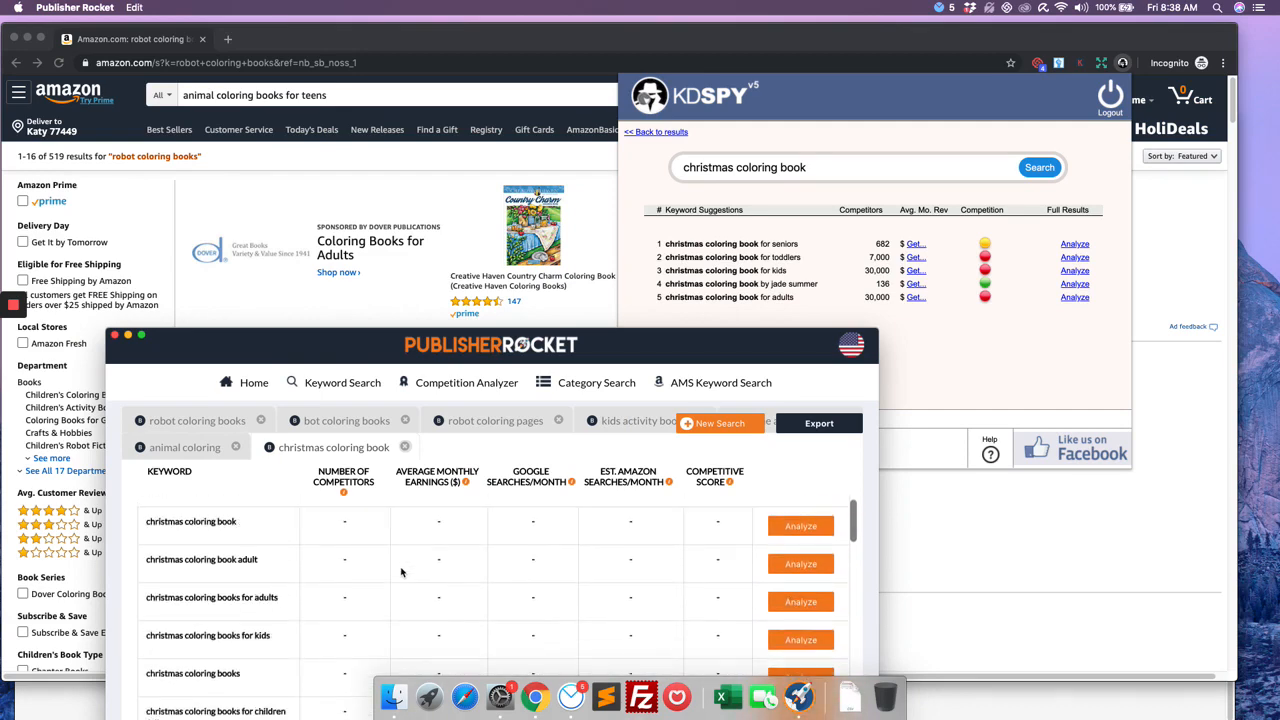
Scroll the christmas list, nudging the window, and analyze the creative and magical christmas coloring book keywords.
scroll("down", 3)
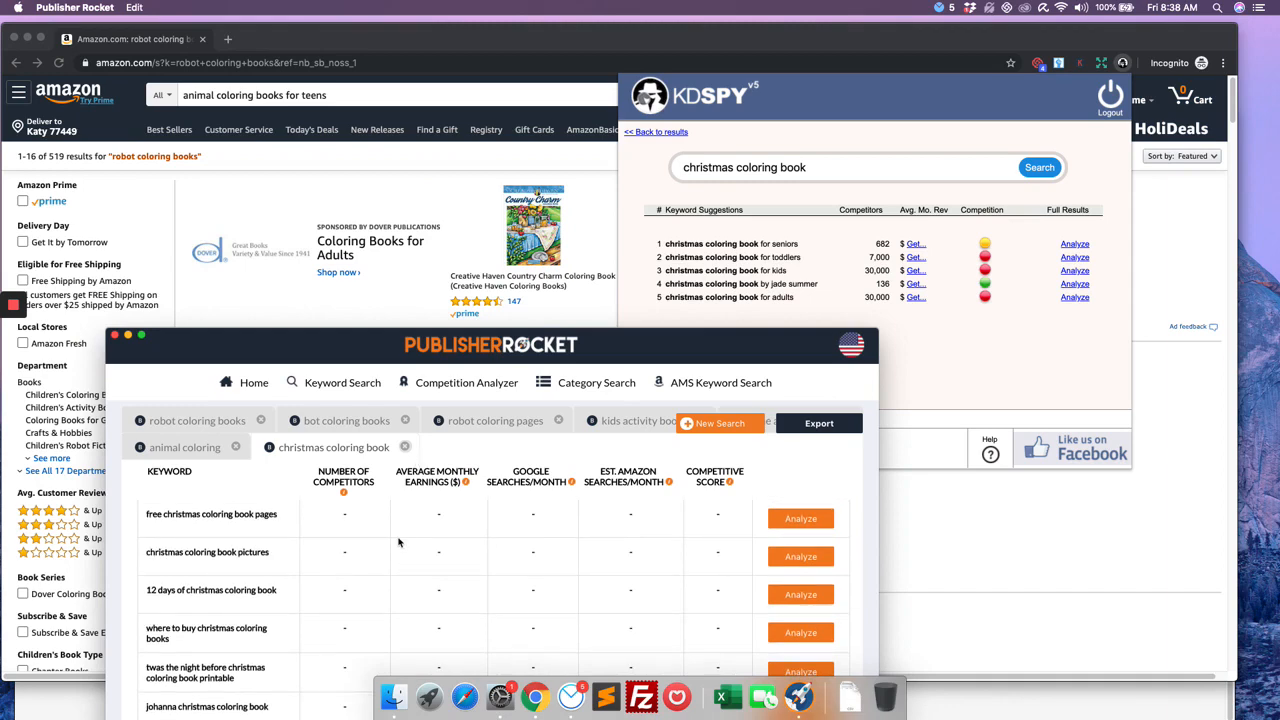
left_click_drag(490, 344, 504, 276)
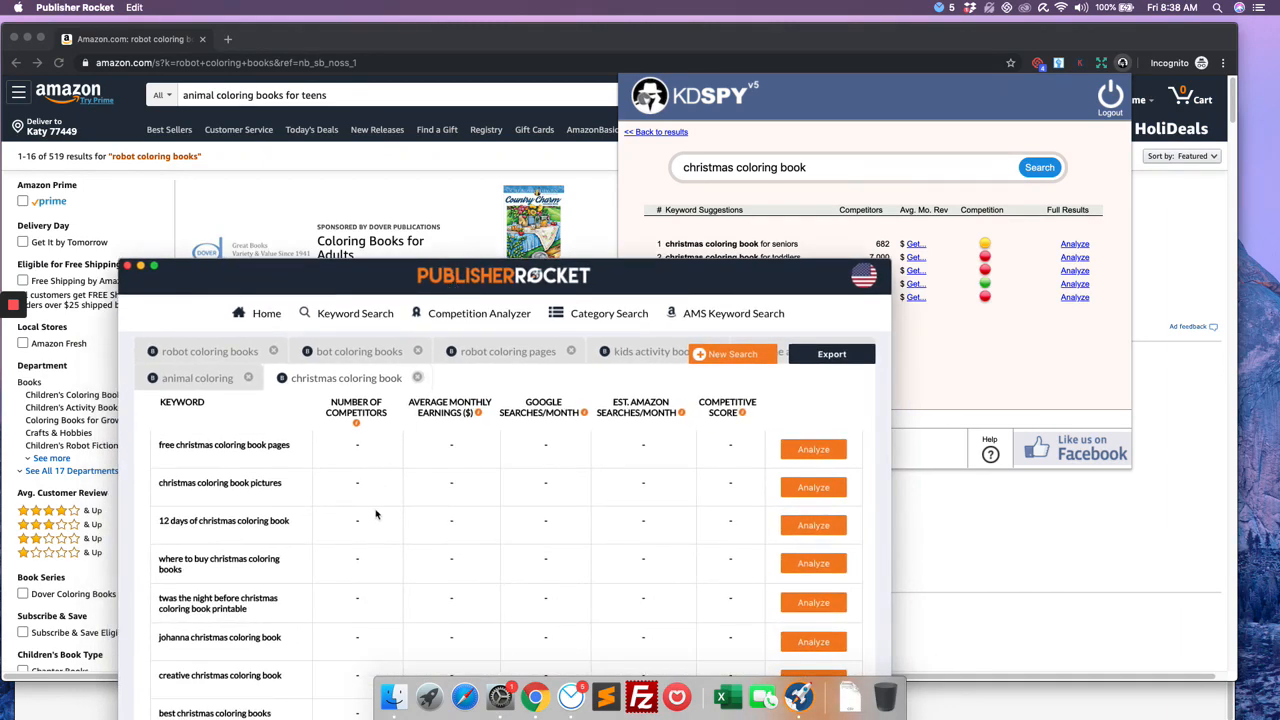
mouse_move(408, 284)
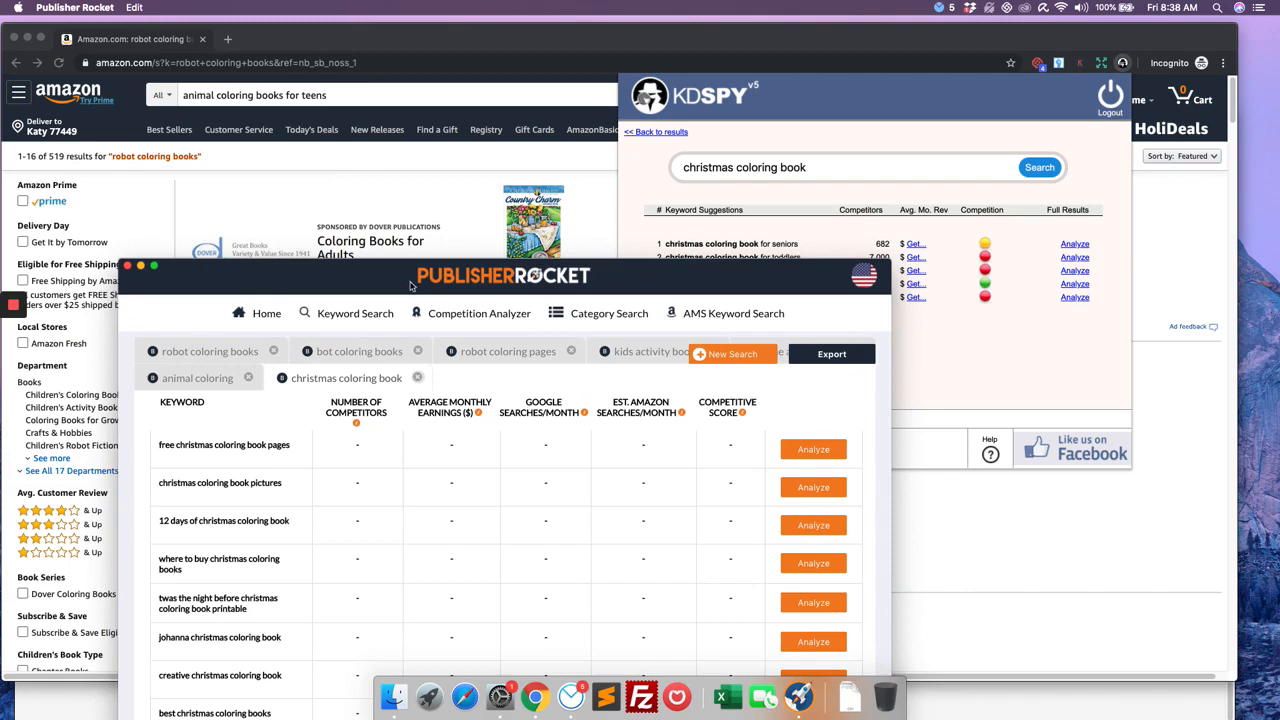
left_click_drag(500, 276, 480, 212)
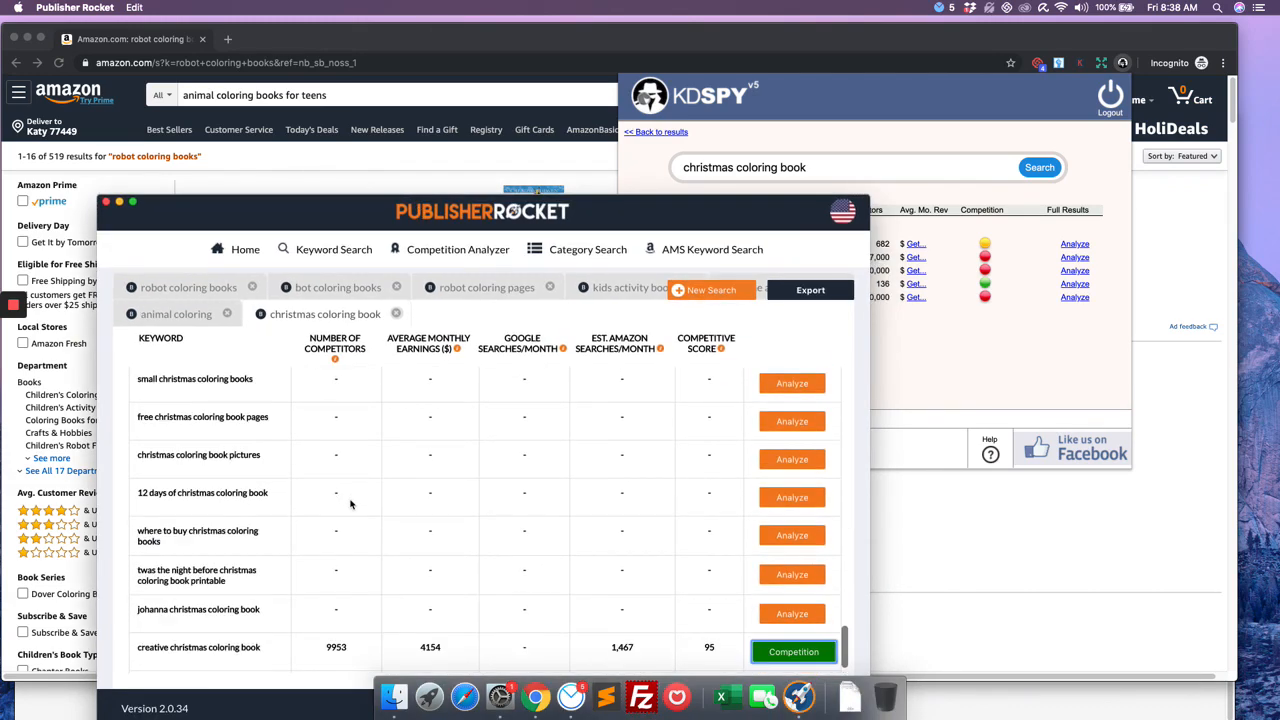
scroll("down", 3)
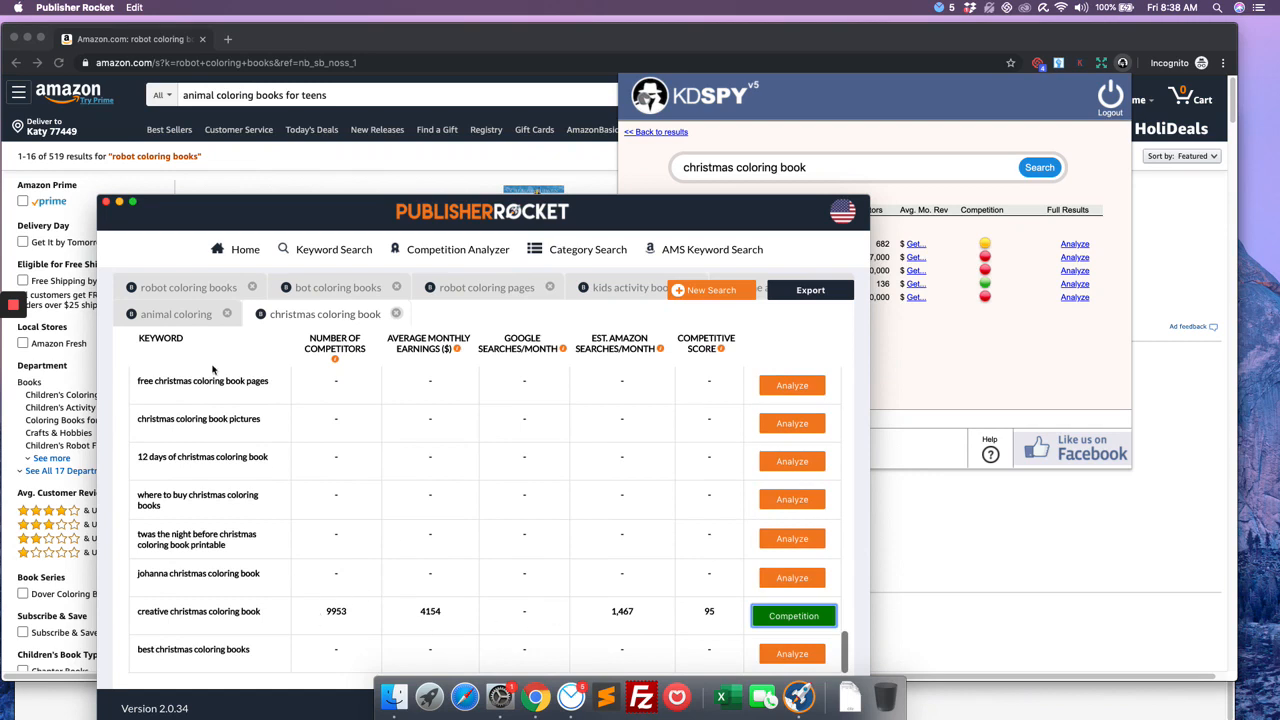
scroll("down", 3)
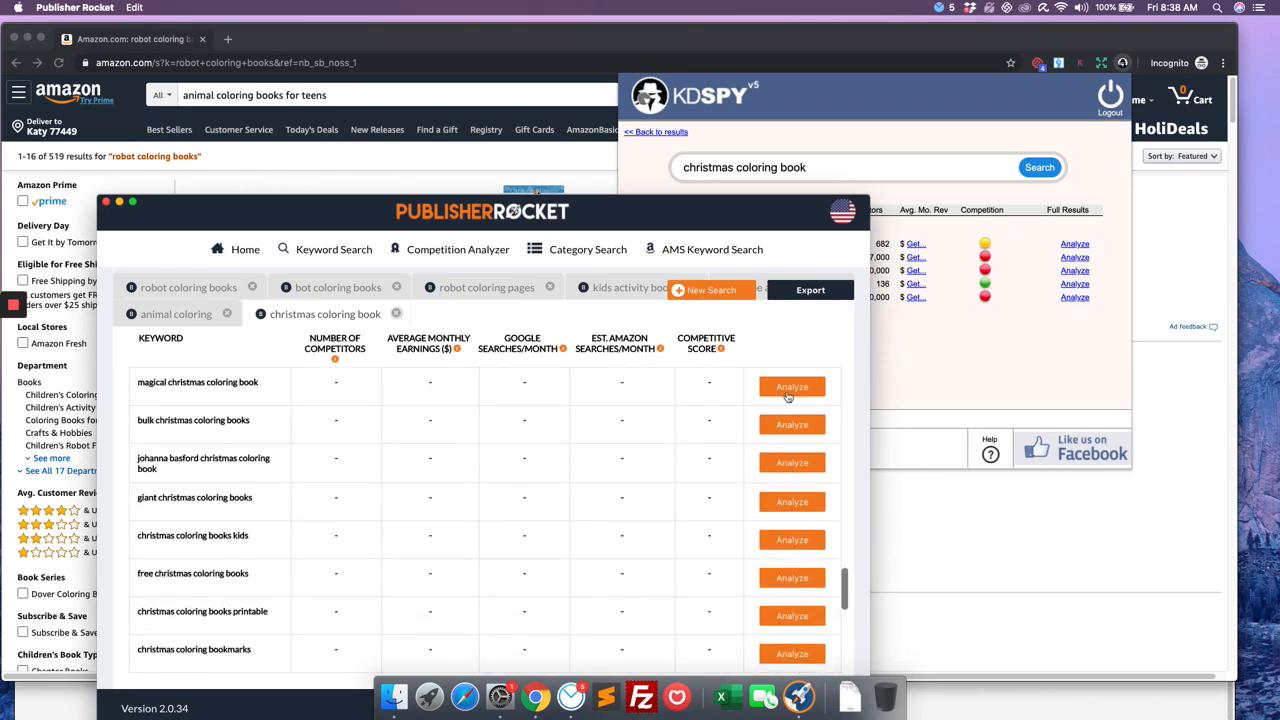
left_click(792, 388)
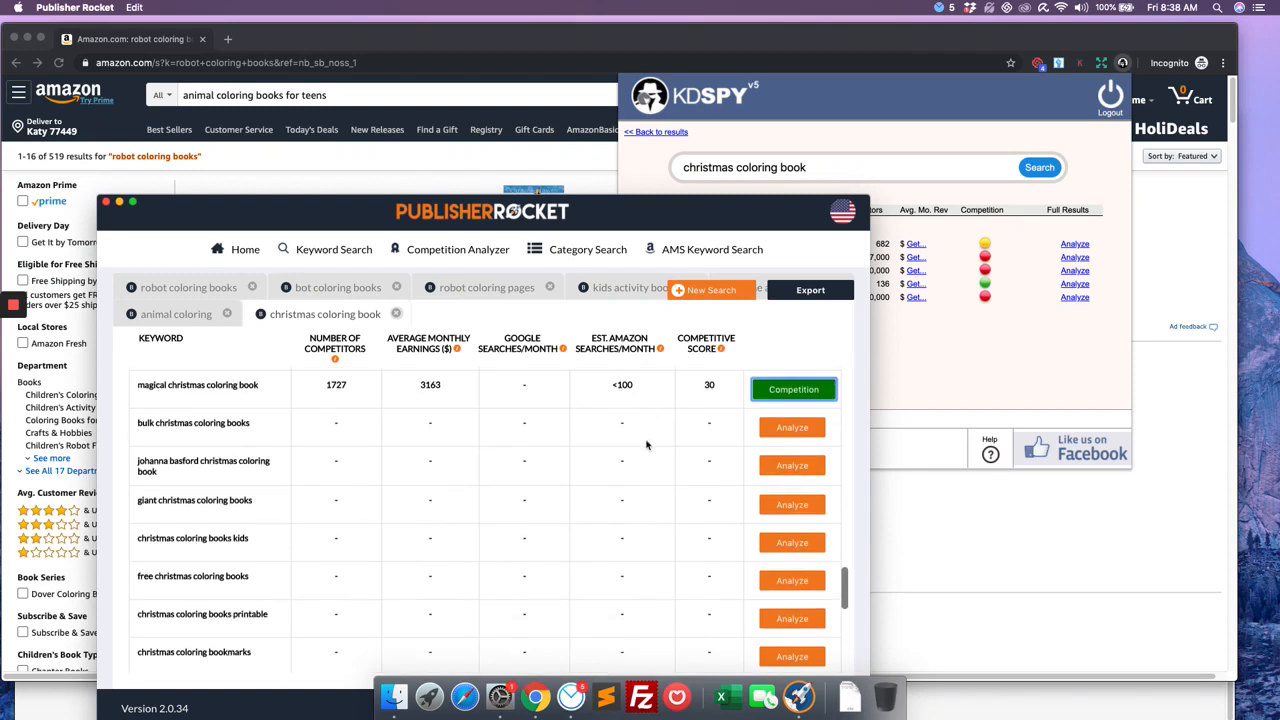
Scroll back up and reposition the Publisher Rocket window, leaving Amazon's results in front.
scroll("up", 3)
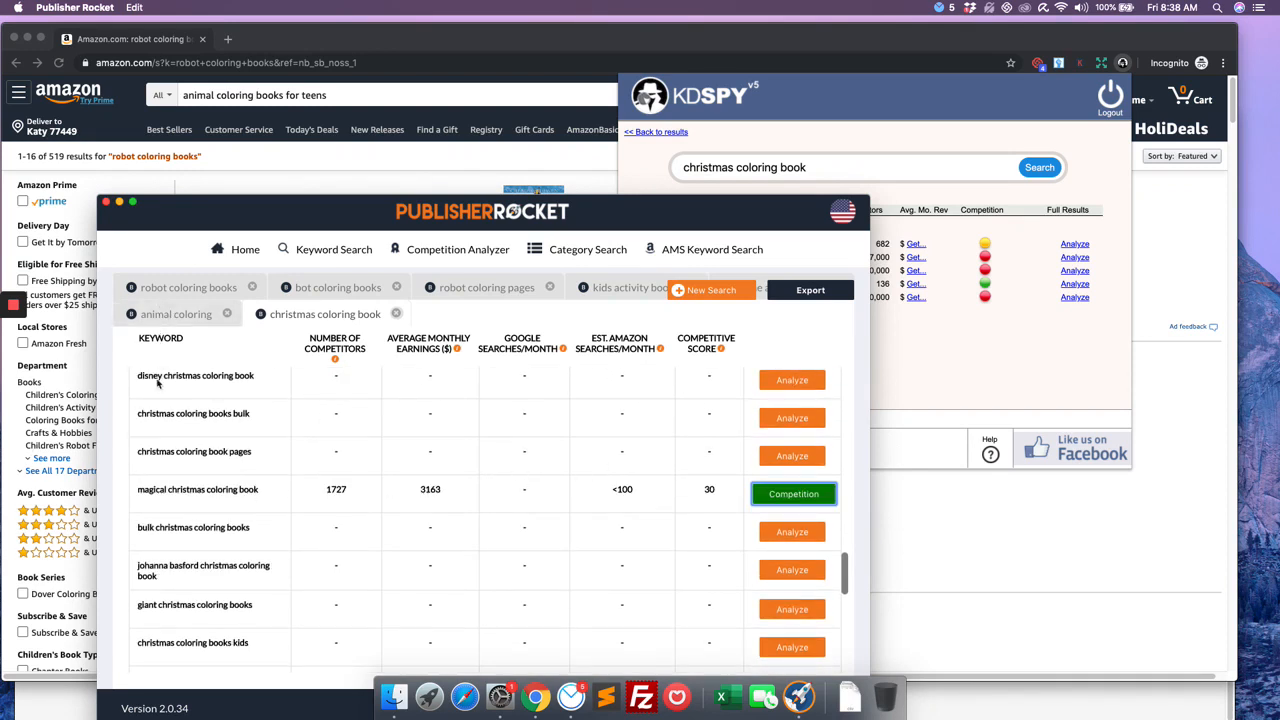
mouse_move(648, 200)
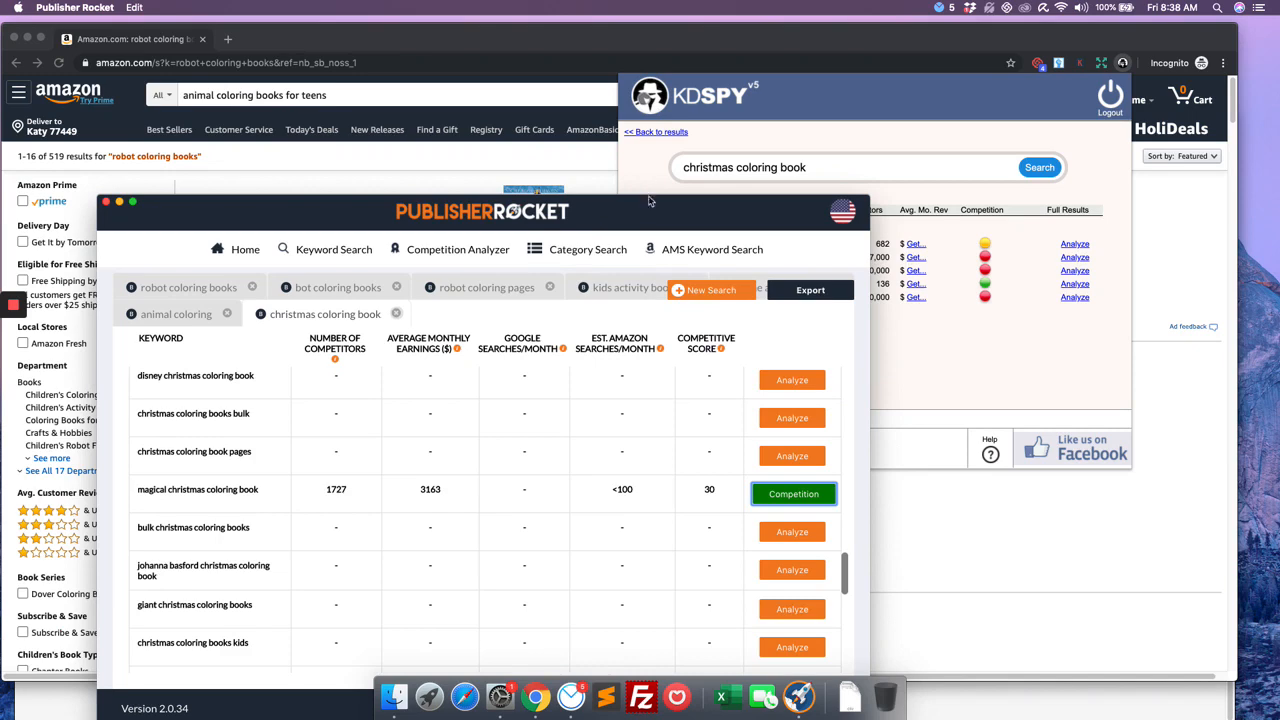
left_click_drag(480, 212, 526, 348)
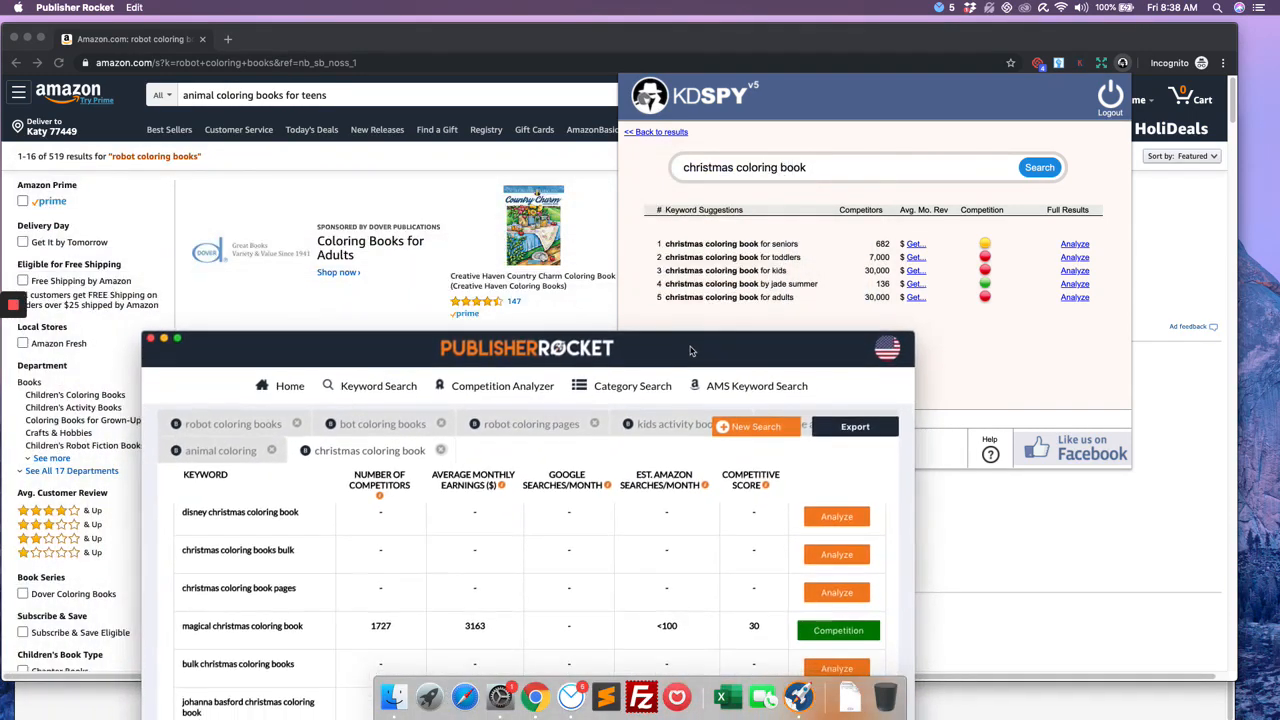
left_click_drag(528, 348, 436, 120)
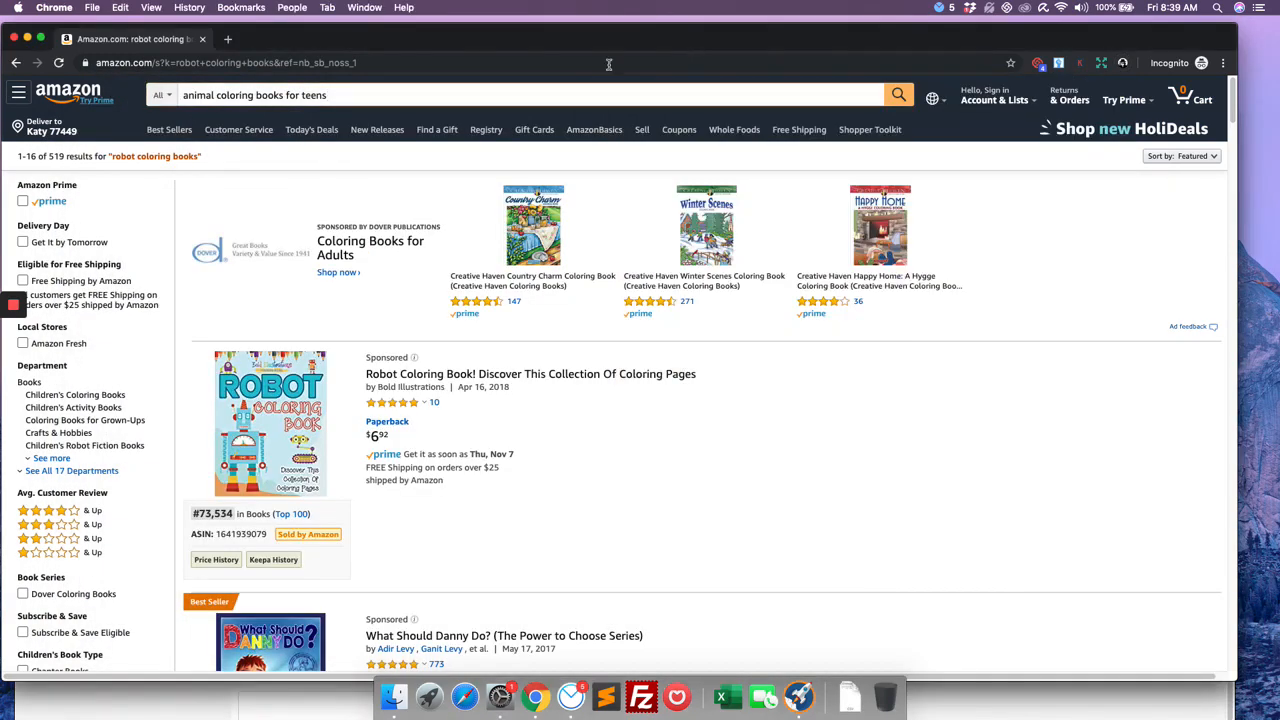
Add a blank new tab in Chrome beside the Amazon coloring book results.
left_click(228, 38)
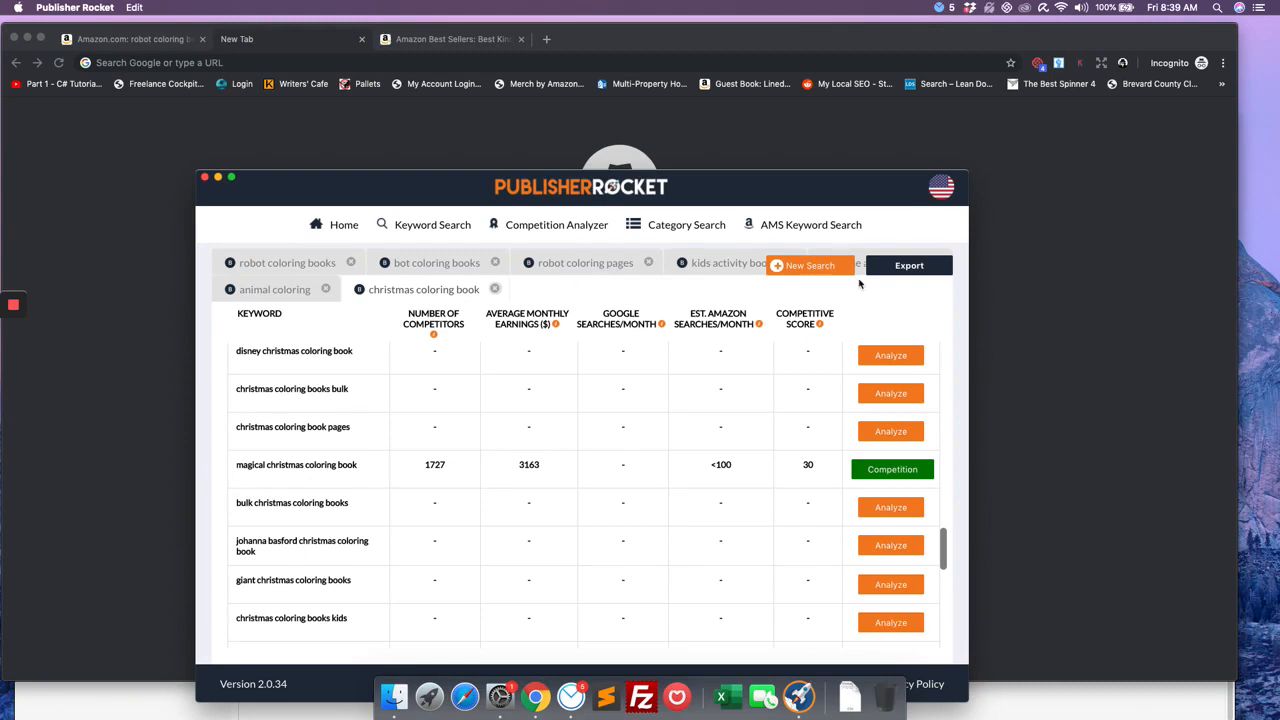
mouse_move(1178, 158)
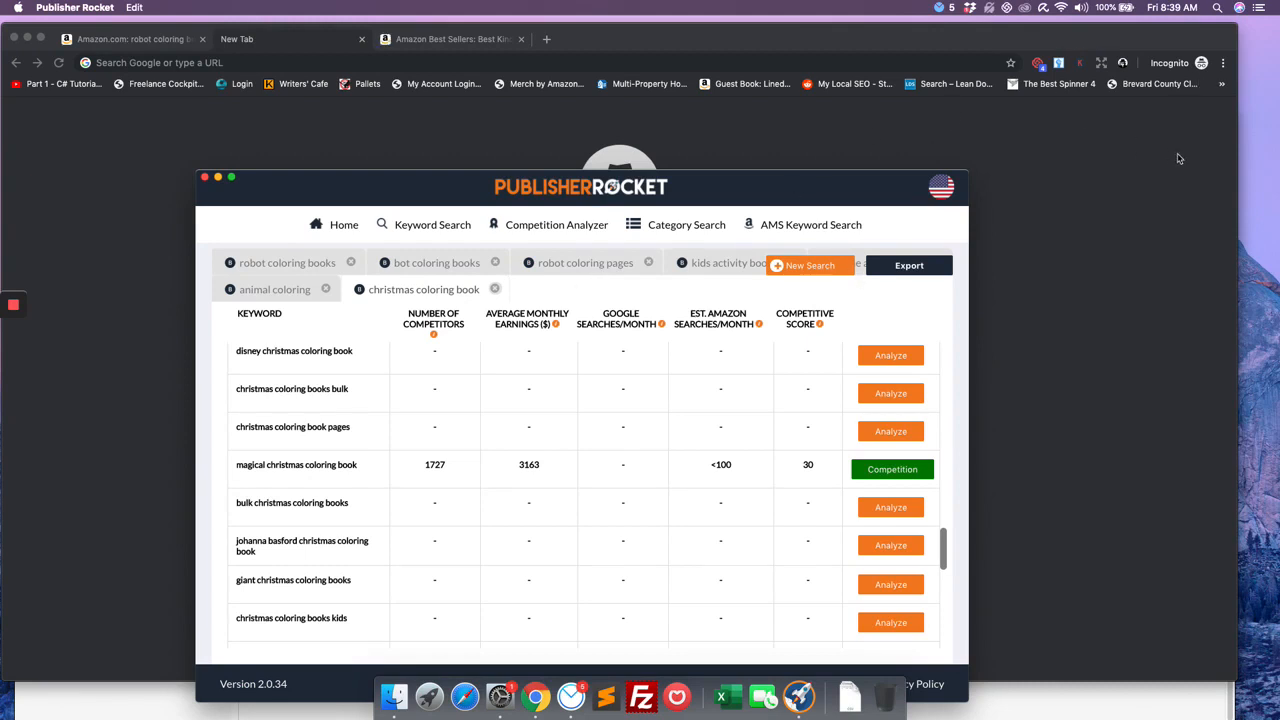
mouse_move(584, 262)
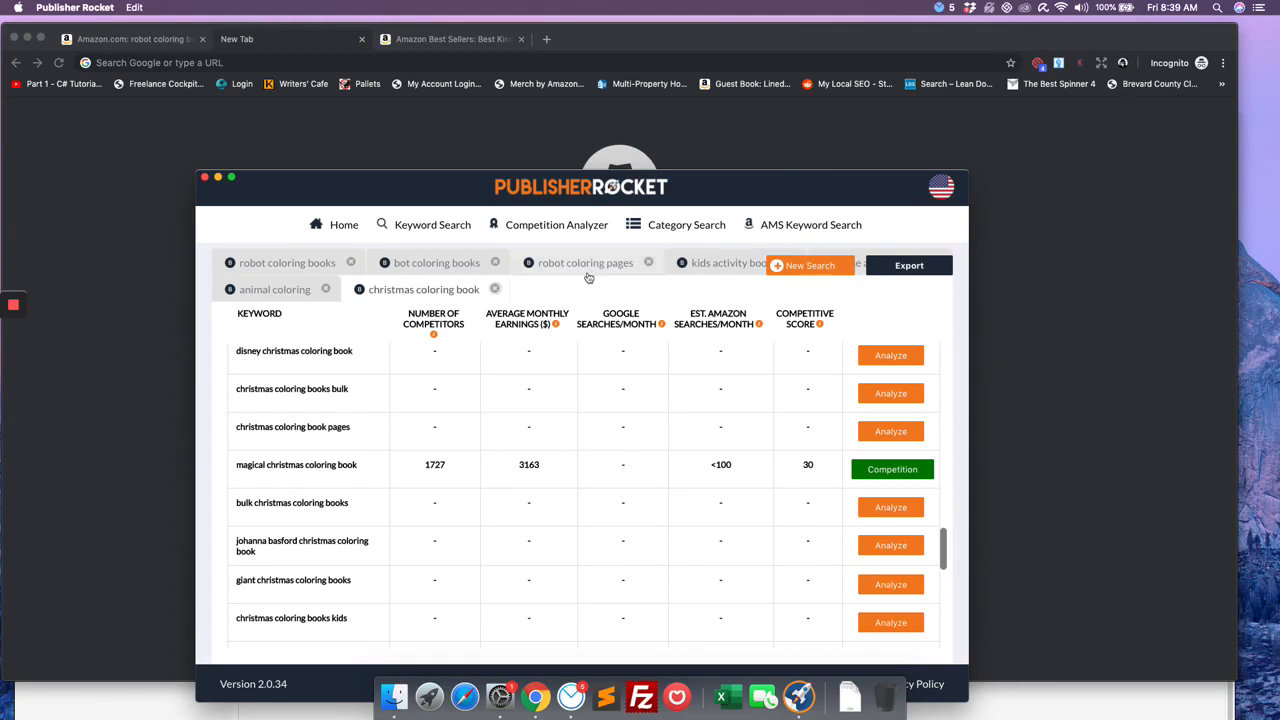
Analyze farm animal coloring pages (980 competitors, score 0) and zoo animal coloring pages (746, score 25).
left_click(274, 288)
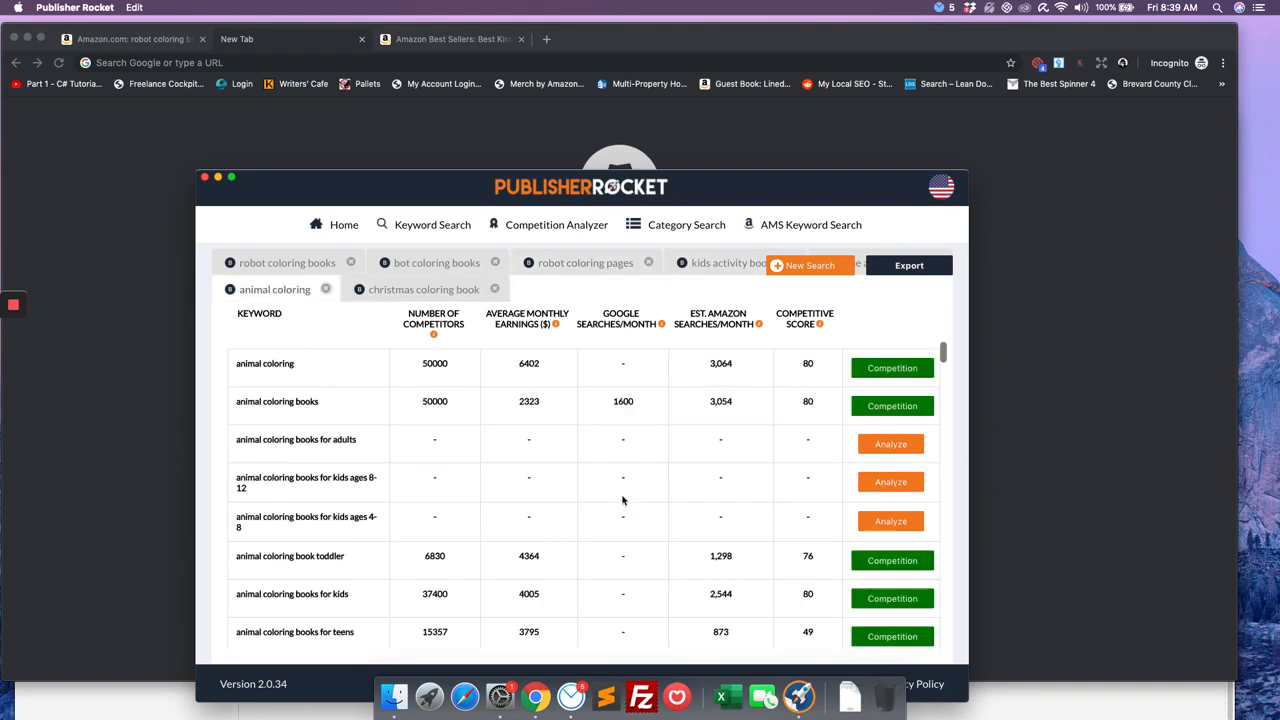
scroll("down", 3)
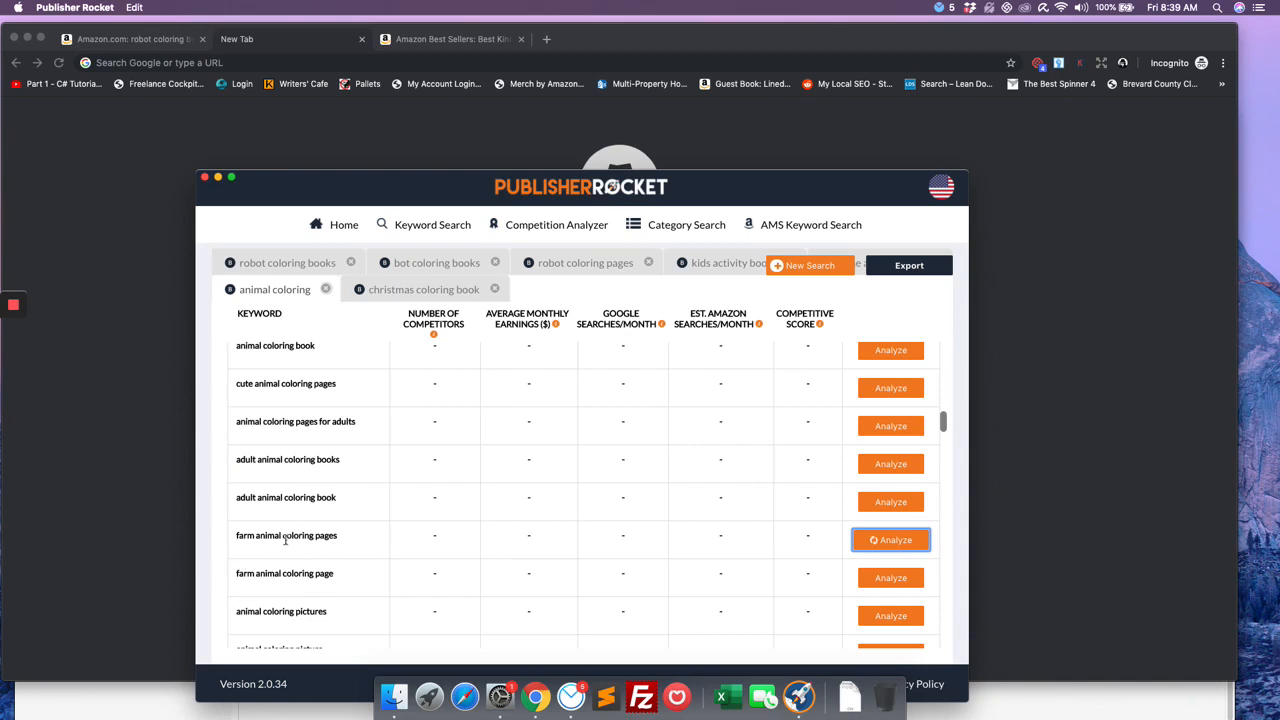
left_click(890, 540)
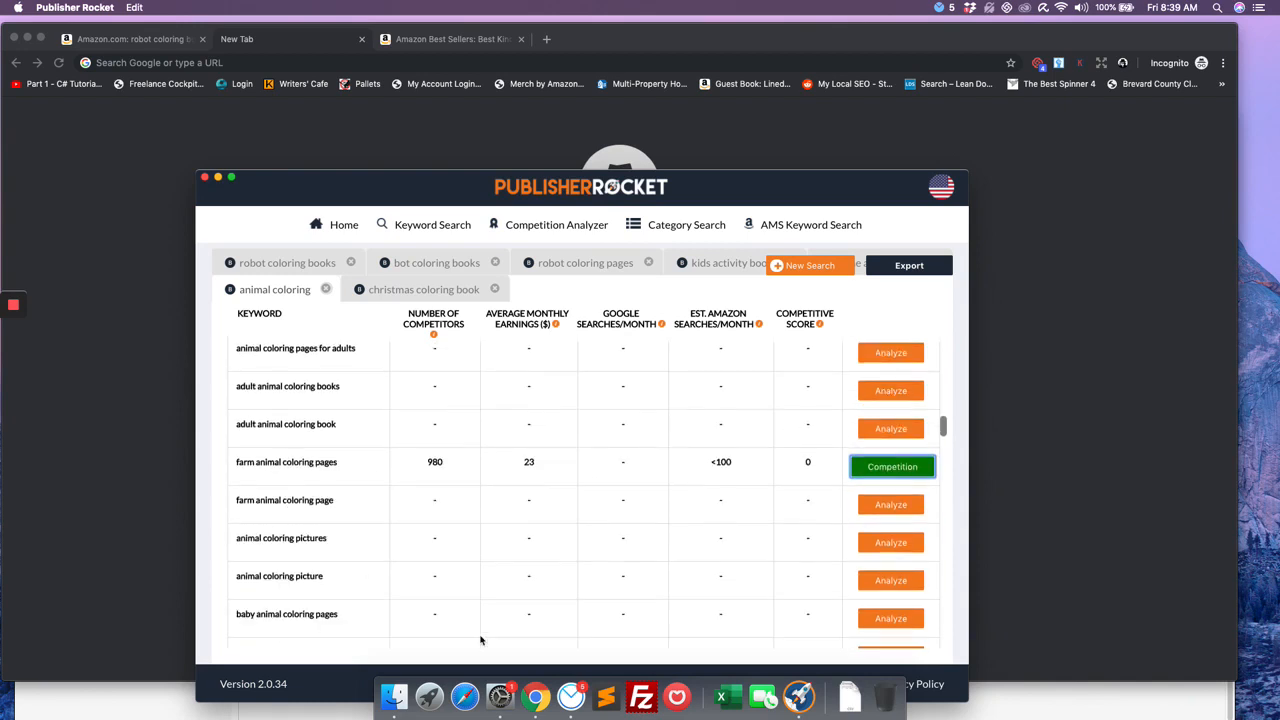
scroll("down", 3)
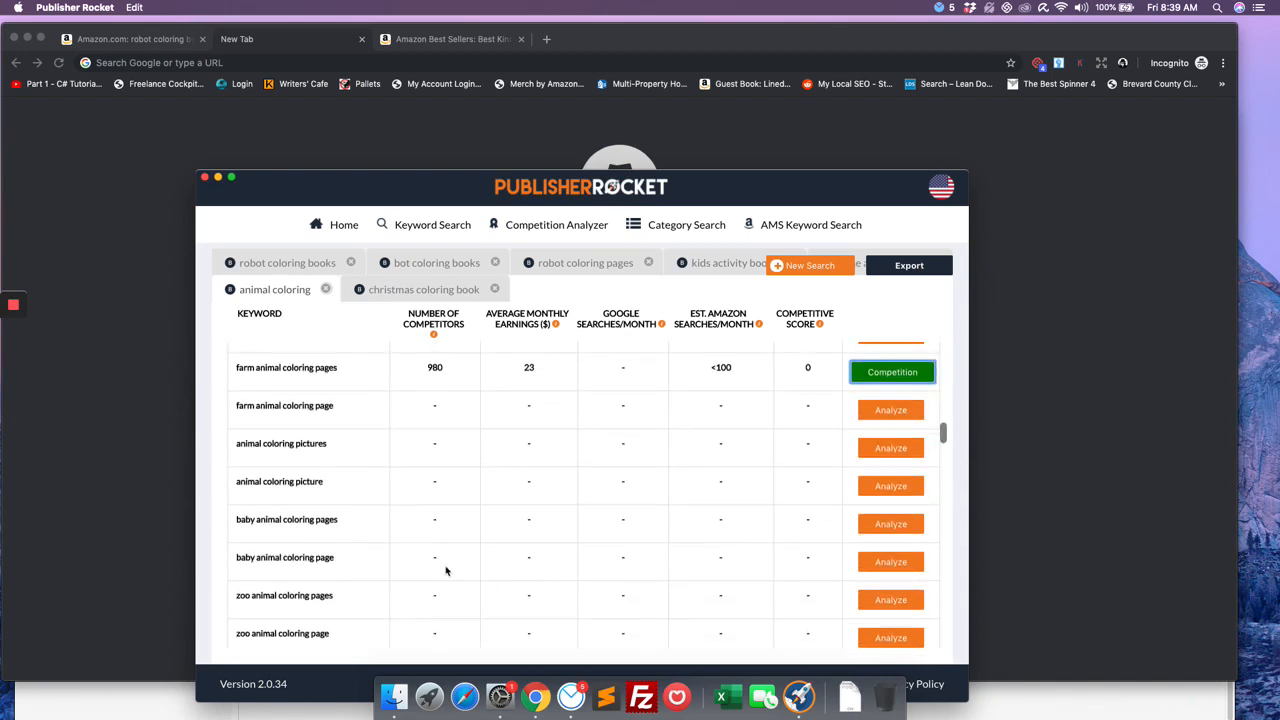
left_click(890, 600)
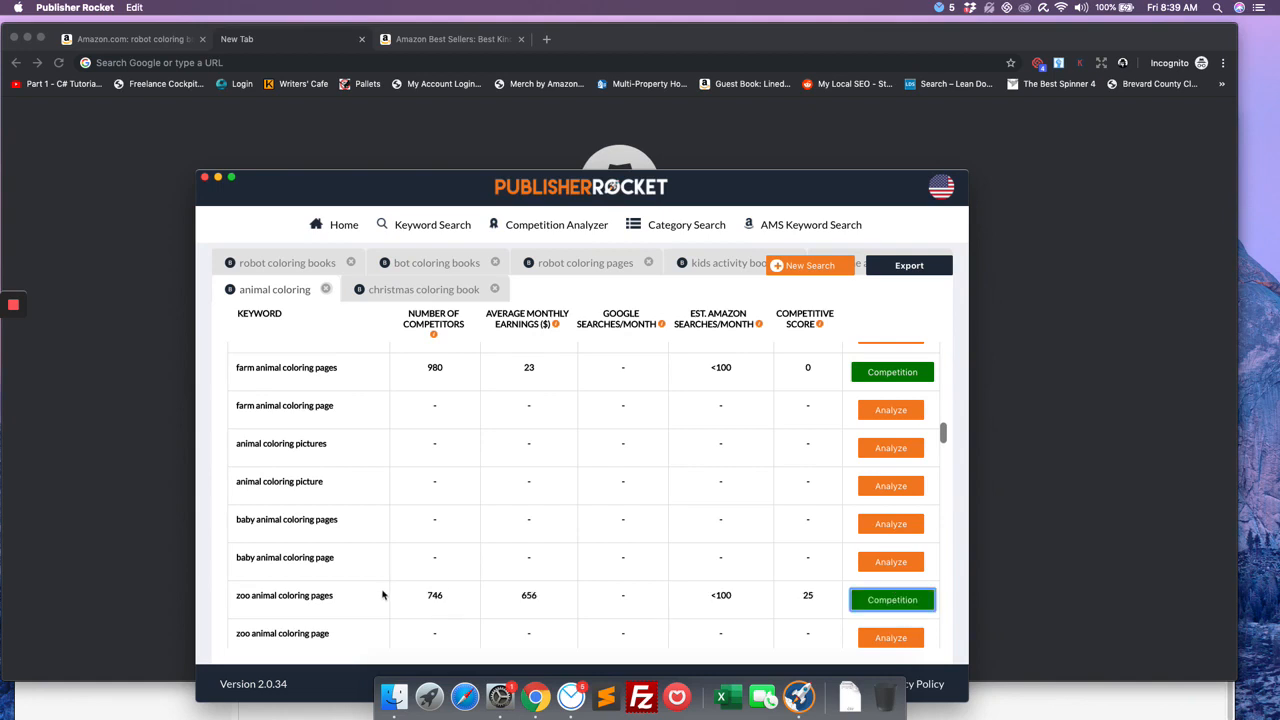
scroll("down", 3)
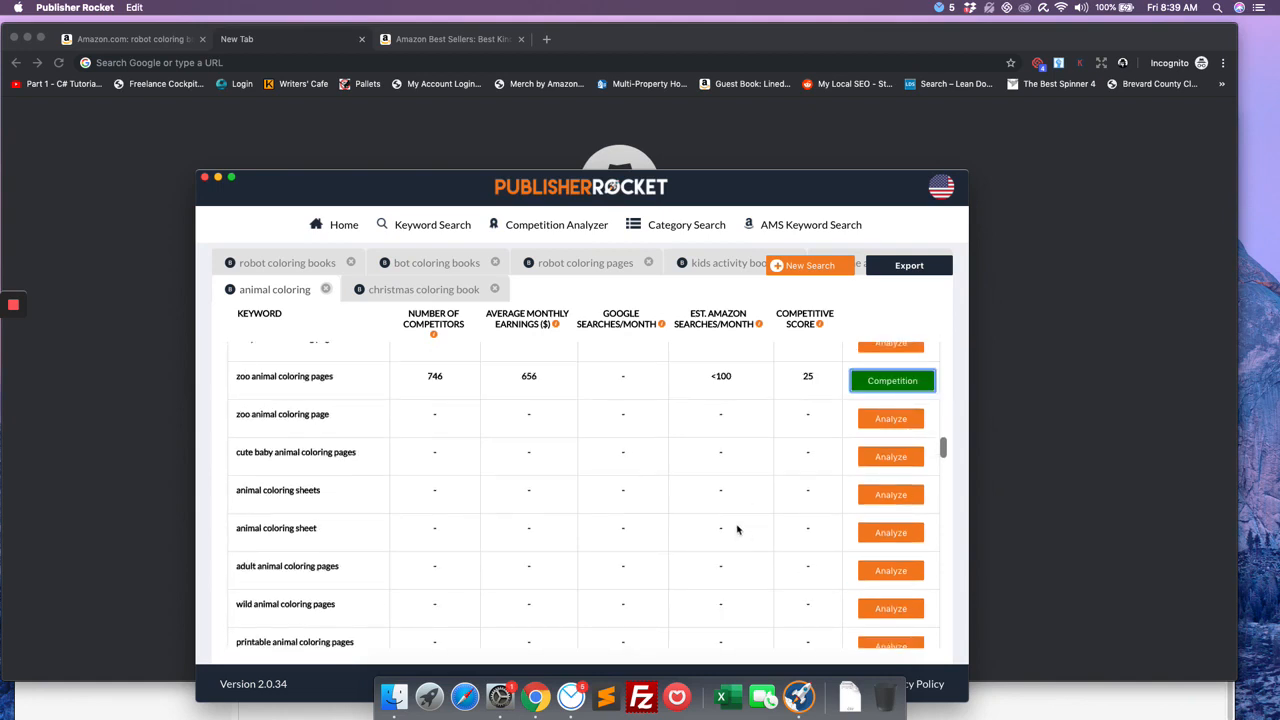
mouse_move(1076, 452)
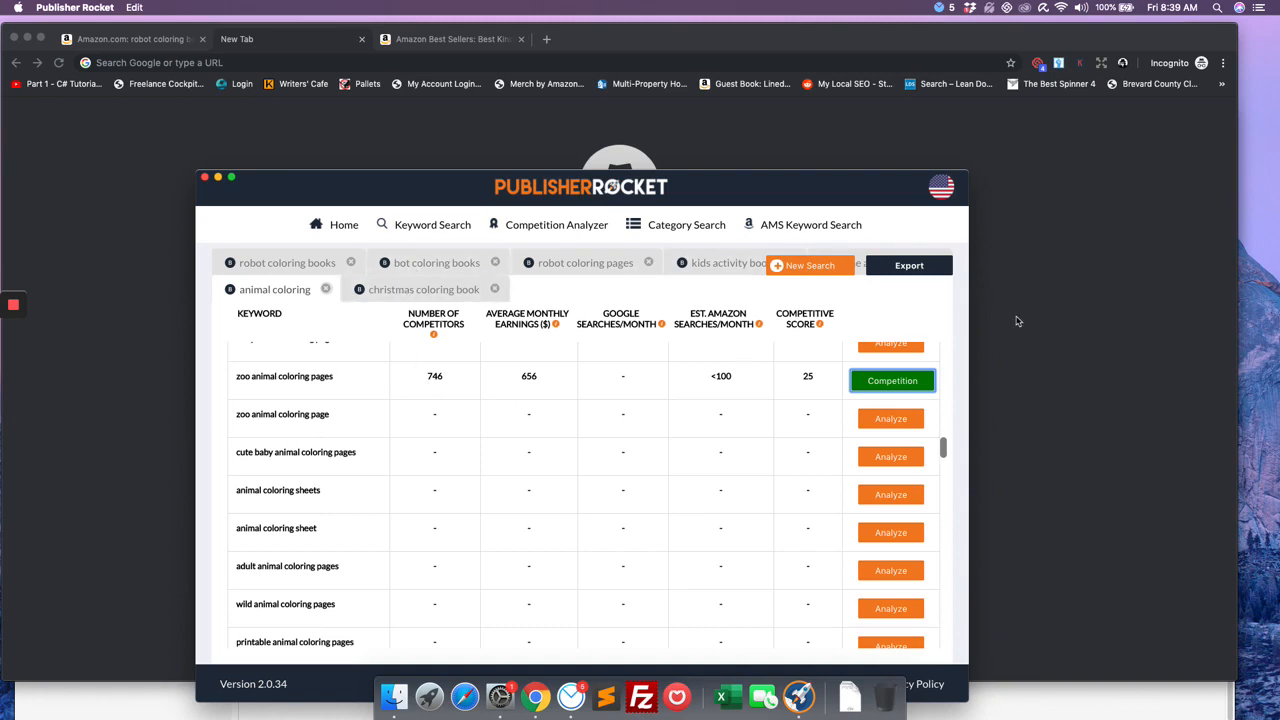
mouse_move(84, 312)
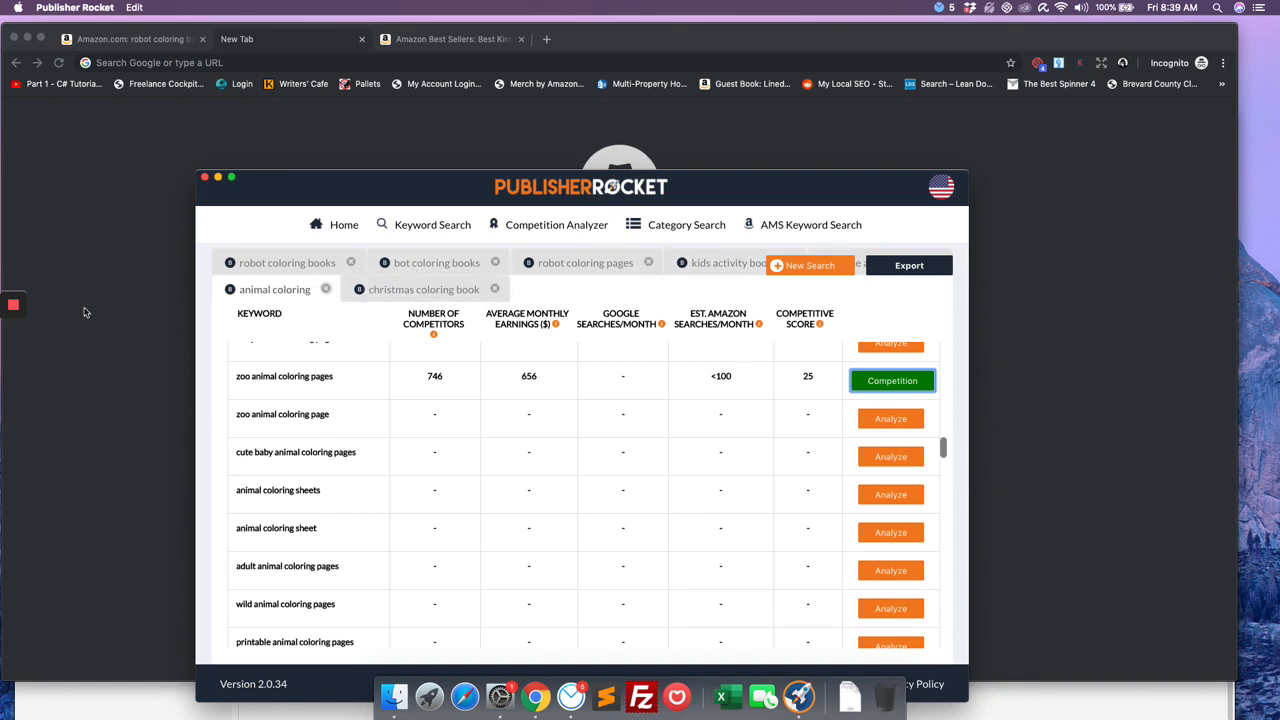
mouse_move(524, 380)
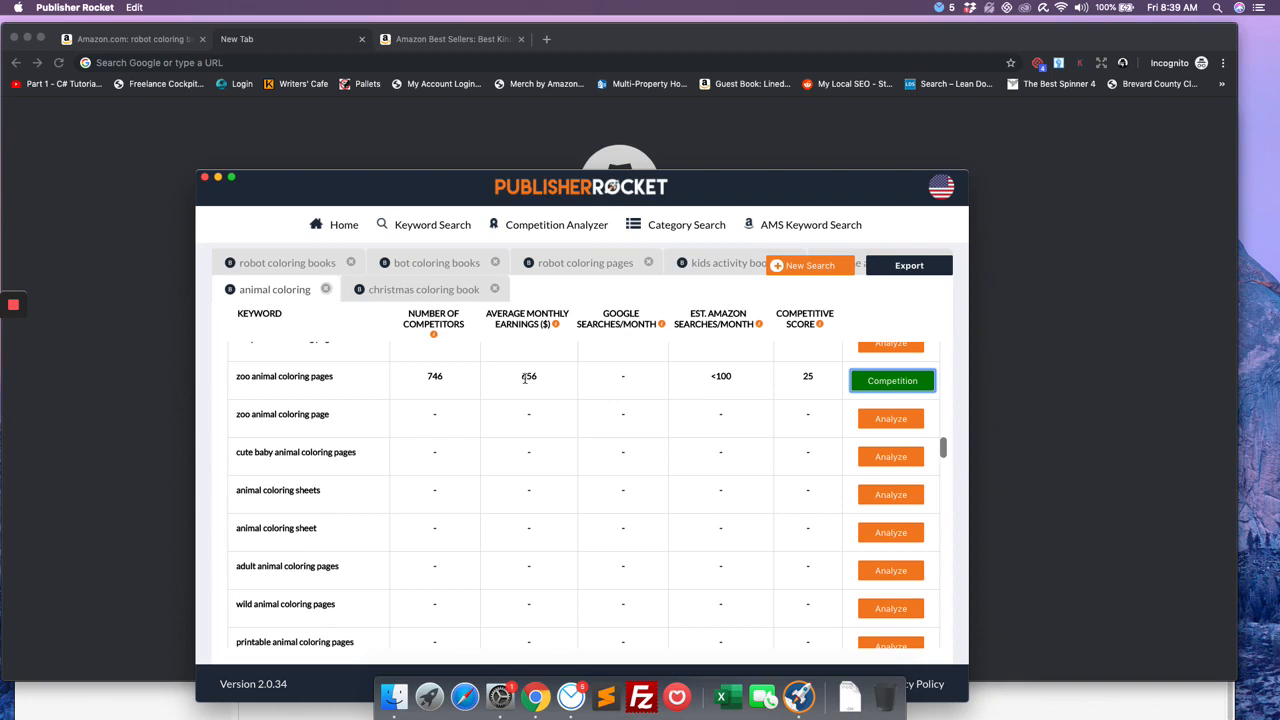
mouse_move(592, 368)
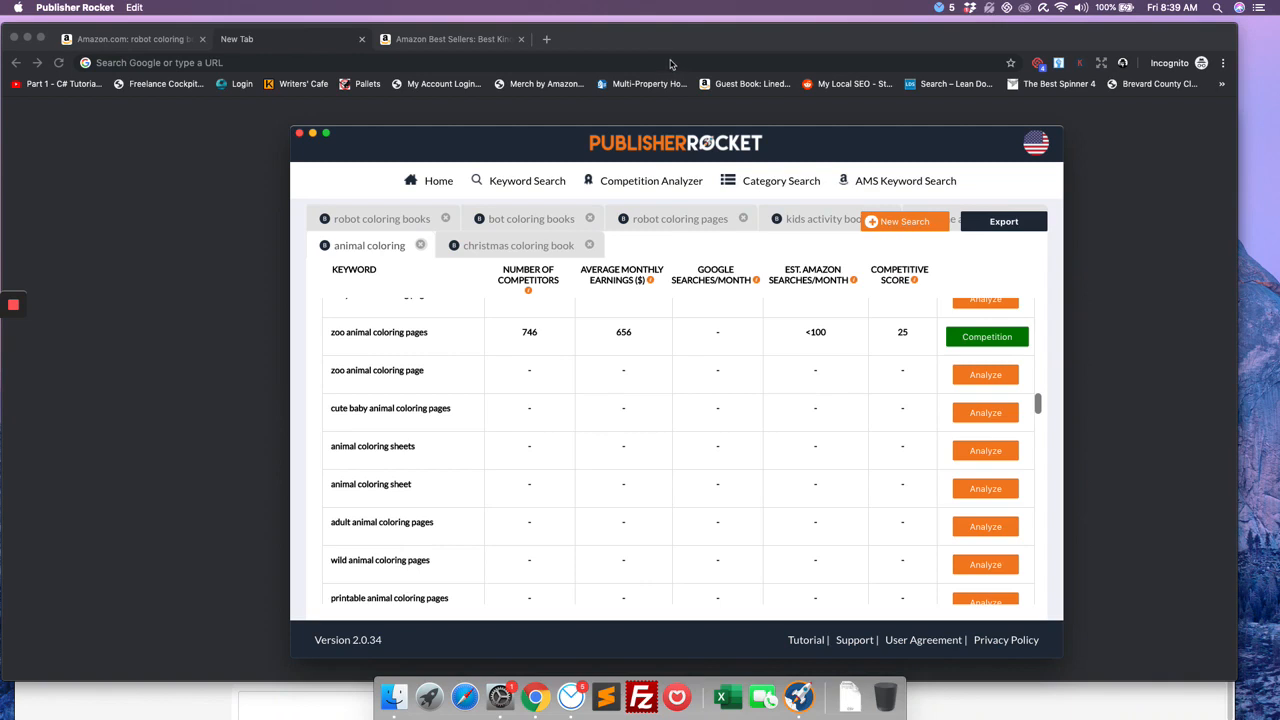
mouse_move(632, 46)
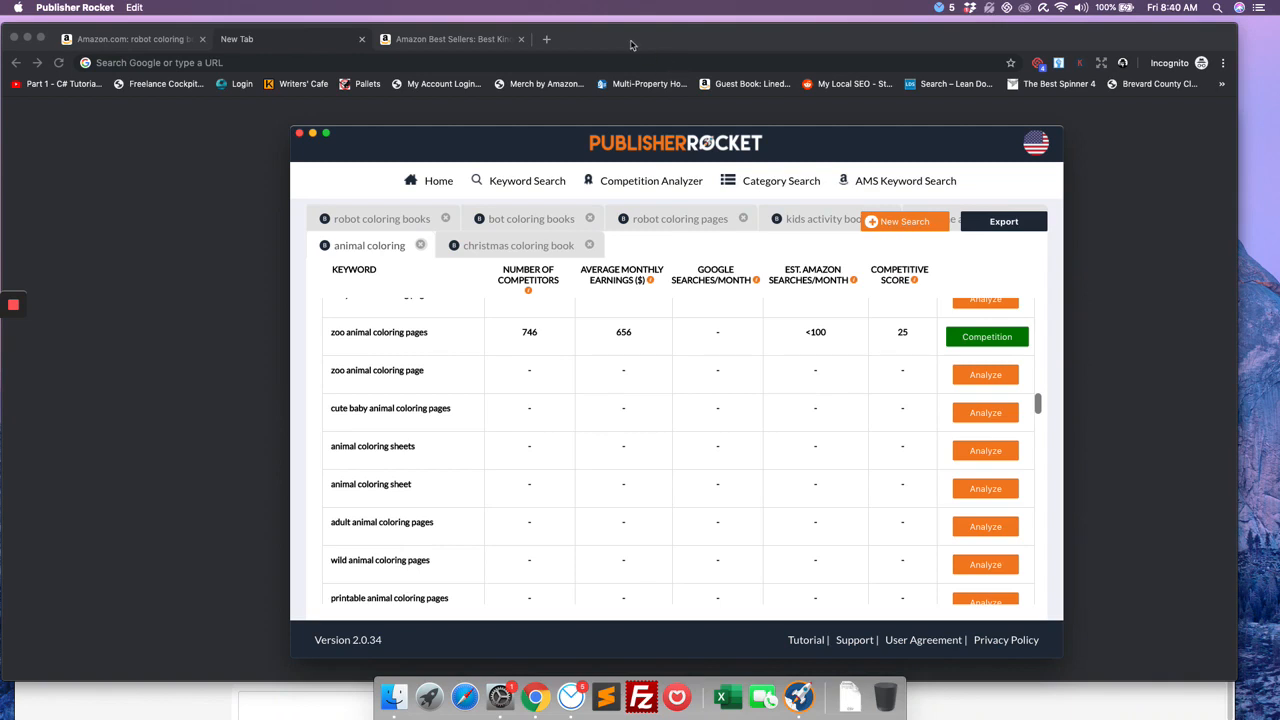